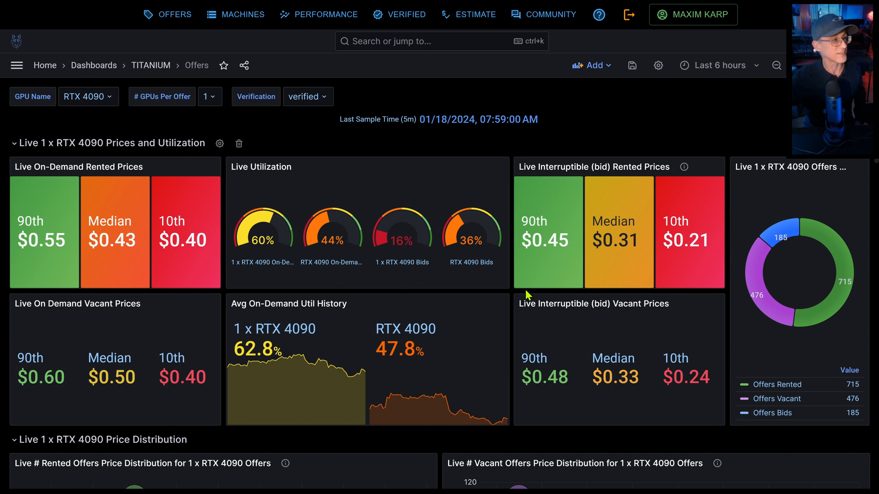
pyautogui.moveTo(459, 277)
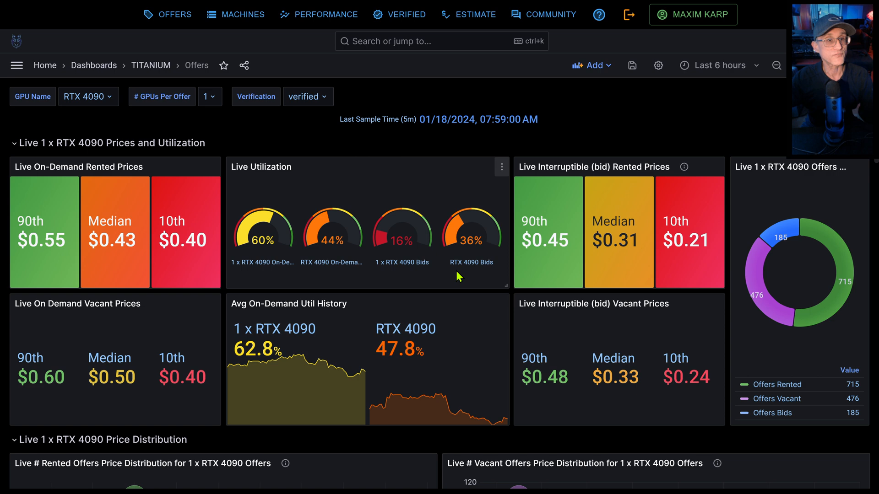
pyautogui.moveTo(456, 302)
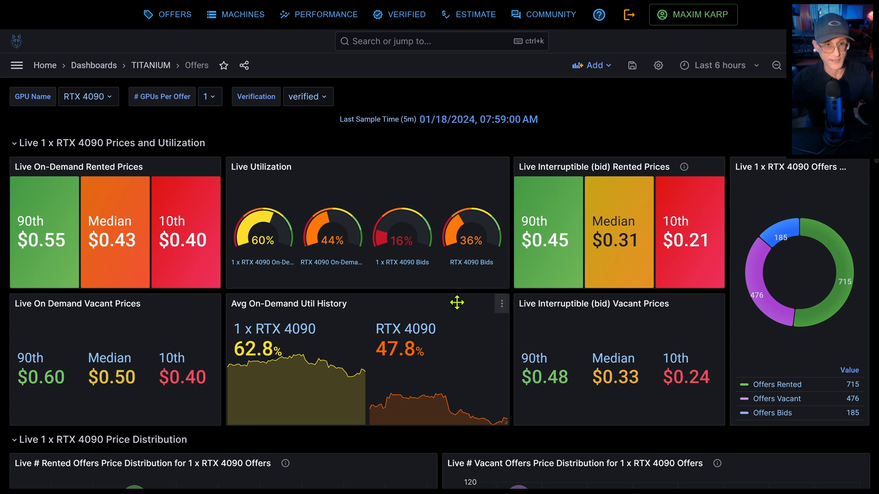
# Preview RTX 3090 offer prices from the GPU model list, then switch back to RTX 4090
pyautogui.click(88, 96)
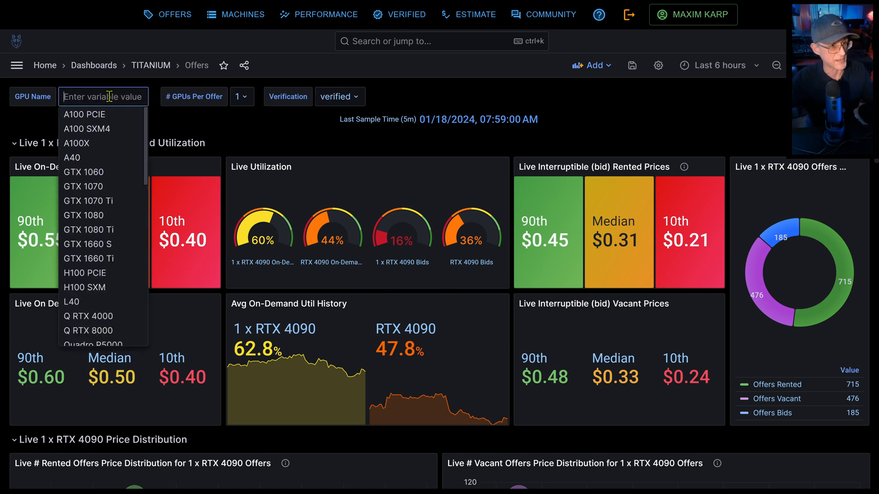
pyautogui.scroll(-3)
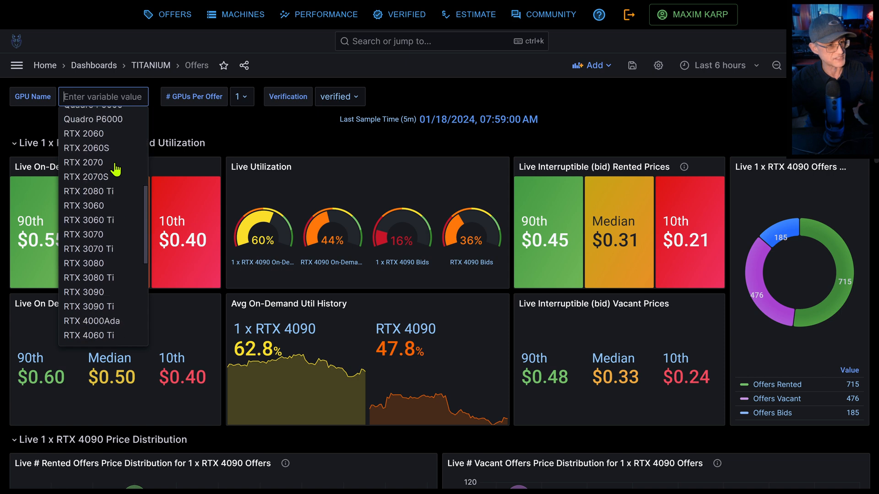
pyautogui.click(85, 292)
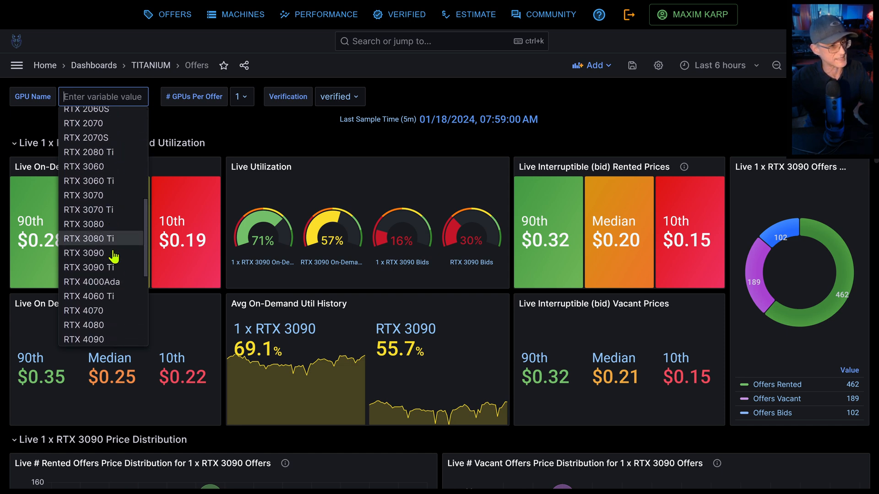
pyautogui.click(82, 340)
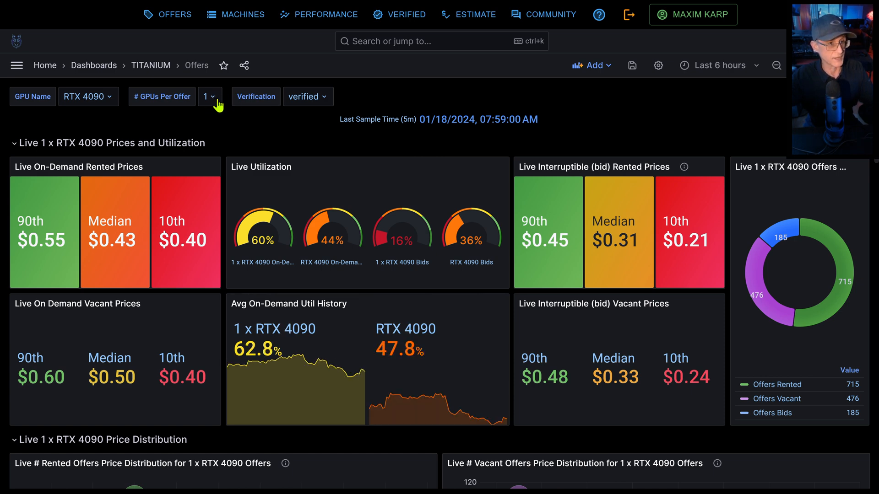
# Filter the dashboard to offers with 4 GPUs per machine
pyautogui.click(210, 97)
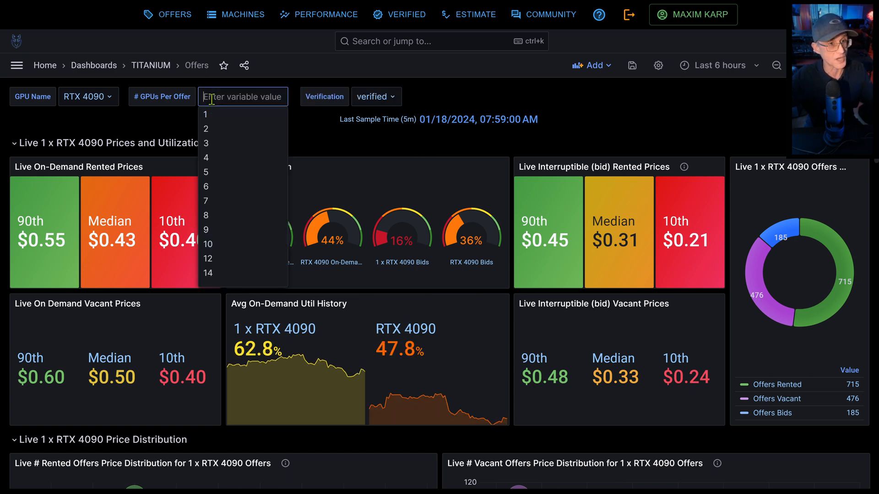
pyautogui.click(207, 158)
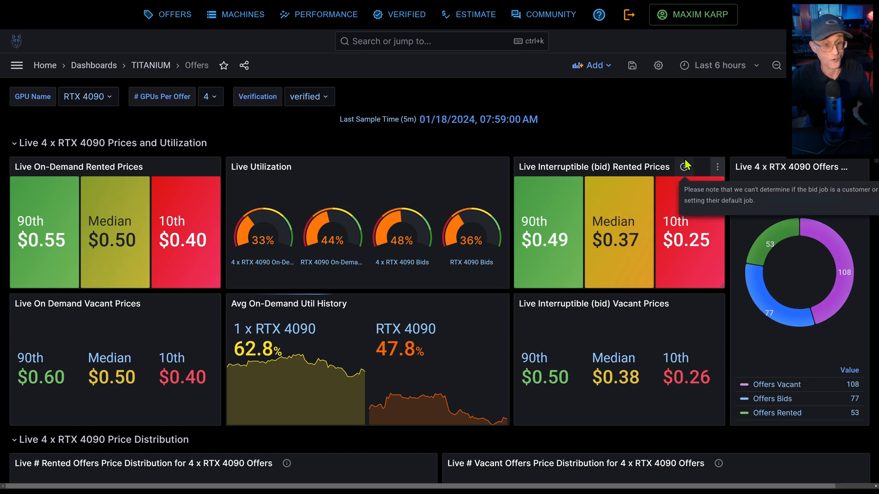
pyautogui.moveTo(210, 185)
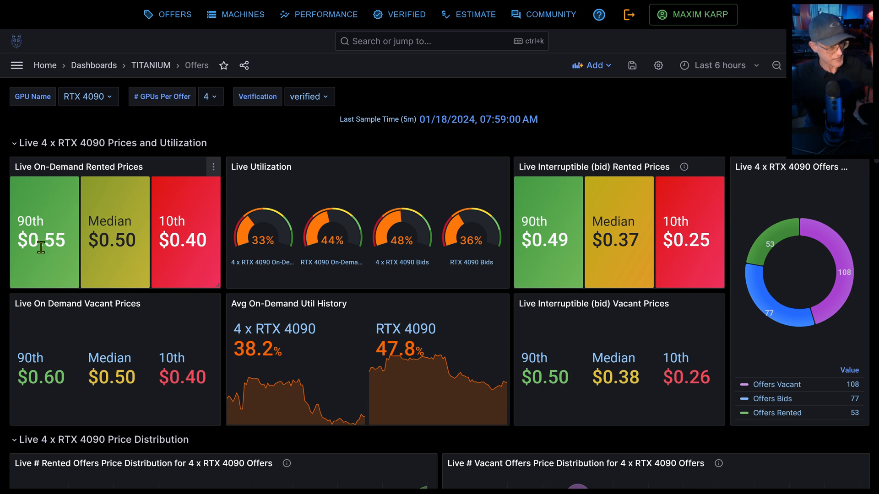
pyautogui.moveTo(202, 243)
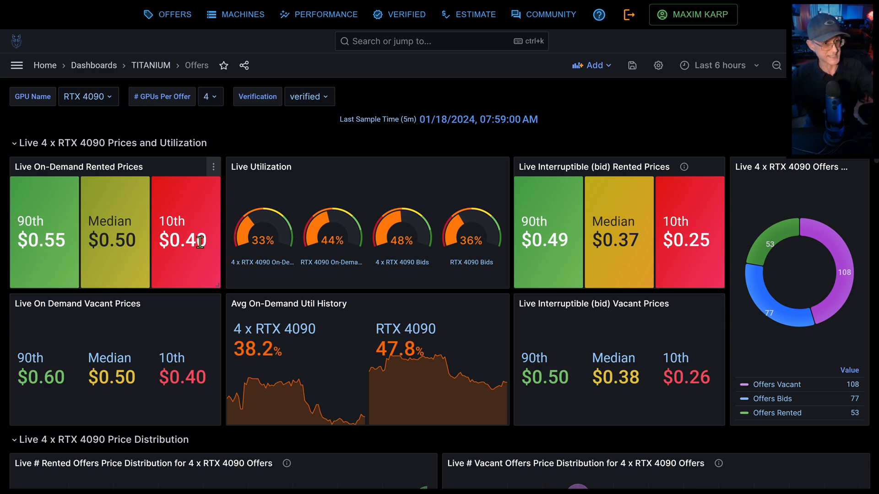
pyautogui.moveTo(122, 377)
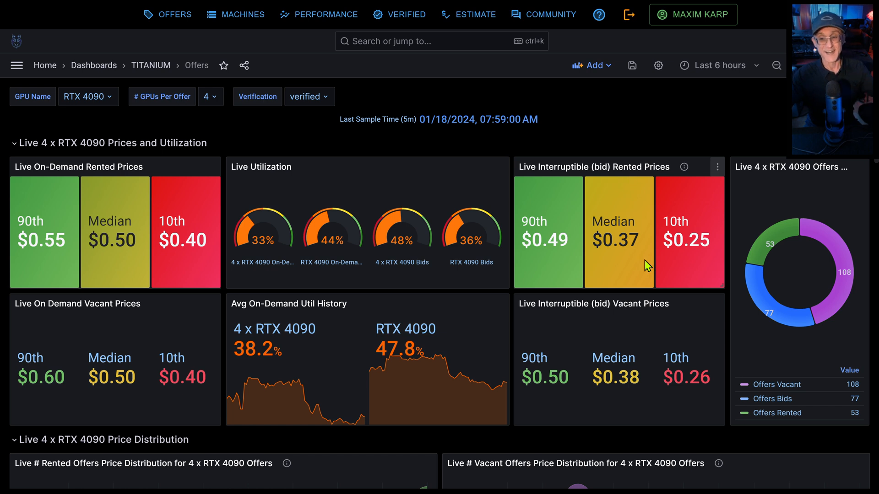
pyautogui.moveTo(550, 308)
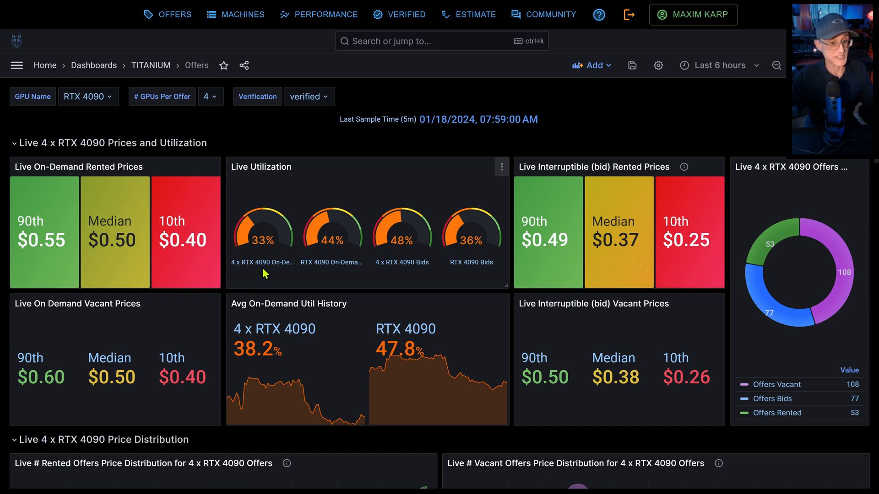
pyautogui.moveTo(269, 276)
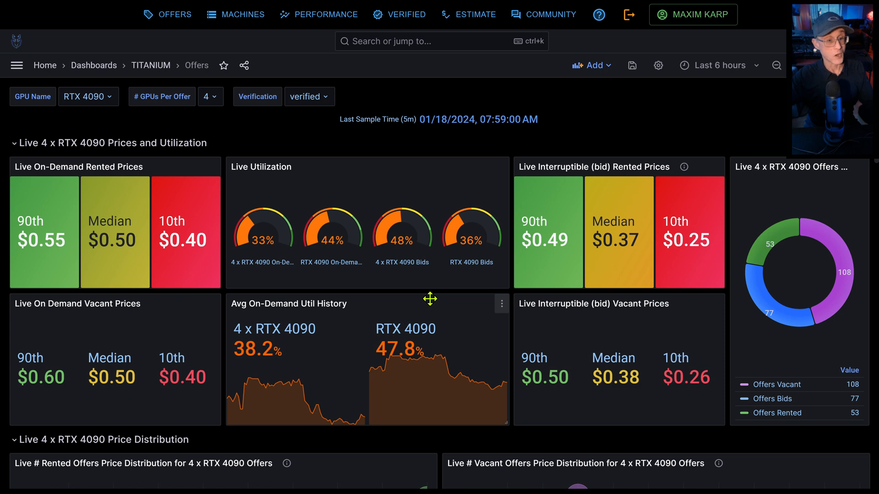
pyautogui.moveTo(397, 254)
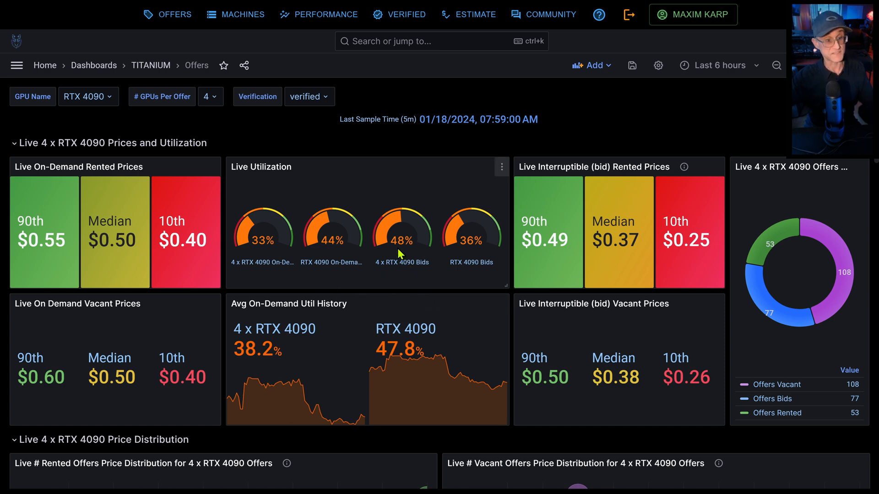
pyautogui.moveTo(409, 259)
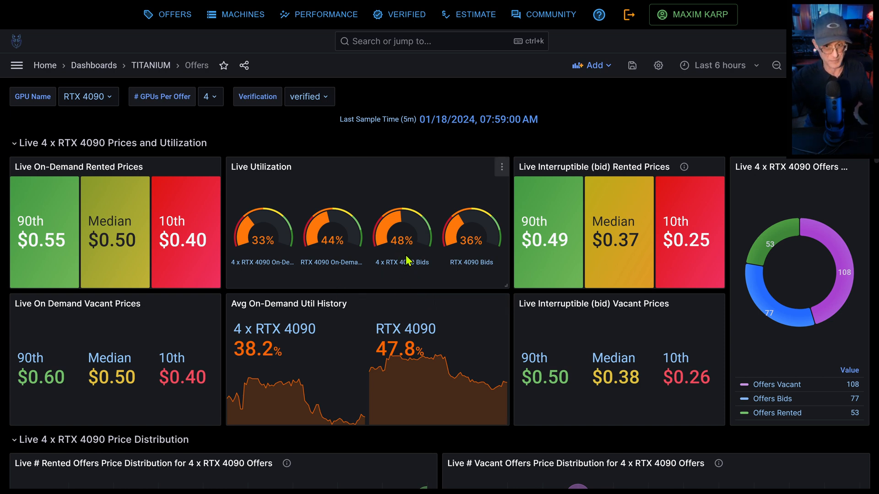
pyautogui.moveTo(481, 269)
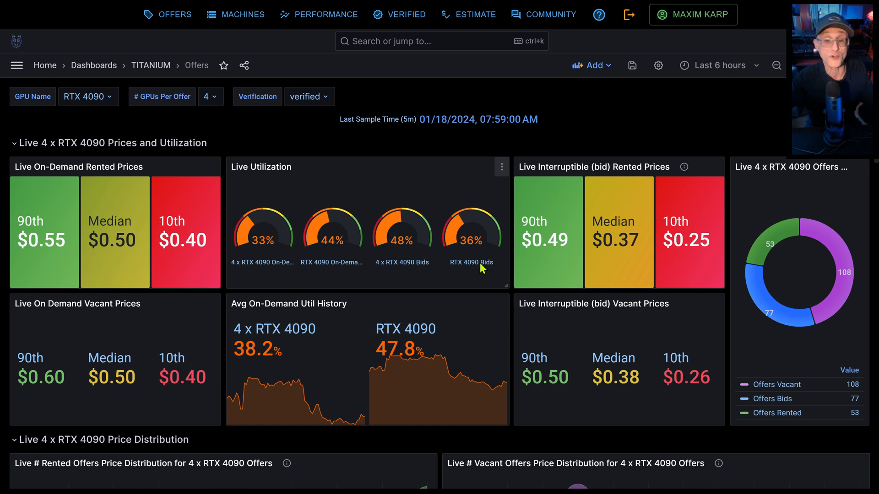
pyautogui.moveTo(476, 273)
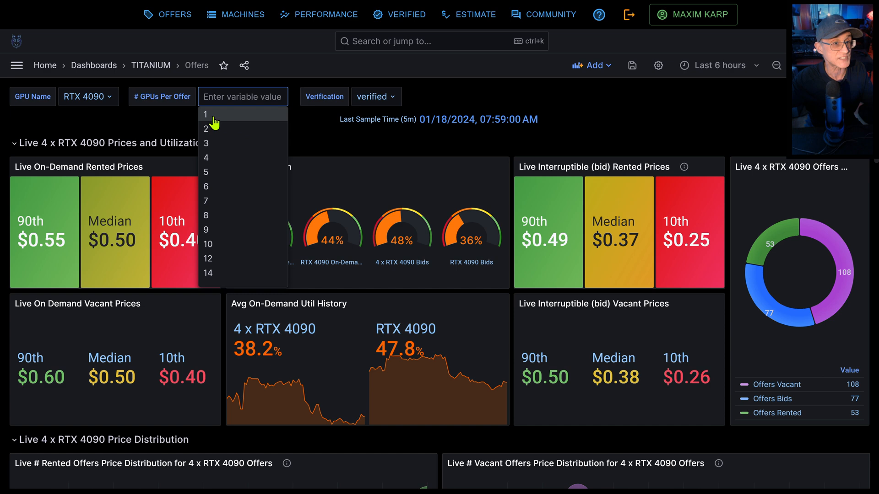
# Set # GPUs Per Offer back to 1 for single RTX 4090 offers
pyautogui.click(206, 115)
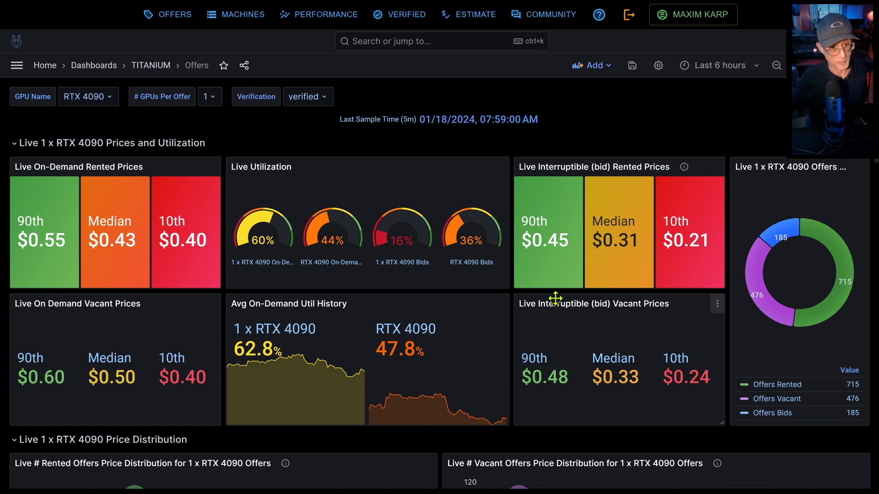
pyautogui.moveTo(318, 269)
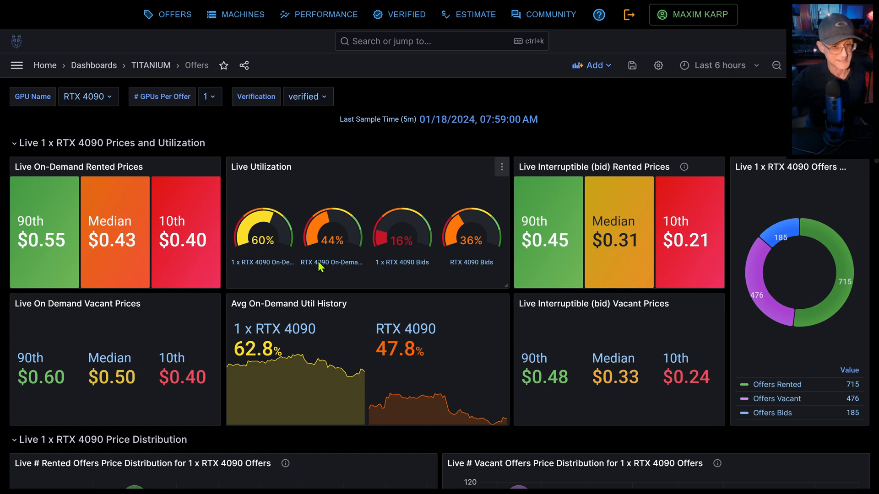
pyautogui.moveTo(333, 253)
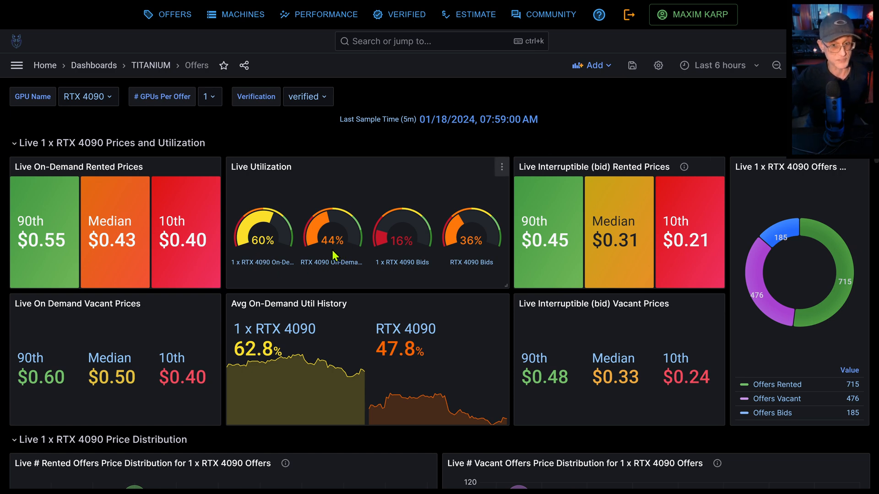
pyautogui.moveTo(522, 267)
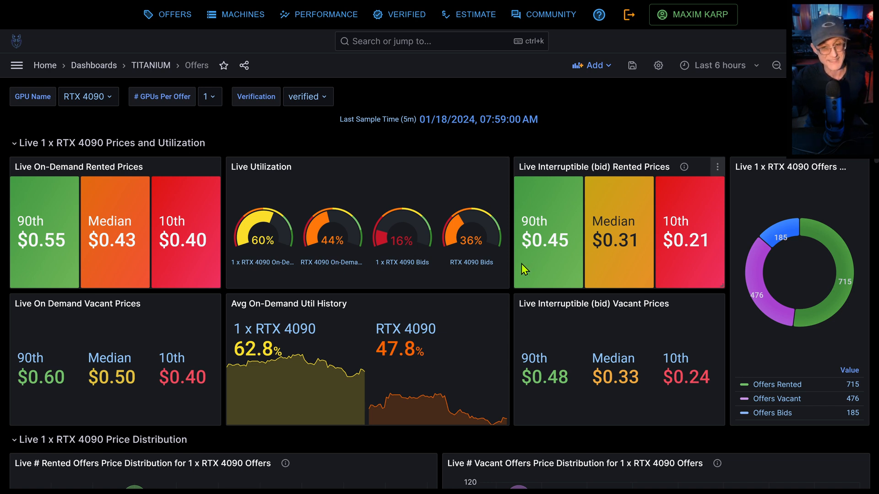
pyautogui.moveTo(405, 297)
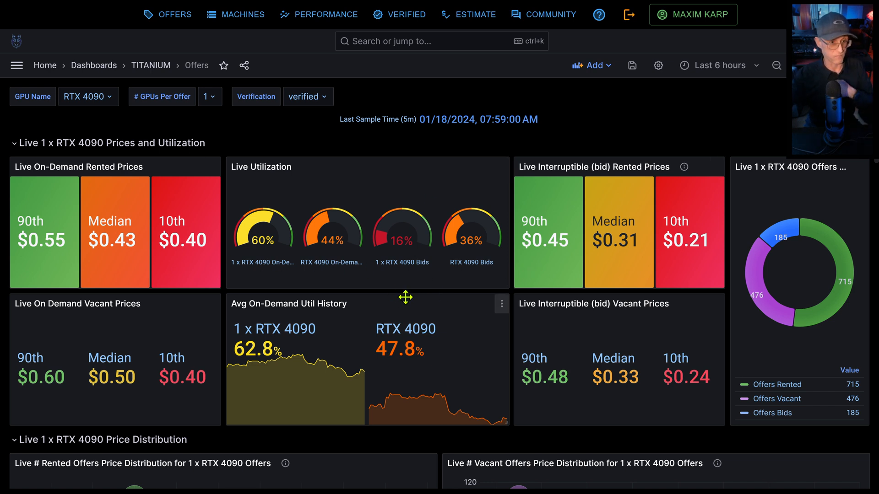
pyautogui.moveTo(55, 107)
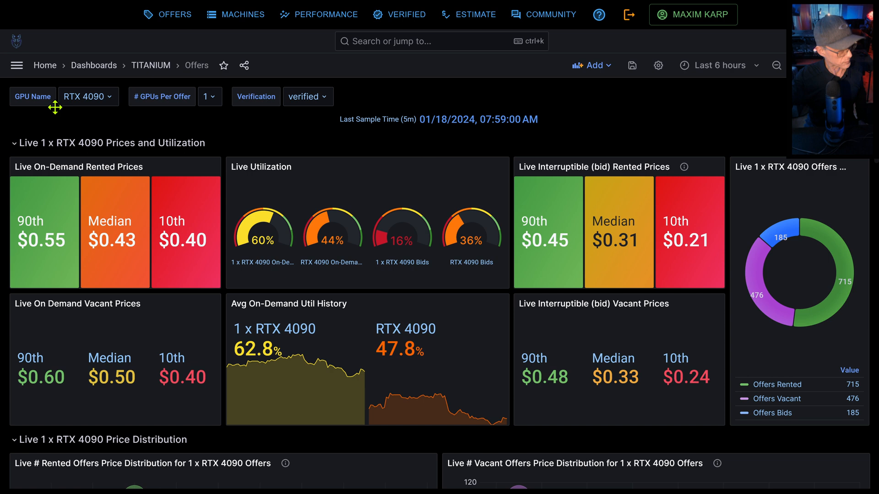
pyautogui.moveTo(159, 45)
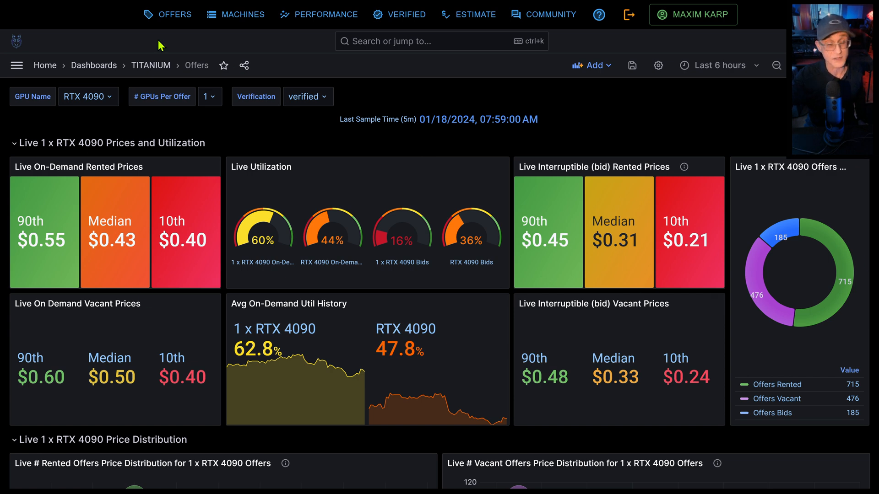
pyautogui.click(208, 97)
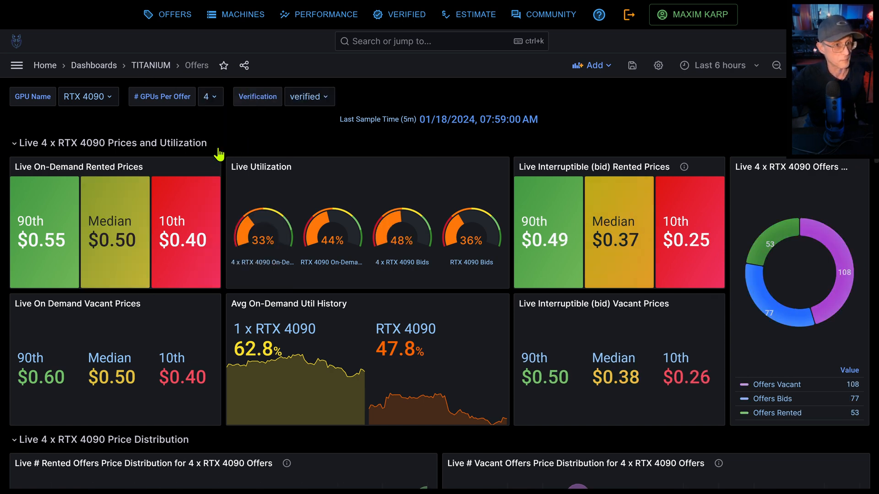
pyautogui.click(210, 97)
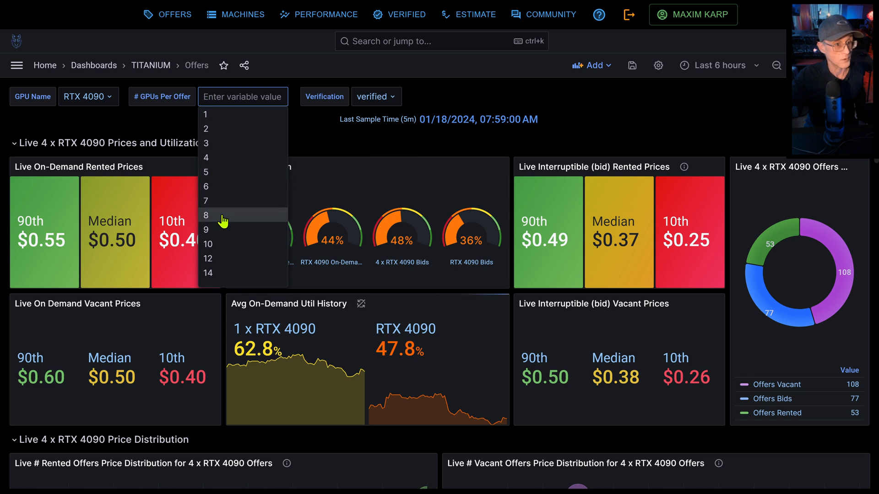
pyautogui.click(205, 215)
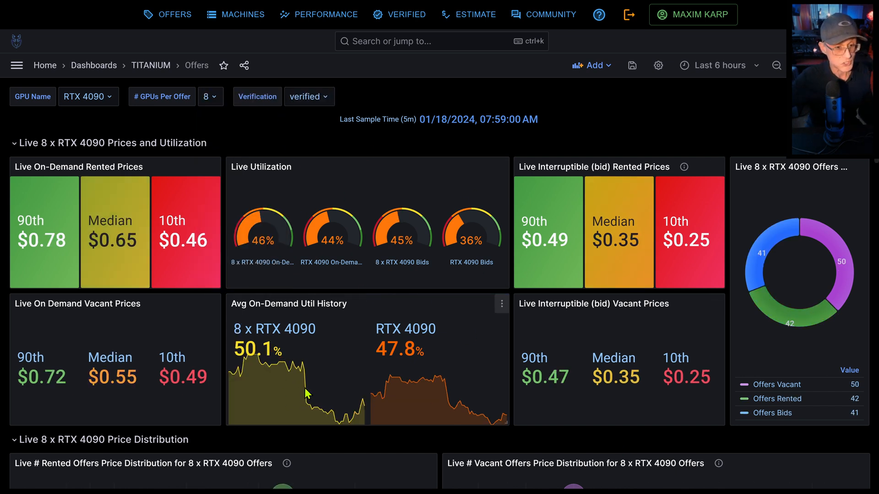
pyautogui.moveTo(372, 310)
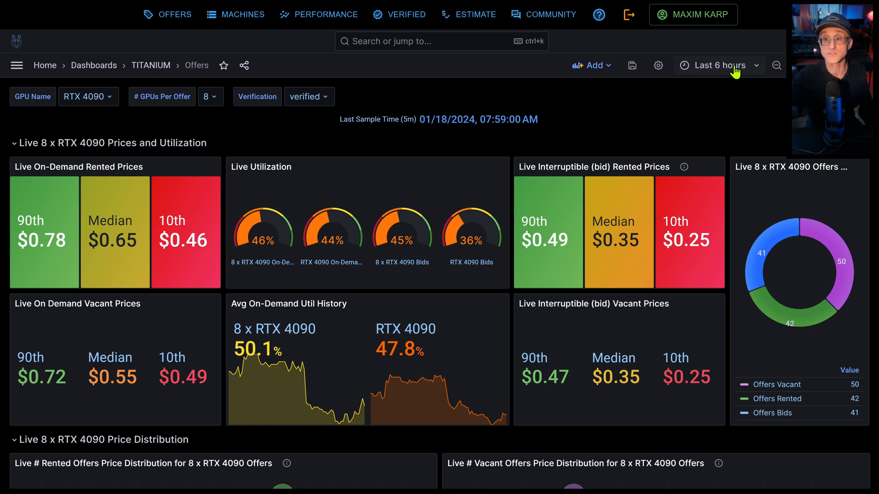
pyautogui.moveTo(228, 309)
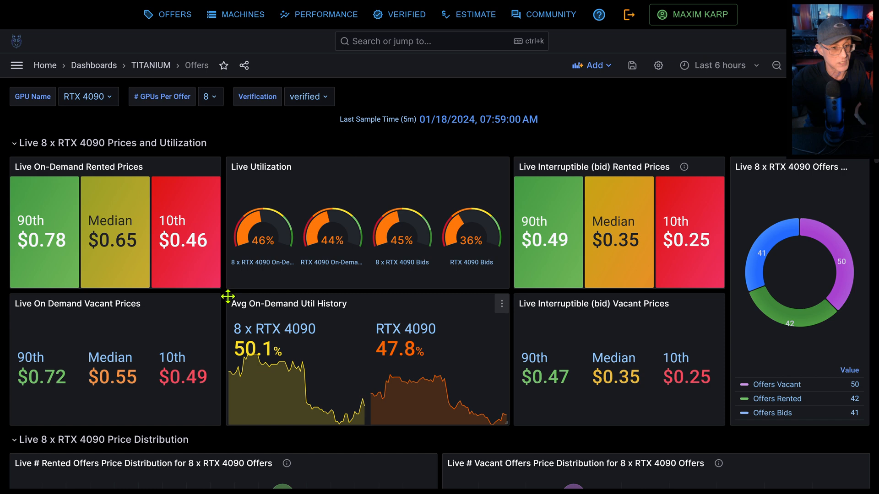
pyautogui.moveTo(245, 373)
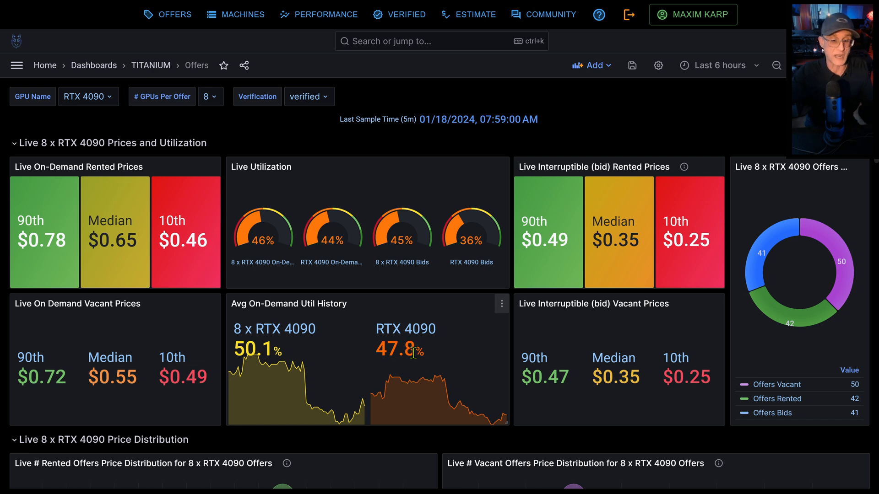
pyautogui.moveTo(452, 342)
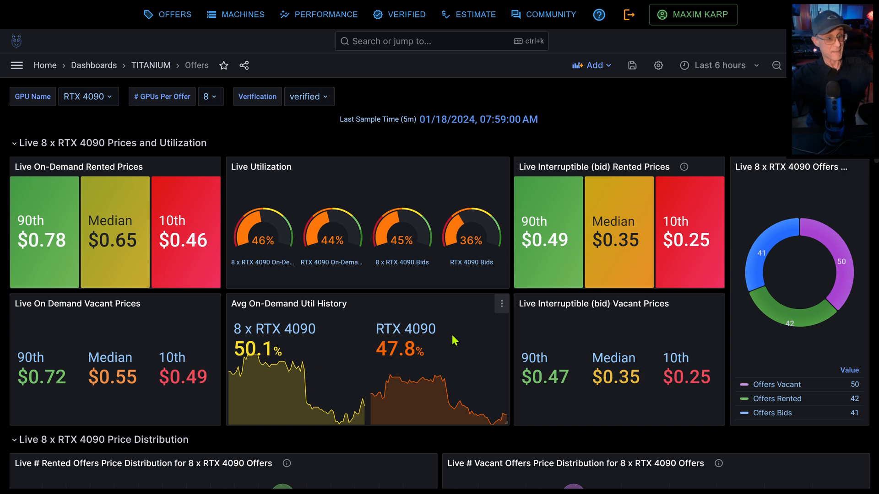
pyautogui.moveTo(519, 354)
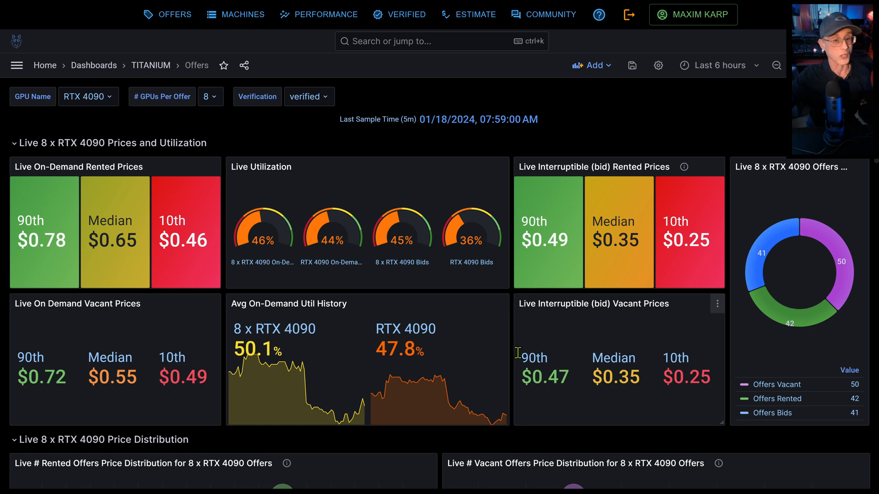
pyautogui.moveTo(414, 296)
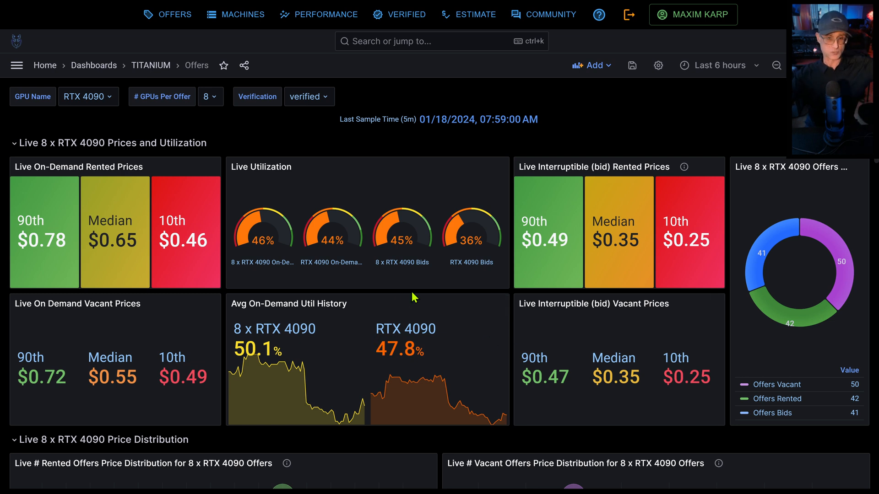
pyautogui.moveTo(429, 298)
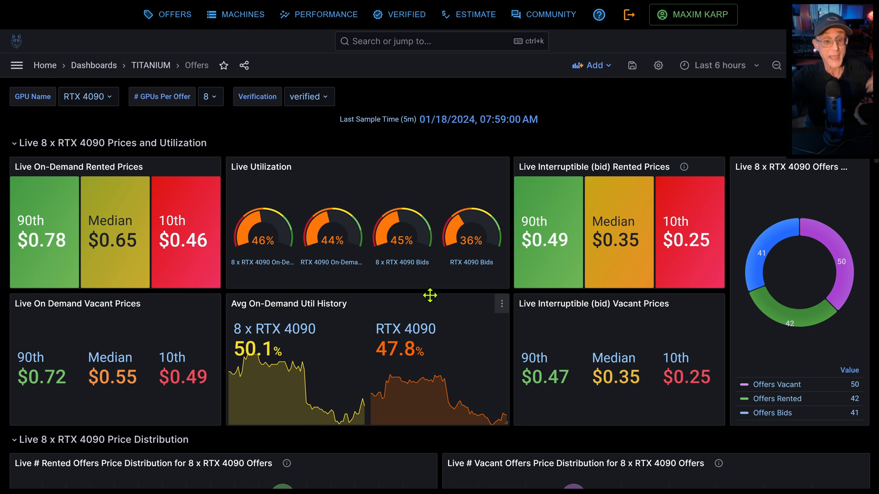
pyautogui.moveTo(442, 300)
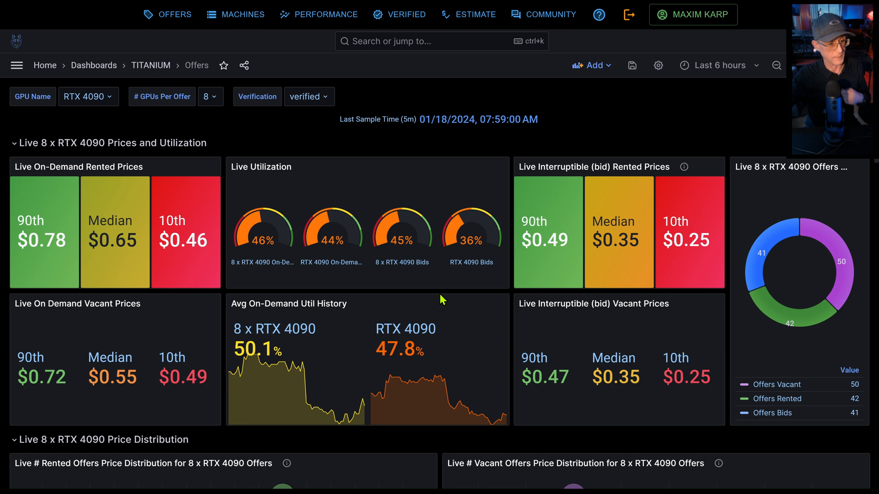
# Set # GPUs Per Offer to 1 so every tile reports 1 x RTX 4090 prices
pyautogui.click(210, 96)
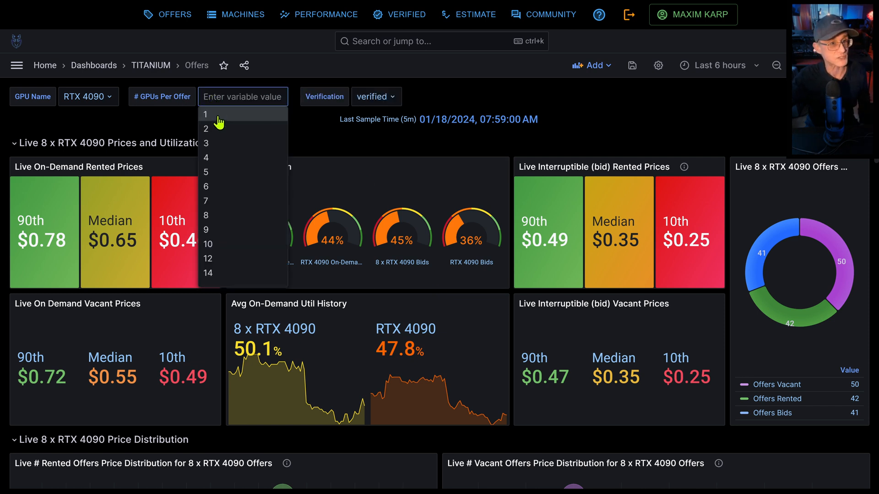
pyautogui.click(206, 114)
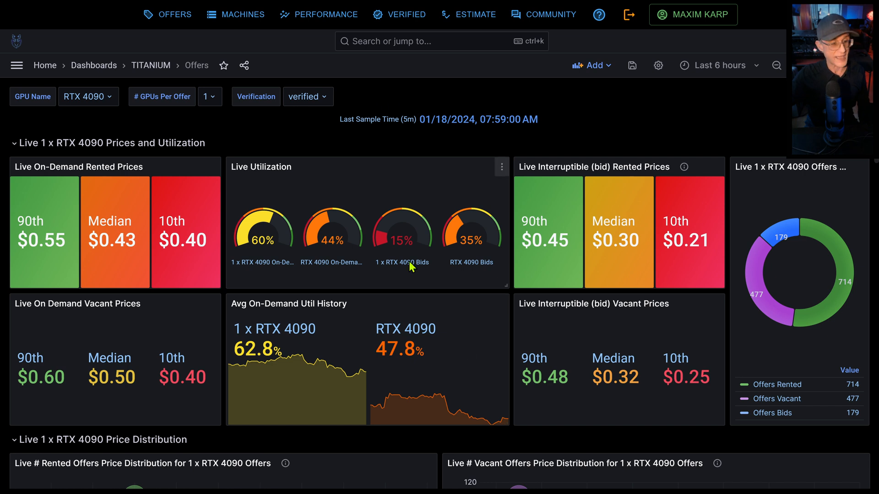
pyautogui.moveTo(75, 271)
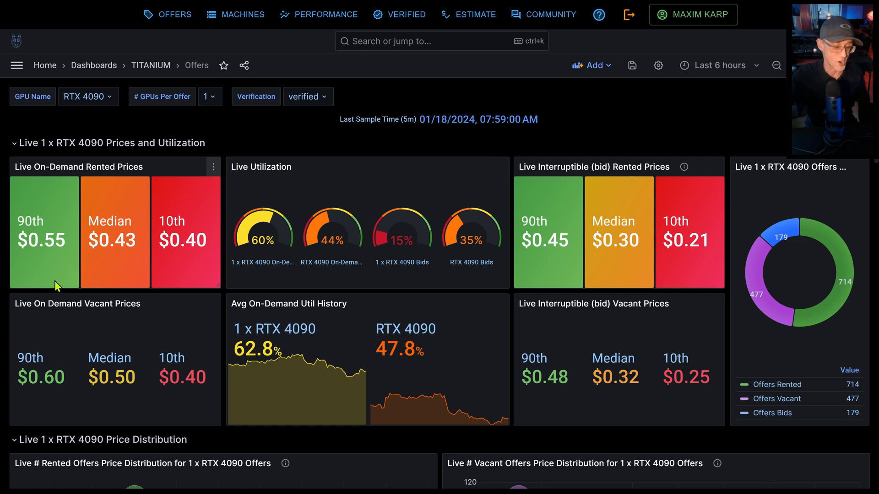
pyautogui.moveTo(317, 374)
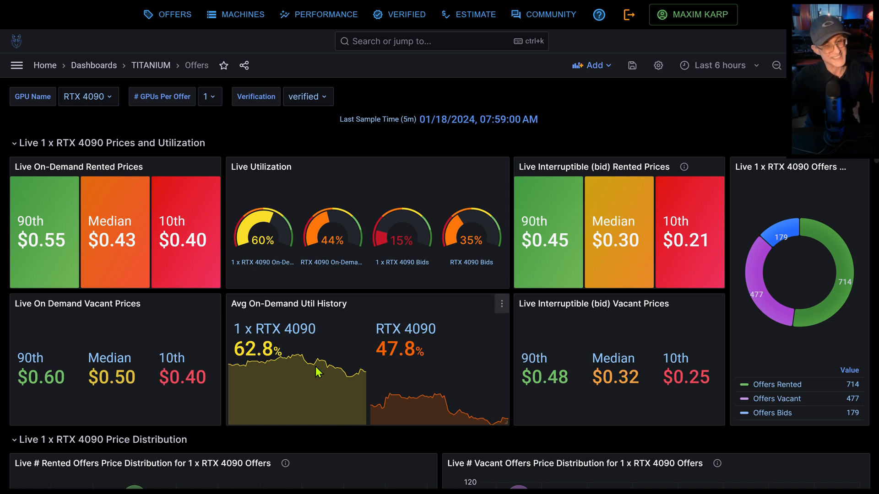
pyautogui.moveTo(366, 298)
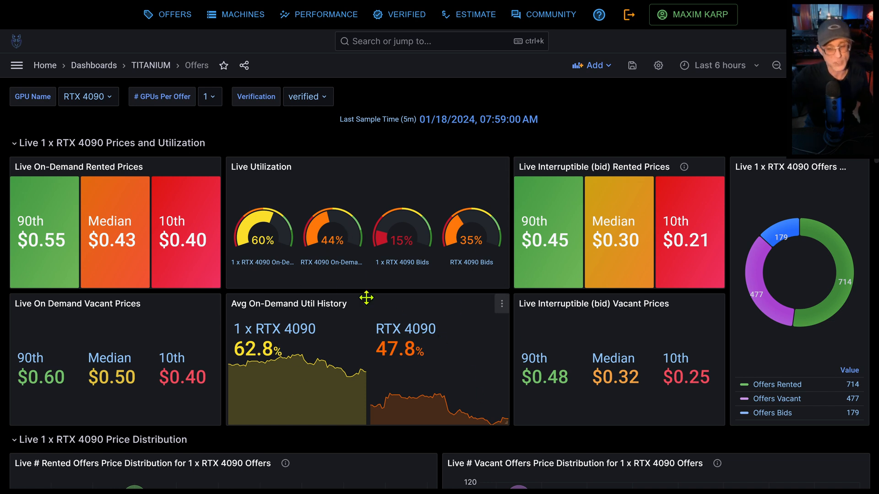
pyautogui.moveTo(868, 232)
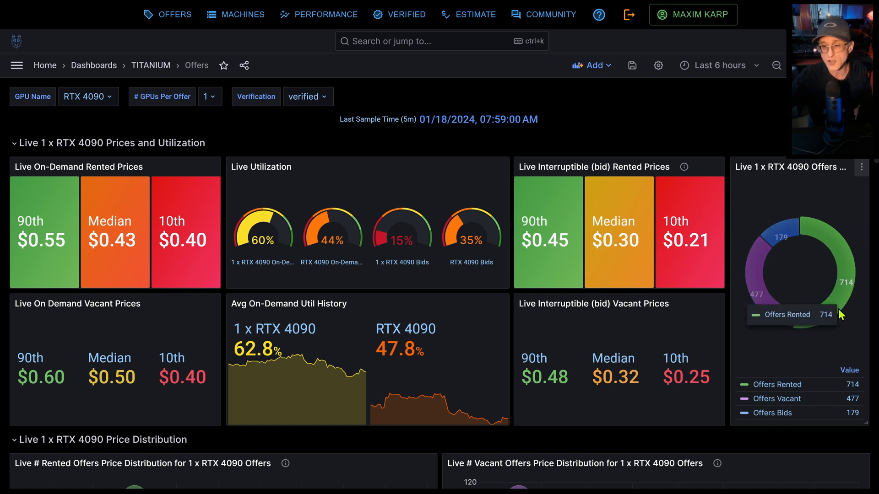
pyautogui.moveTo(780, 236)
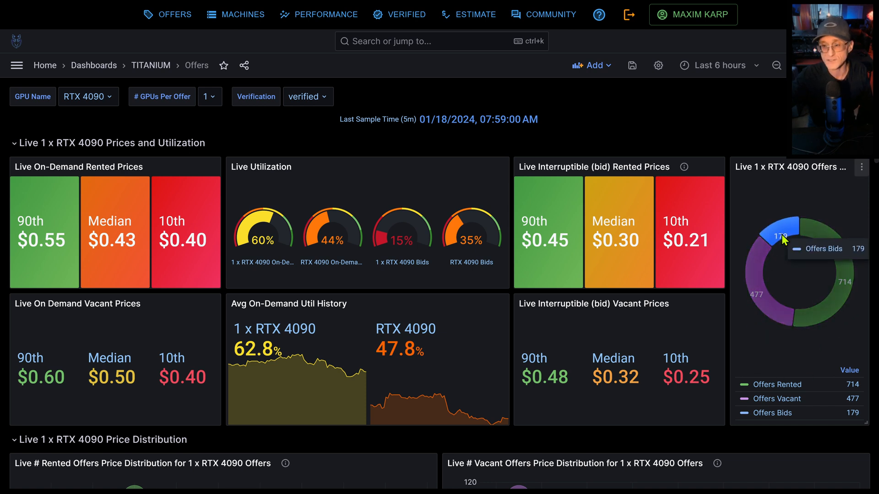
pyautogui.scroll(-3)
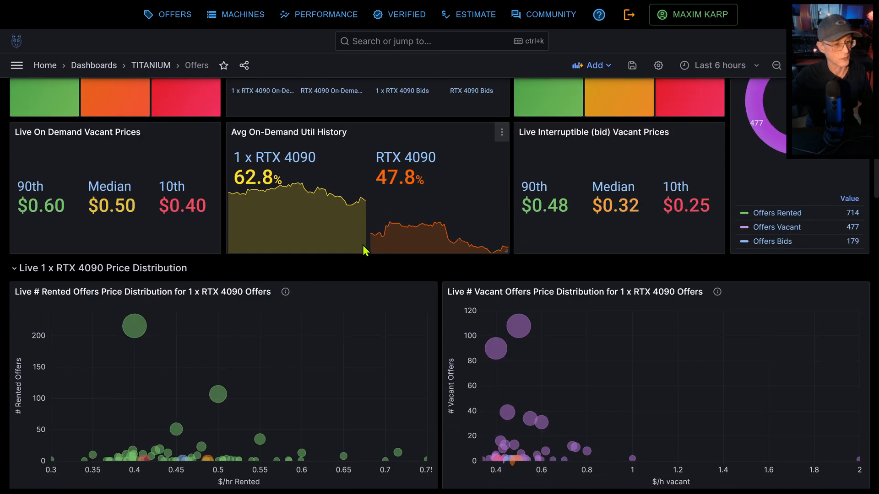
# Review the price distribution panels, then collapse the 1 x RTX 4090 Prices and Utilization row
pyautogui.scroll(-3)
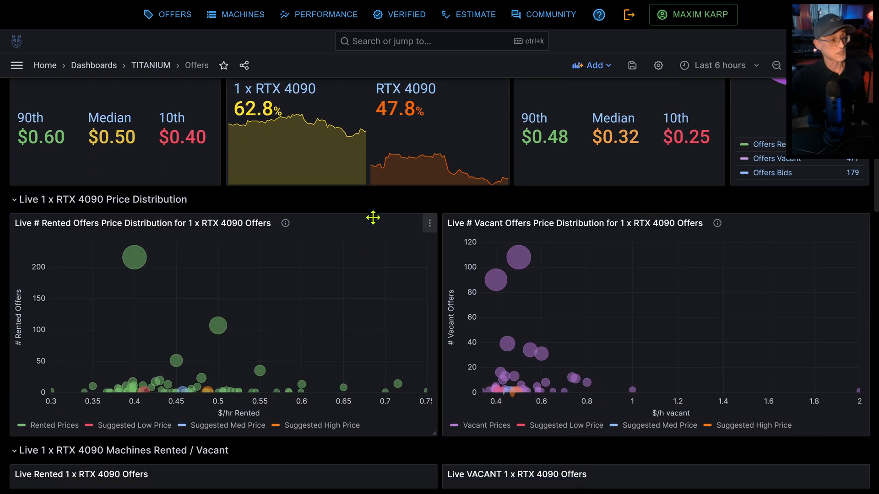
pyautogui.scroll(-3)
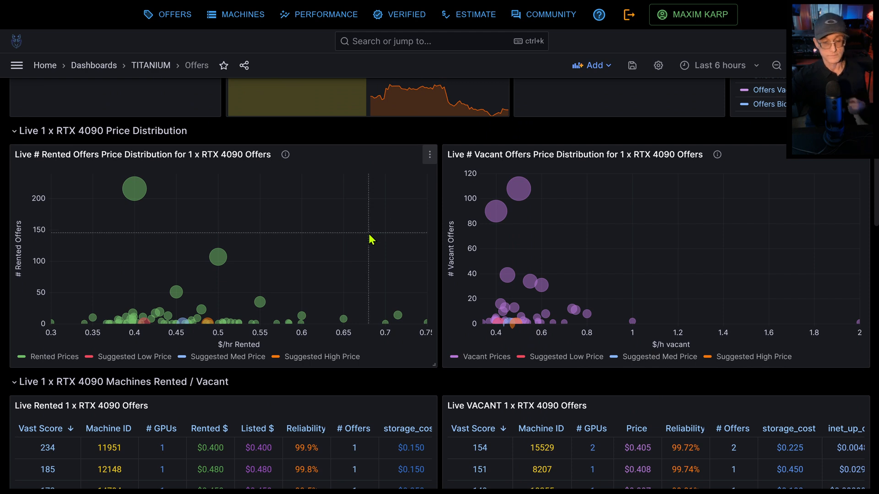
pyautogui.moveTo(421, 396)
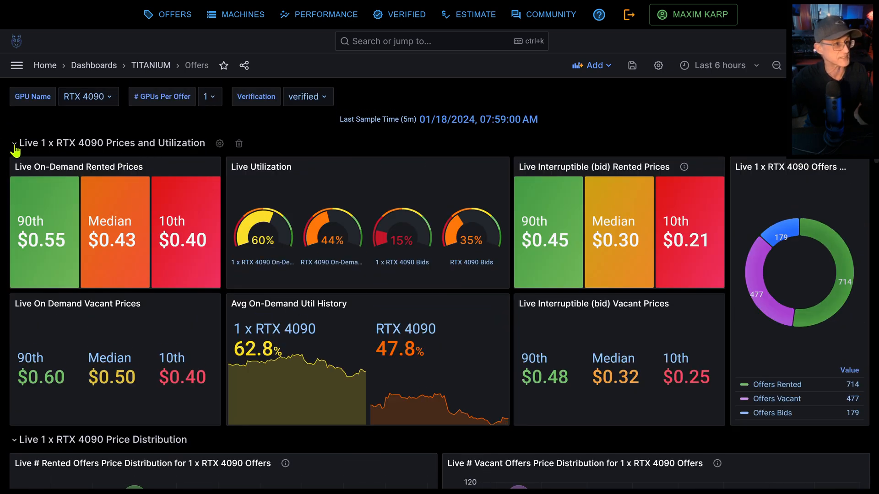
pyautogui.click(16, 145)
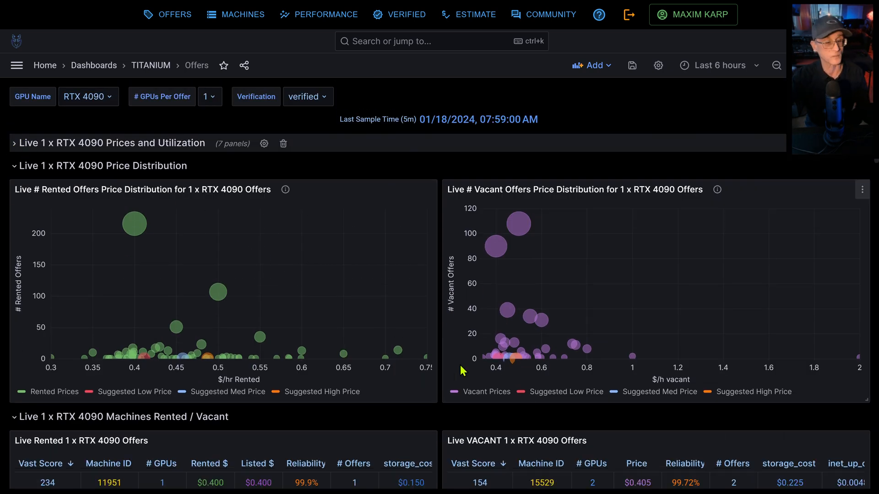
pyautogui.moveTo(280, 226)
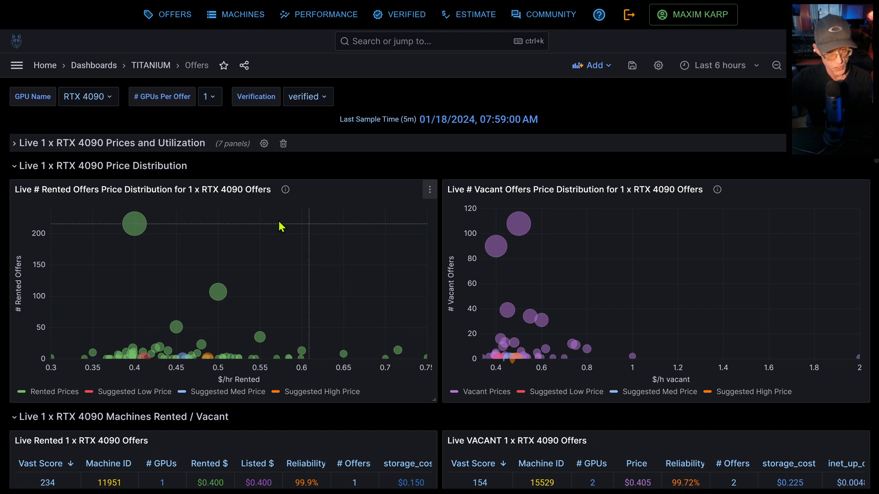
pyautogui.moveTo(194, 293)
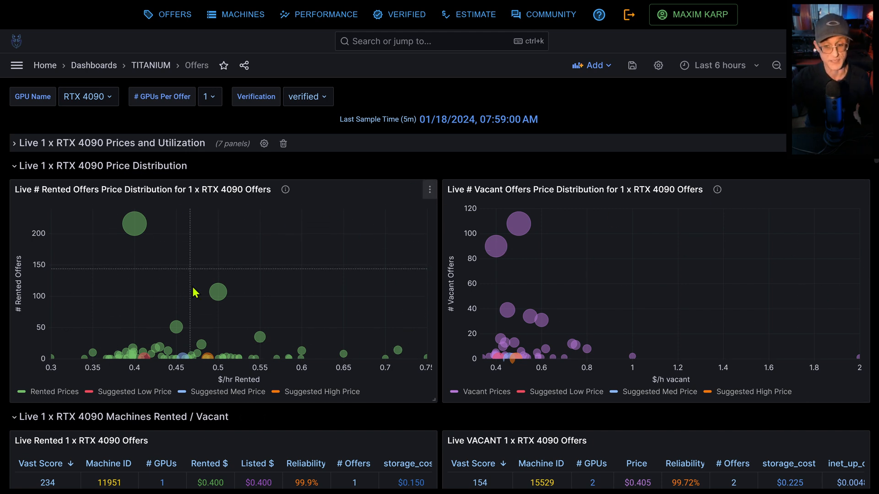
pyautogui.moveTo(90, 107)
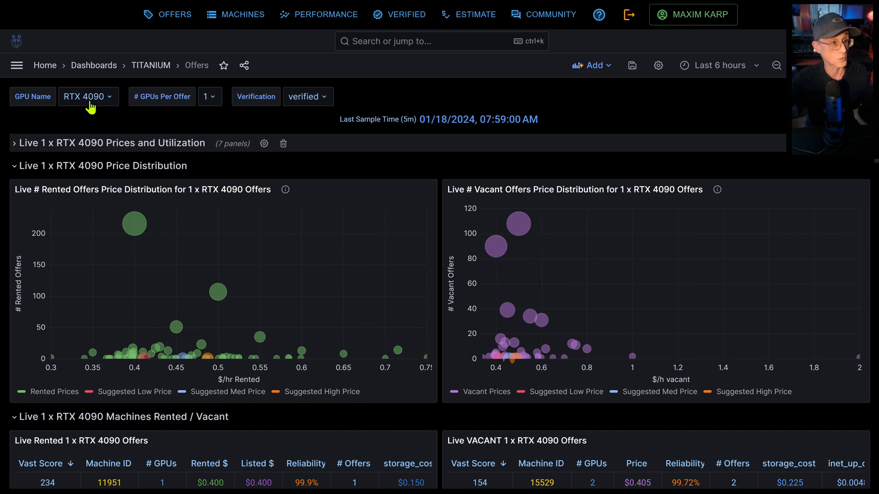
pyautogui.click(88, 97)
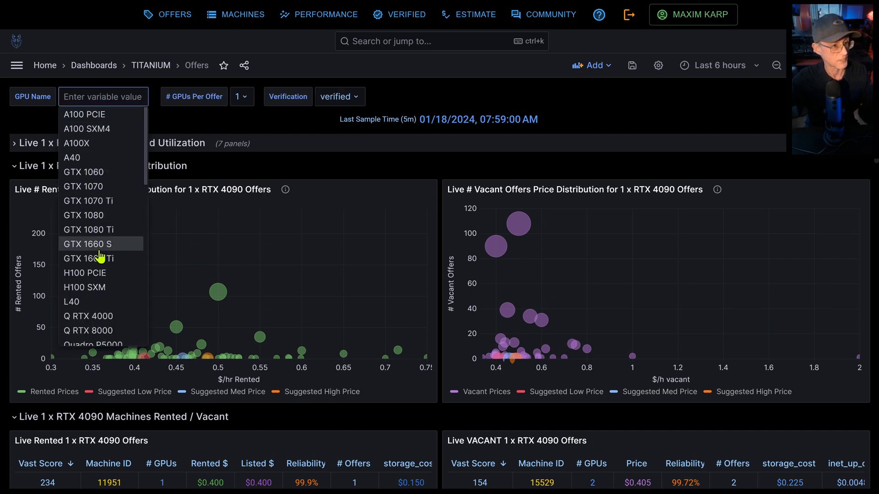
pyautogui.scroll(-3)
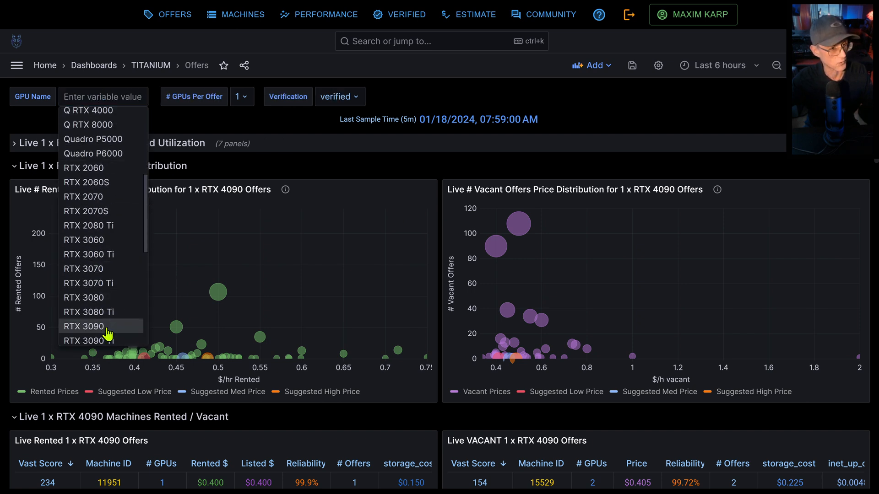
pyautogui.click(84, 326)
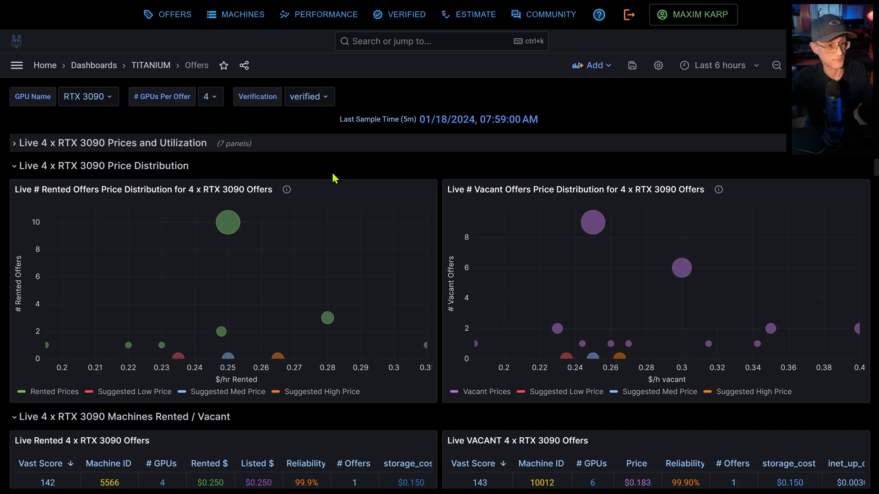
pyautogui.click(88, 97)
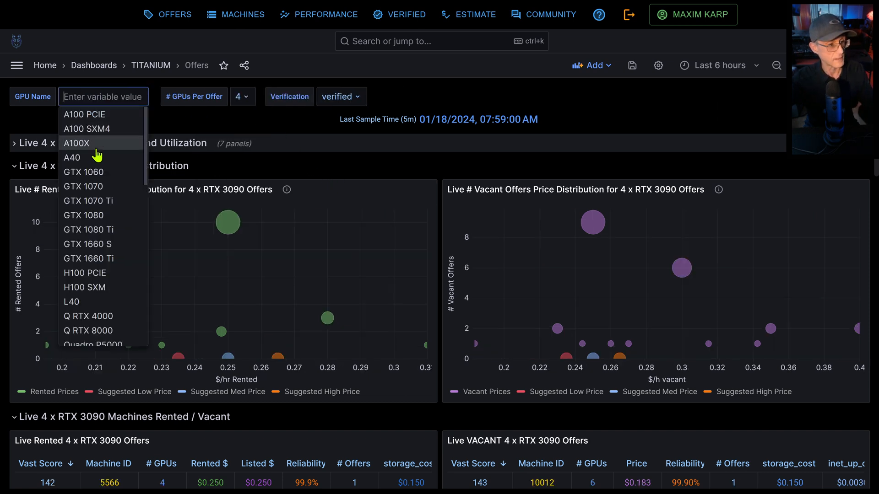
pyautogui.scroll(-3)
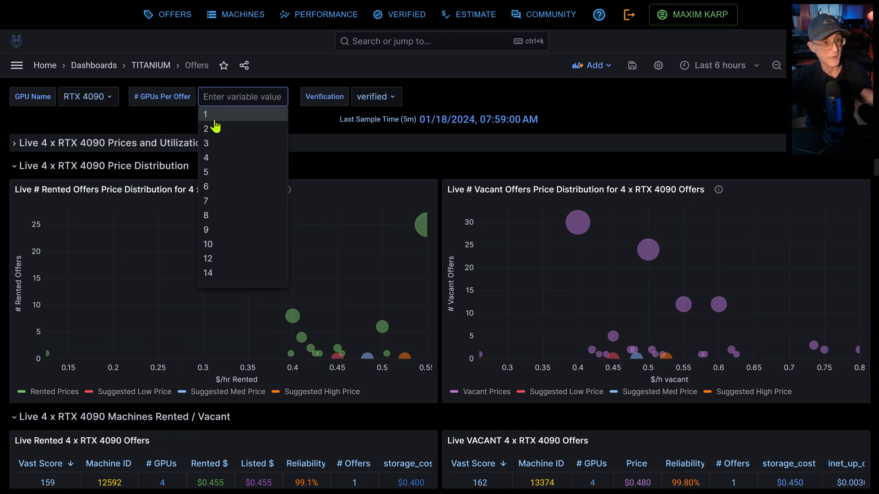
pyautogui.click(205, 114)
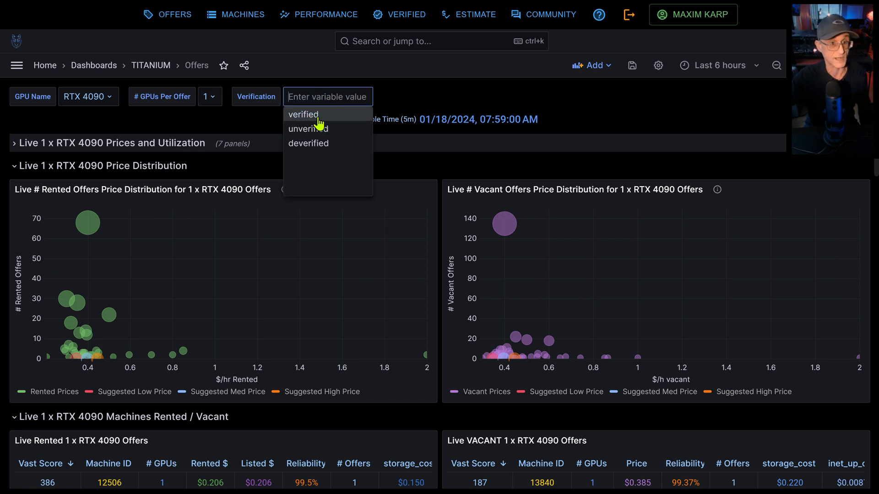
pyautogui.click(303, 115)
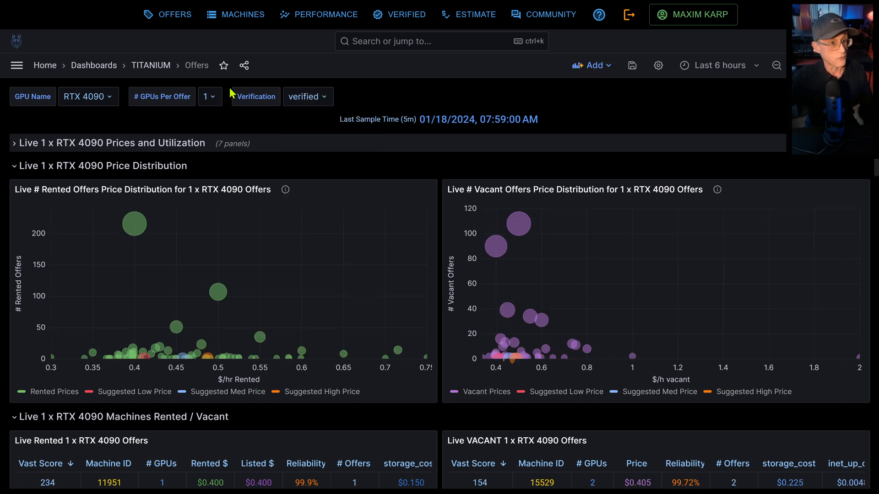
pyautogui.moveTo(165, 247)
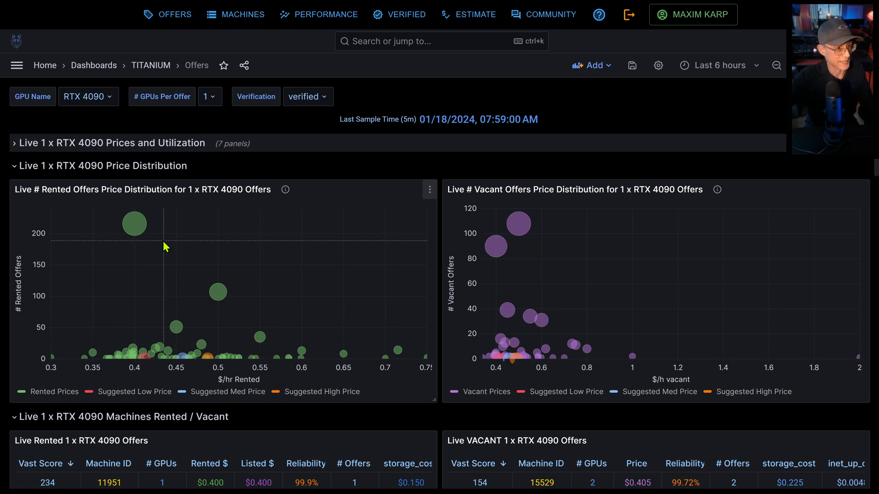
pyautogui.moveTo(141, 240)
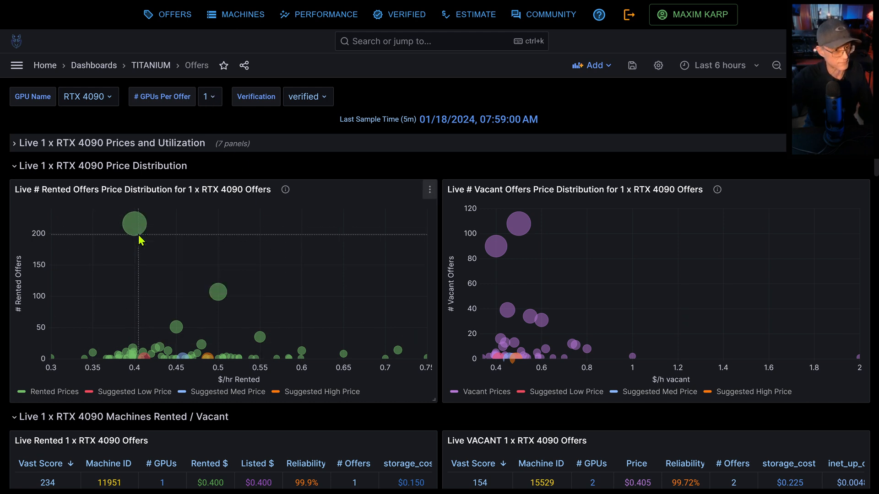
pyautogui.moveTo(137, 225)
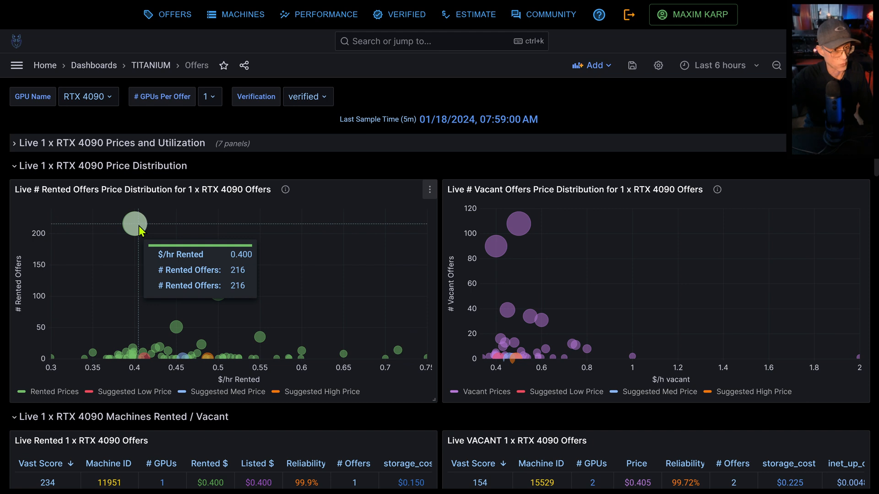
pyautogui.moveTo(407, 318)
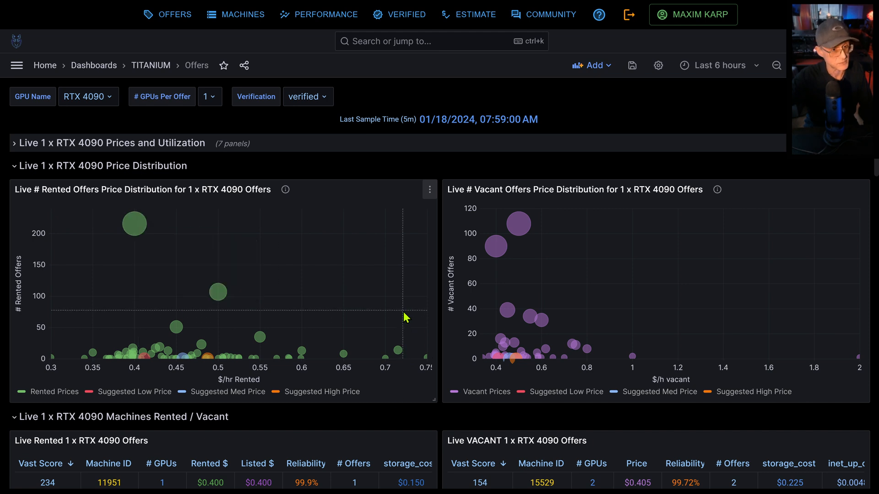
pyautogui.moveTo(218, 296)
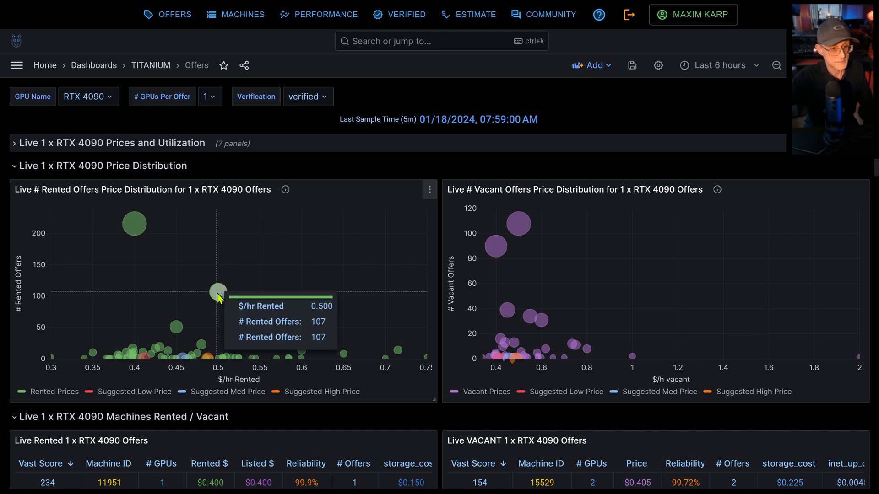
pyautogui.moveTo(214, 352)
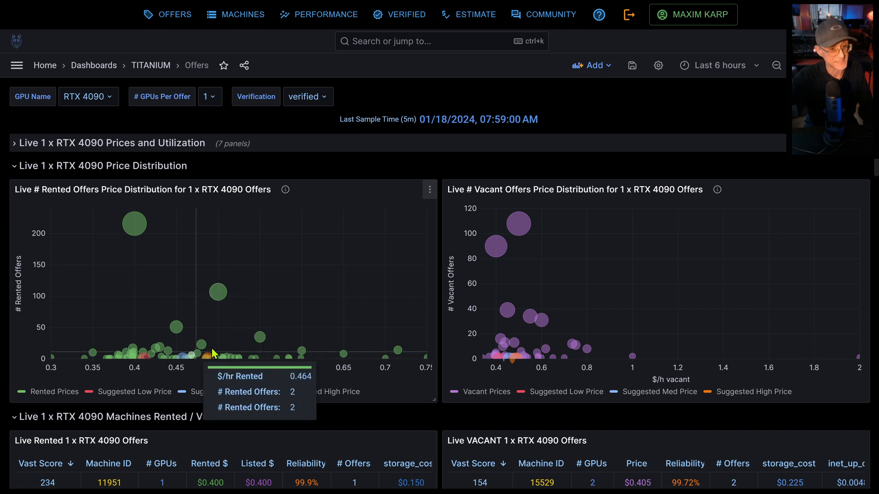
pyautogui.moveTo(177, 353)
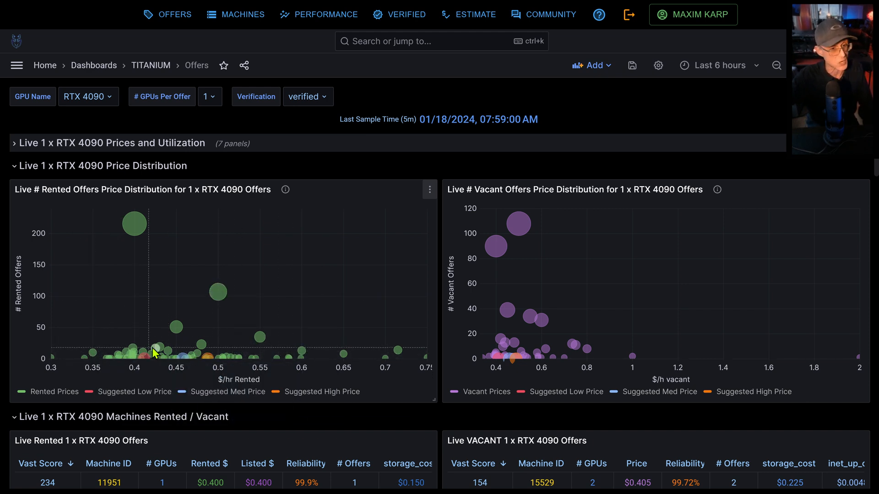
pyautogui.moveTo(262, 319)
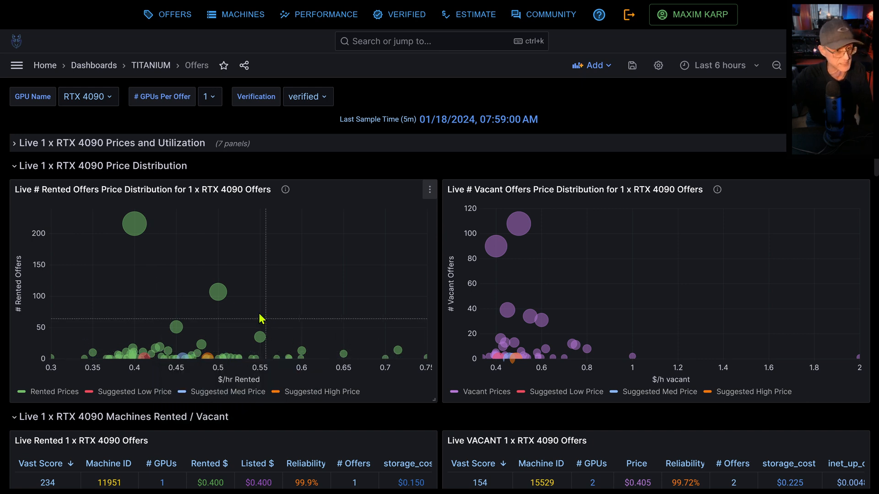
pyautogui.moveTo(160, 362)
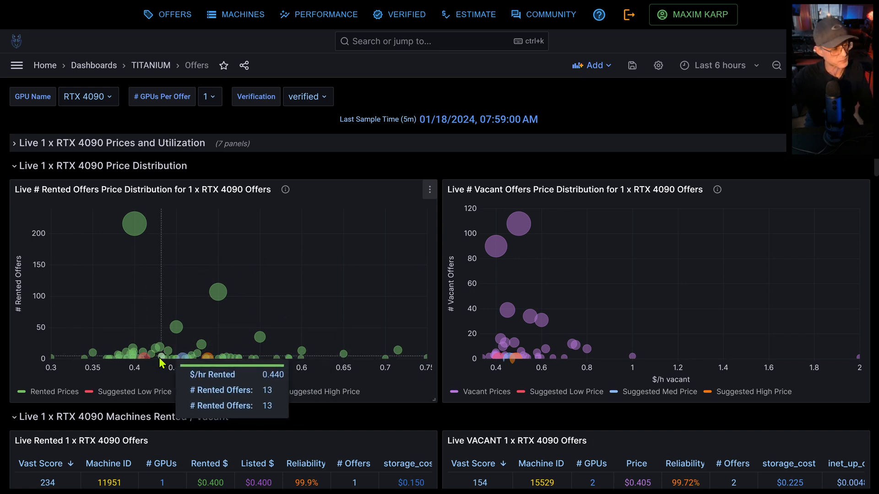
pyautogui.moveTo(150, 364)
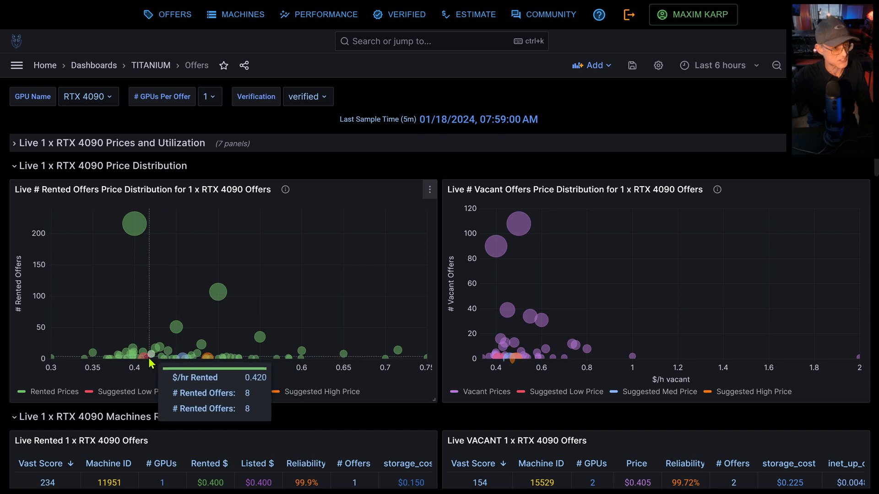
pyautogui.moveTo(202, 381)
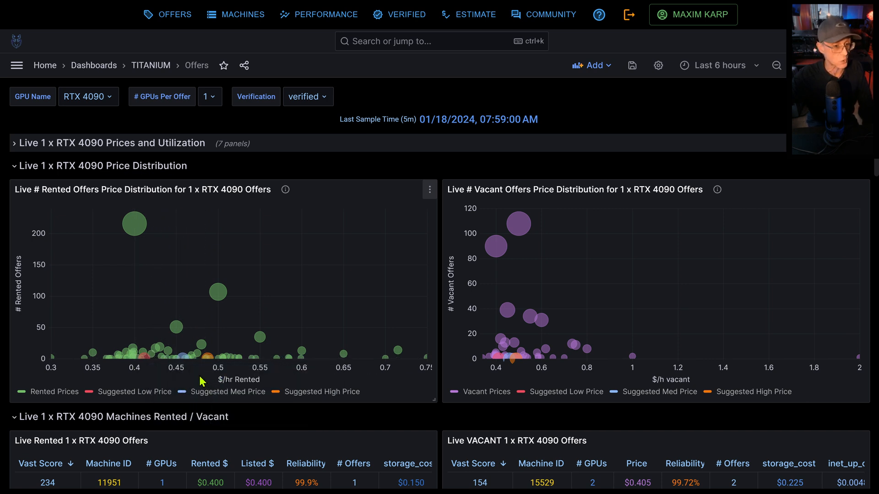
pyautogui.moveTo(208, 377)
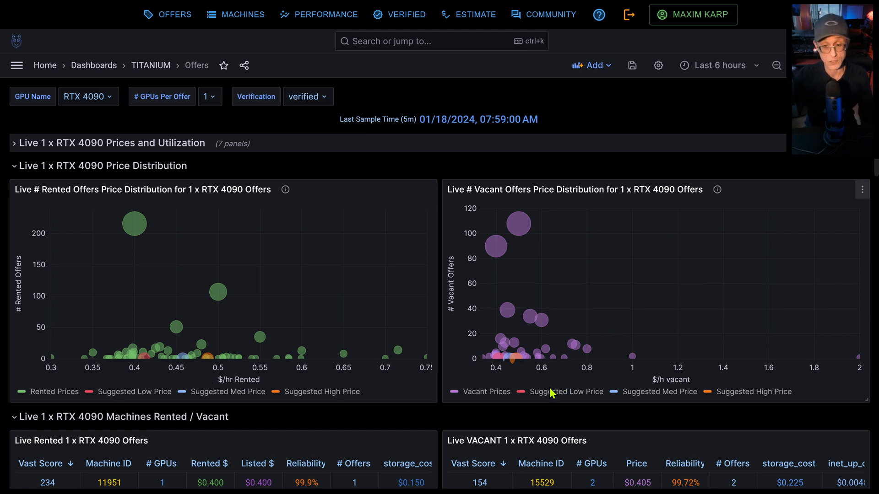
pyautogui.moveTo(553, 412)
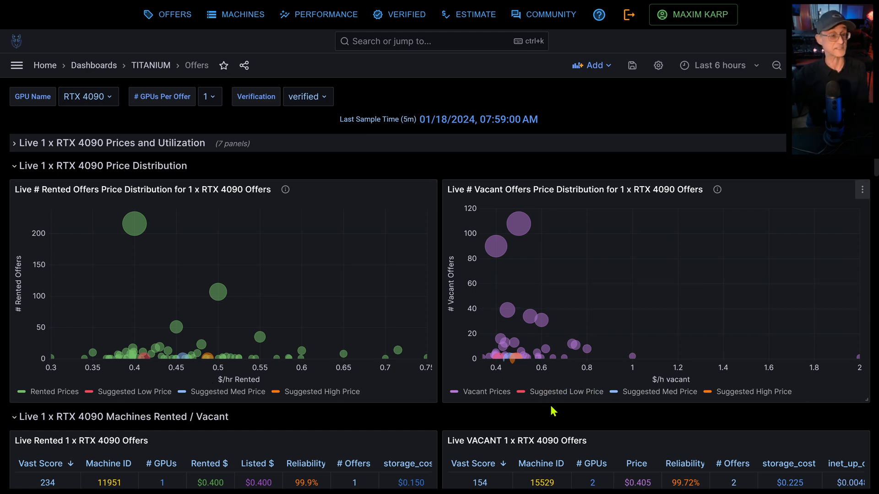
pyautogui.moveTo(429, 151)
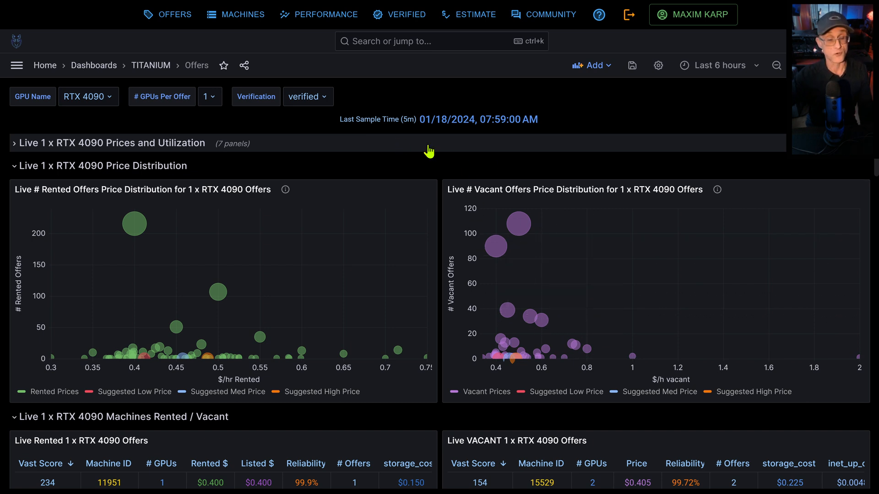
pyautogui.moveTo(518, 227)
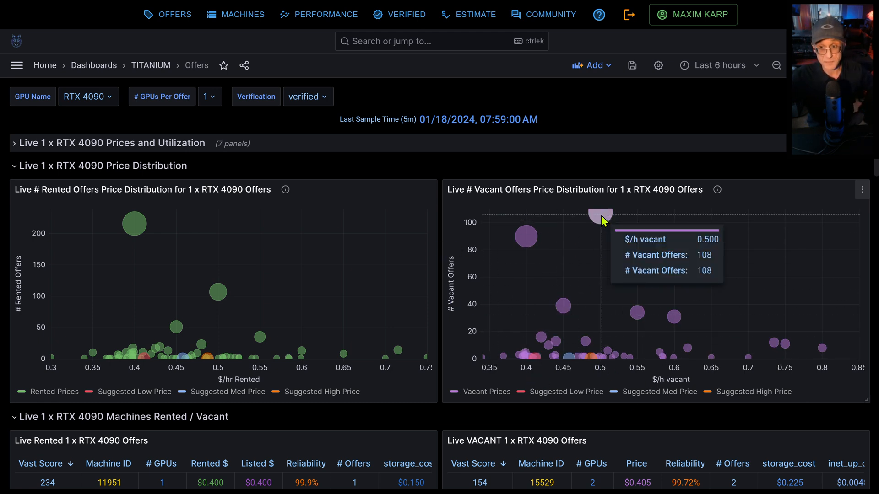
pyautogui.moveTo(595, 364)
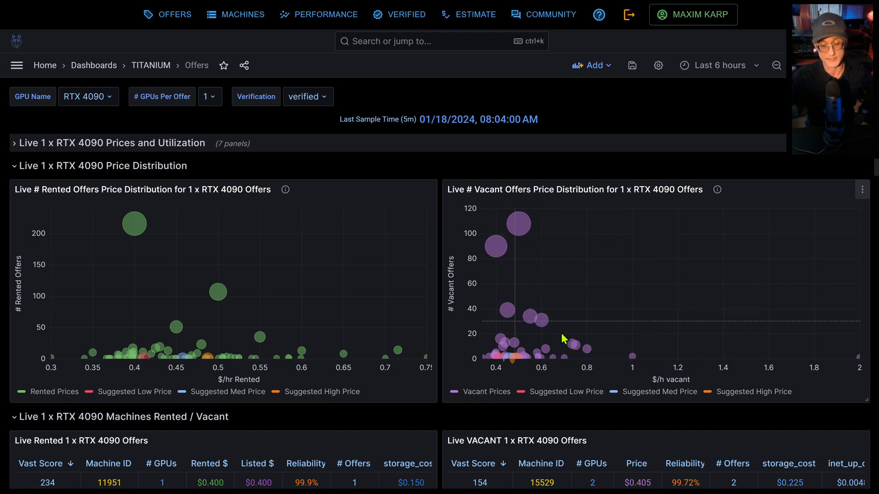
pyautogui.moveTo(516, 325)
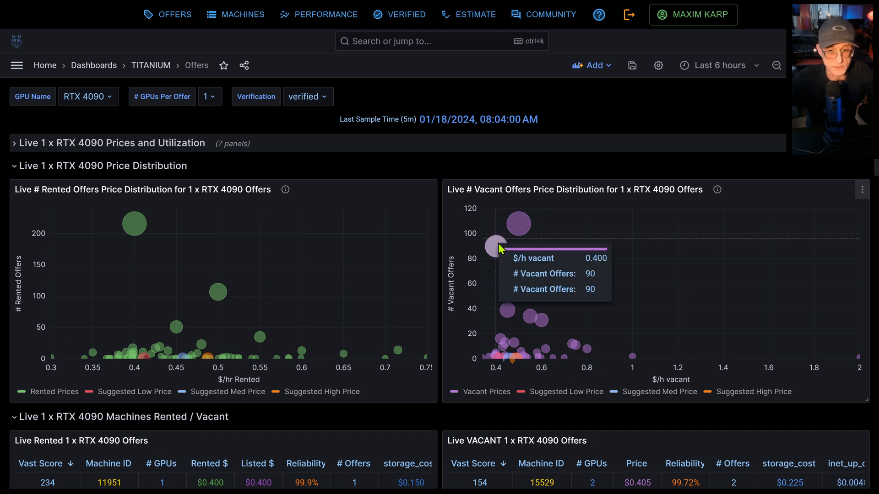
pyautogui.moveTo(483, 235)
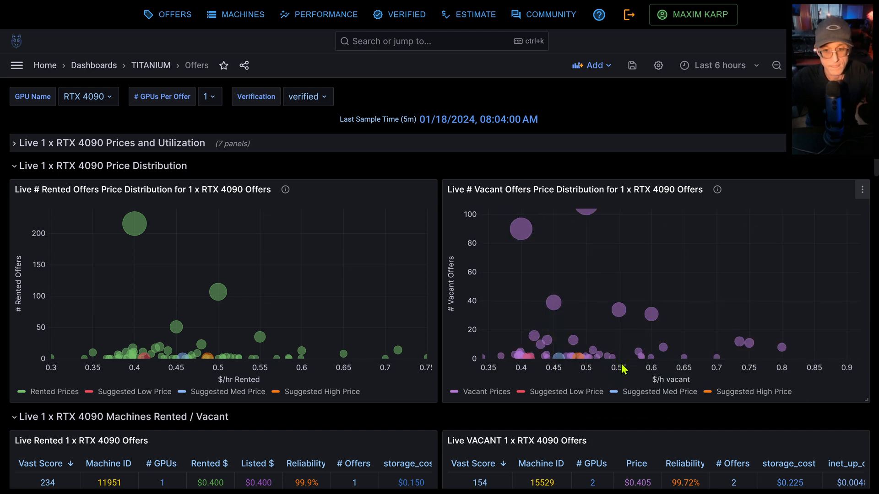
pyautogui.moveTo(606, 265)
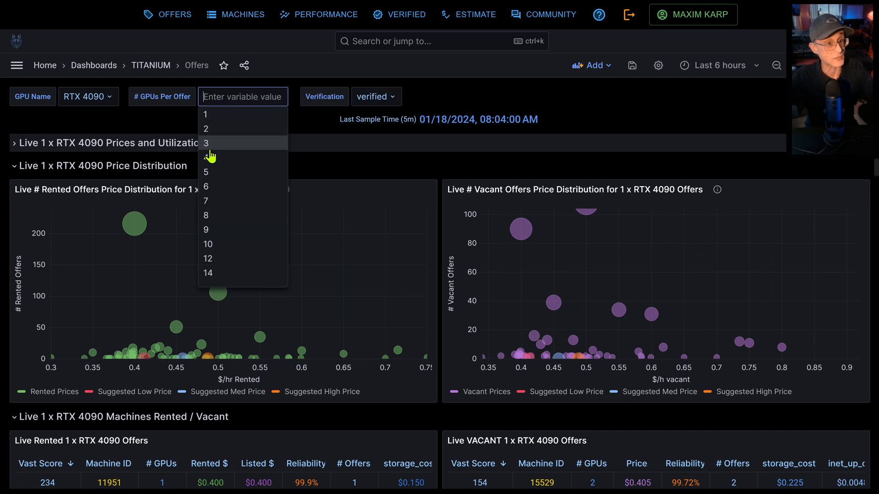
# Preview 4- and 8-GPU offers, then return # GPUs Per Offer to 1
pyautogui.click(210, 151)
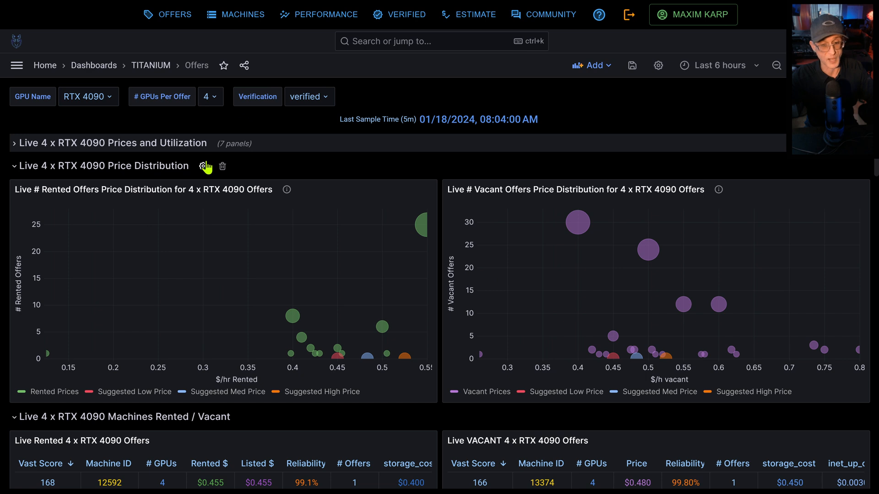
pyautogui.click(209, 97)
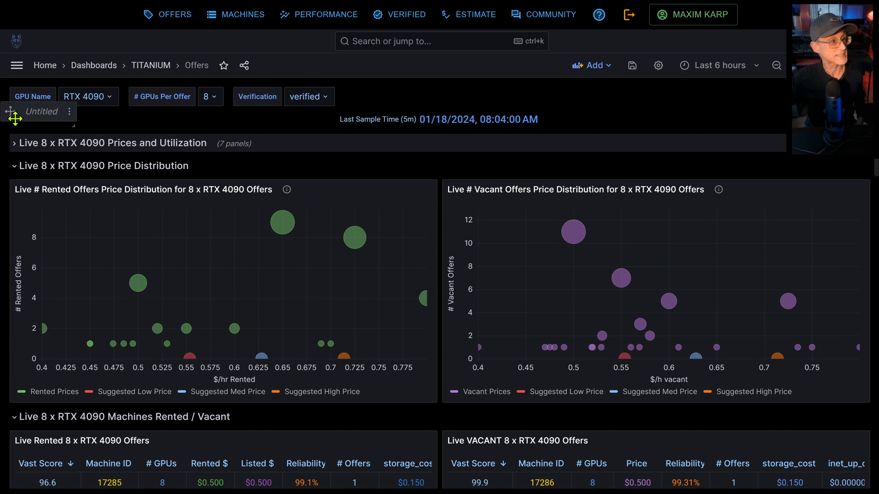
pyautogui.click(209, 97)
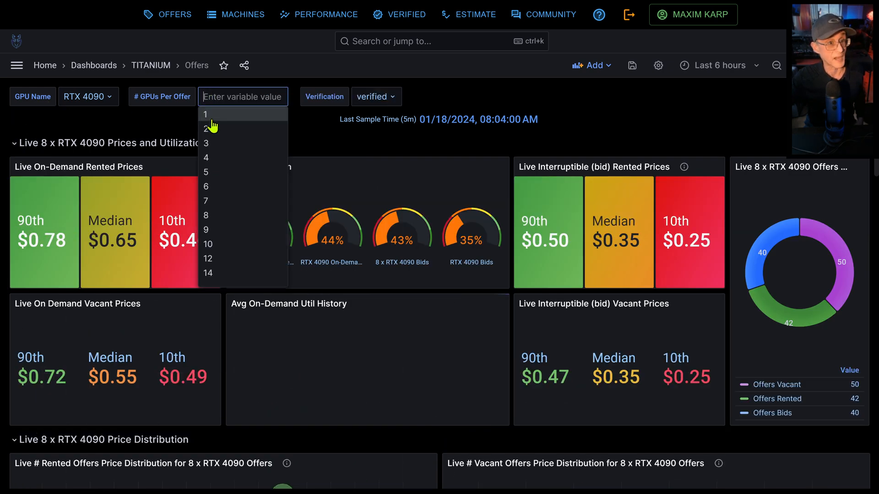
pyautogui.click(205, 115)
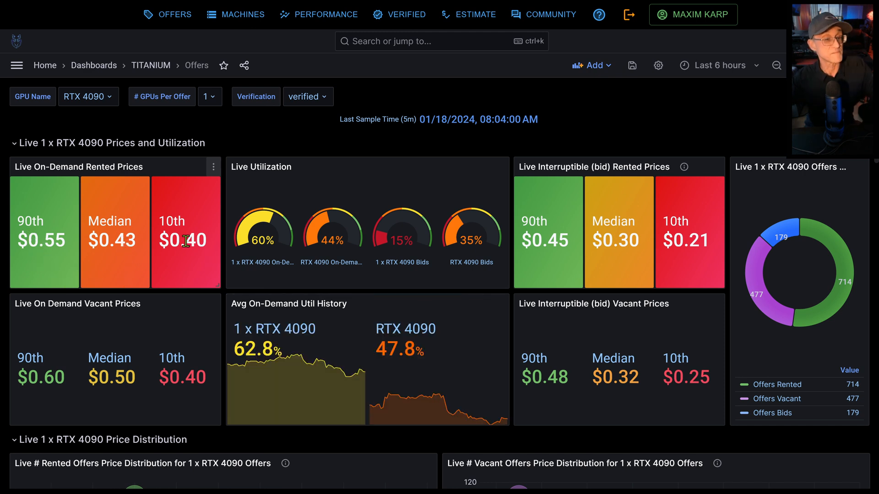
pyautogui.moveTo(186, 281)
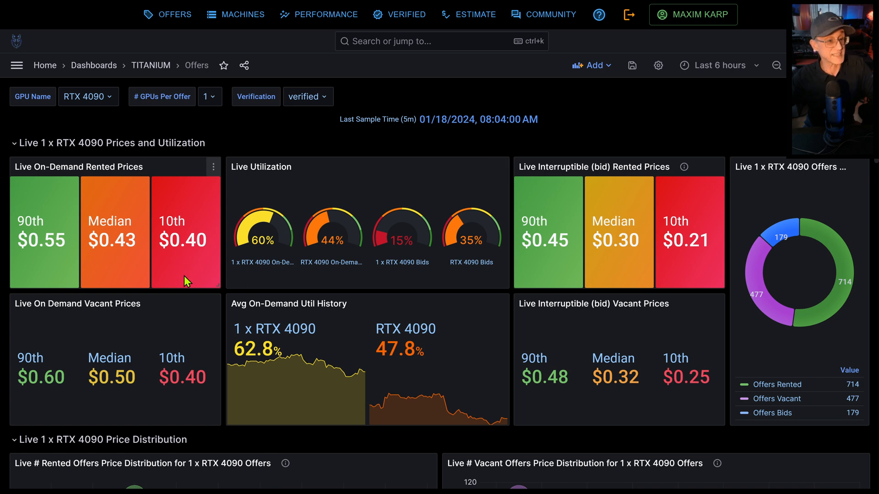
# Collapse the Live 1 x RTX 4090 Prices and Utilization row
pyautogui.click(16, 143)
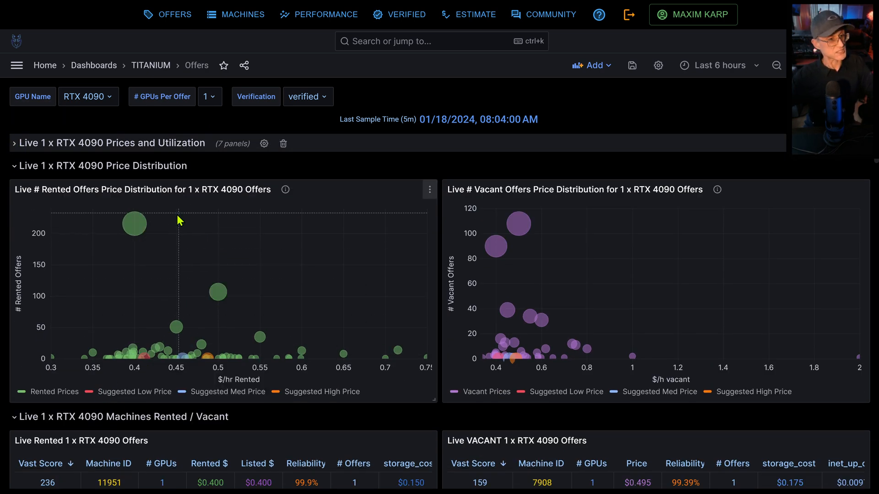
pyautogui.moveTo(163, 291)
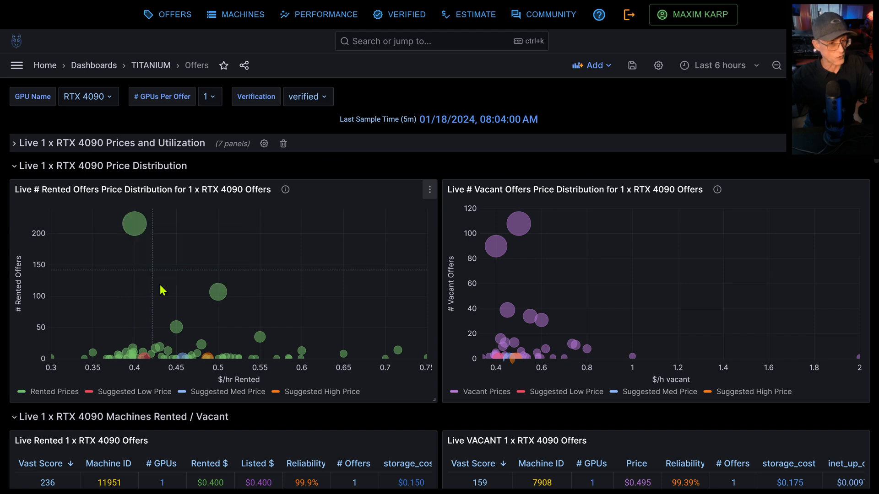
pyautogui.moveTo(218, 292)
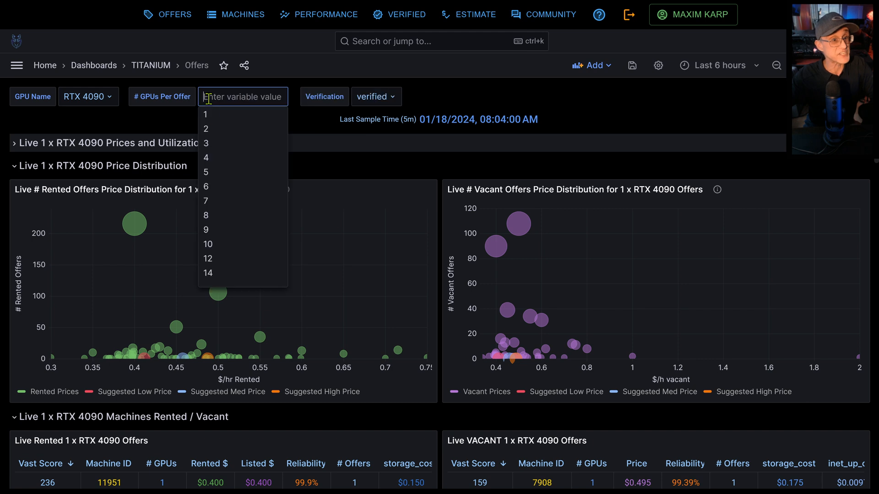
# Show 4-GPU offers briefly, then reopen the # GPUs Per Offer choices for 8
pyautogui.click(206, 158)
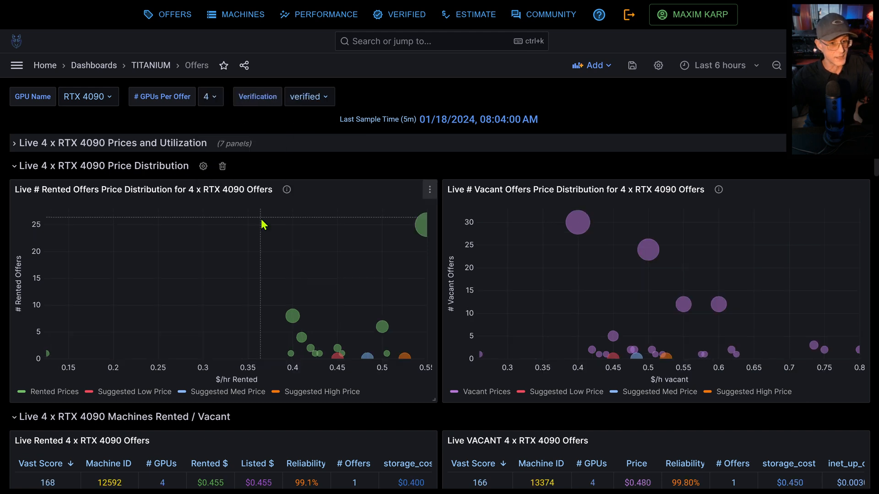
pyautogui.moveTo(347, 303)
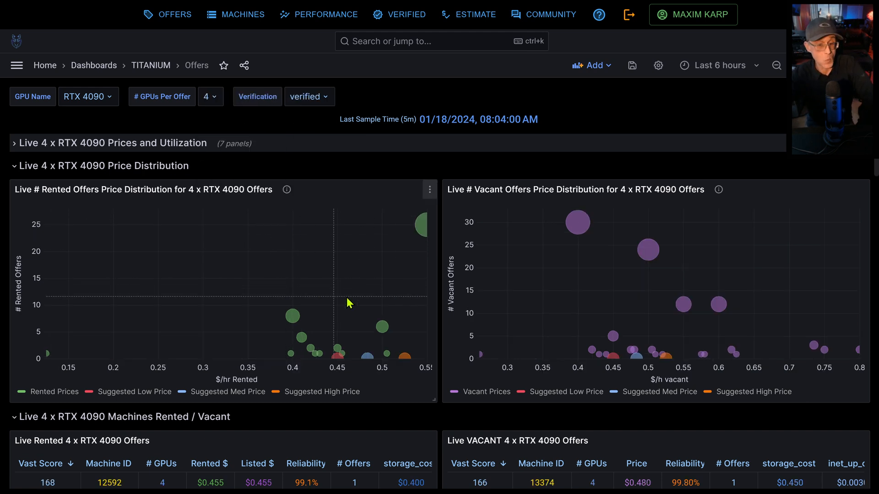
pyautogui.moveTo(421, 225)
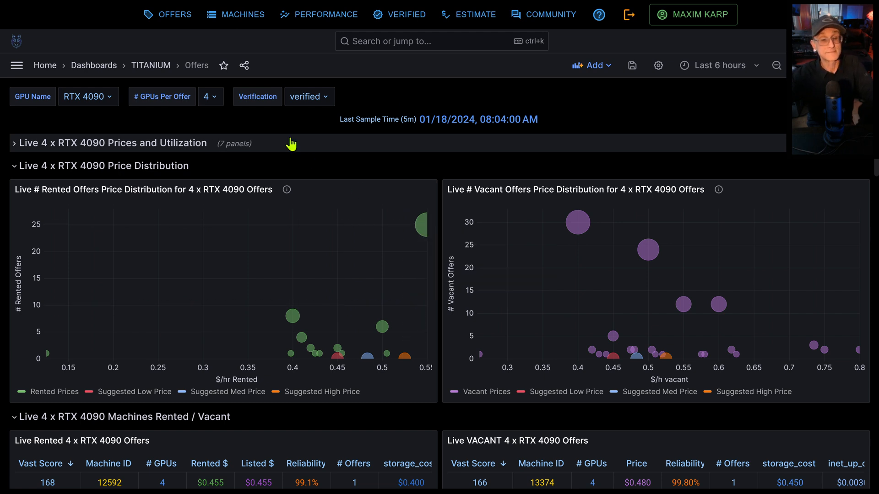
pyautogui.click(209, 97)
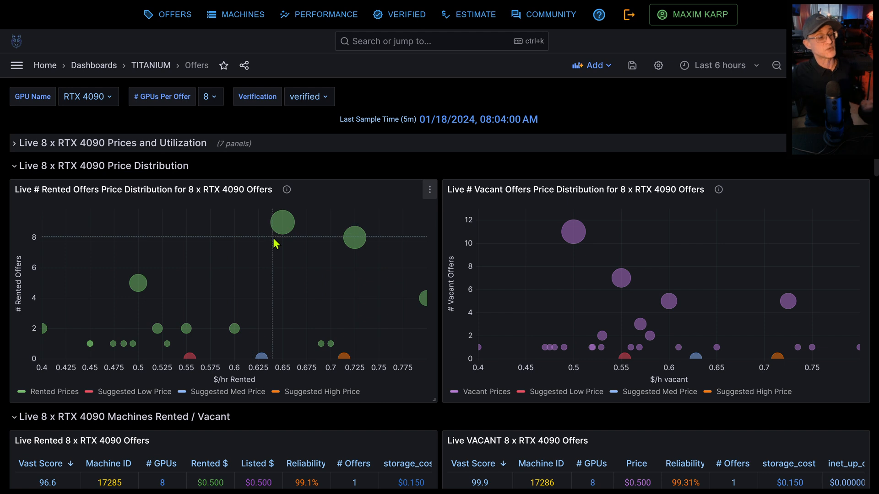
pyautogui.moveTo(288, 247)
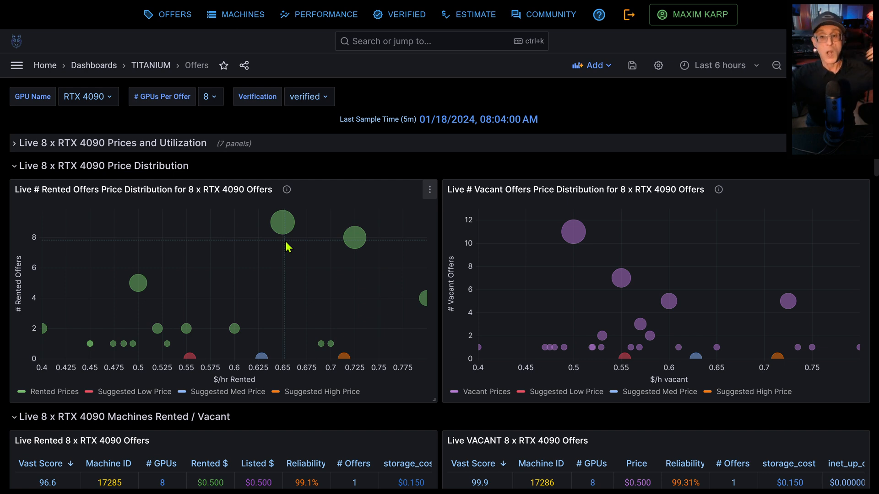
pyautogui.moveTo(308, 279)
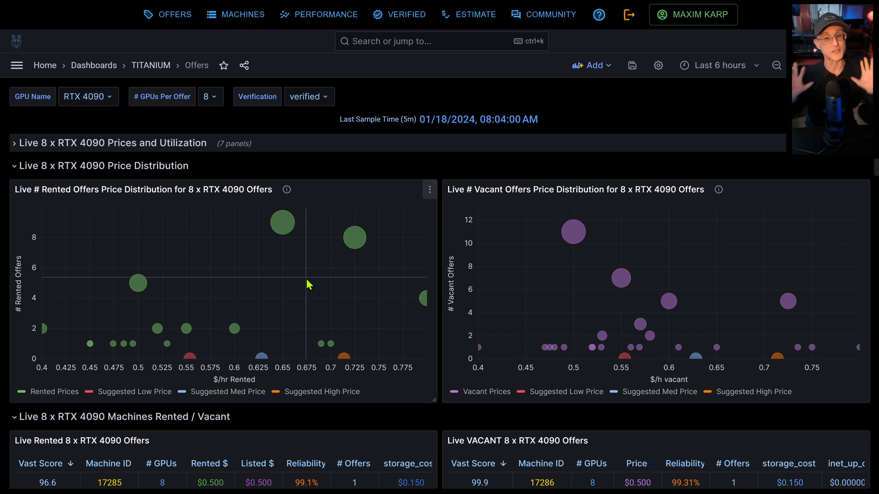
pyautogui.moveTo(464, 135)
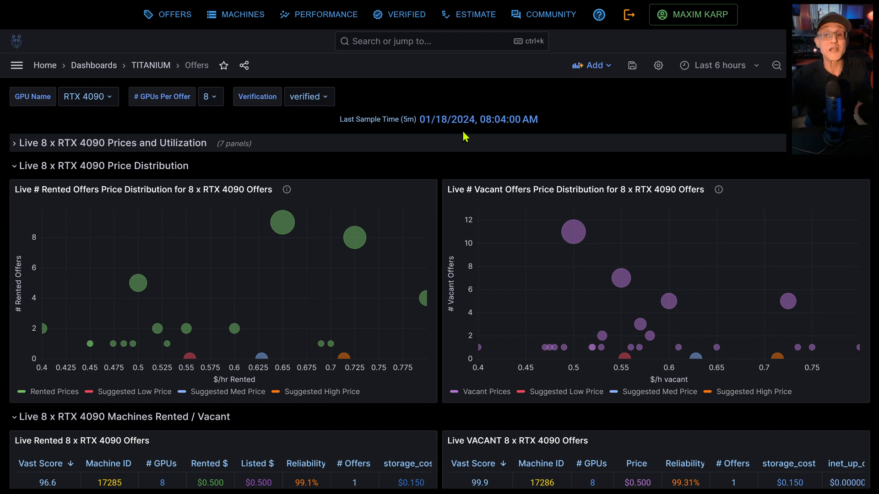
pyautogui.moveTo(434, 269)
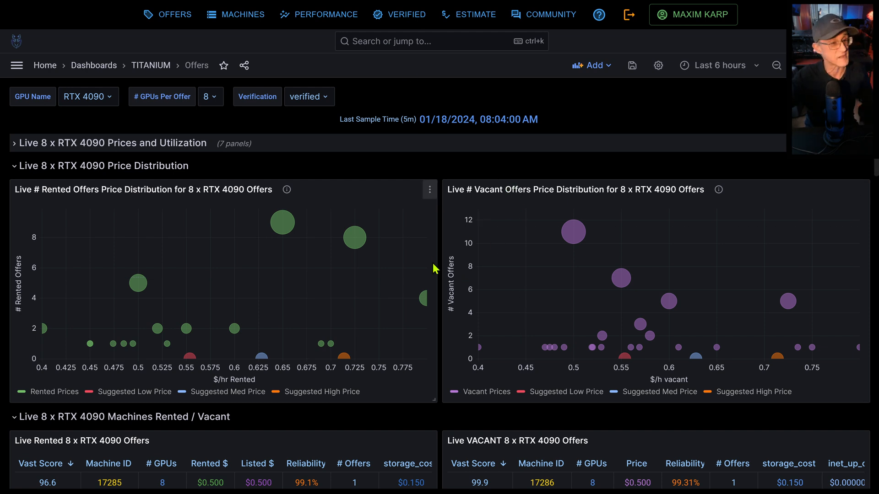
pyautogui.scroll(-3)
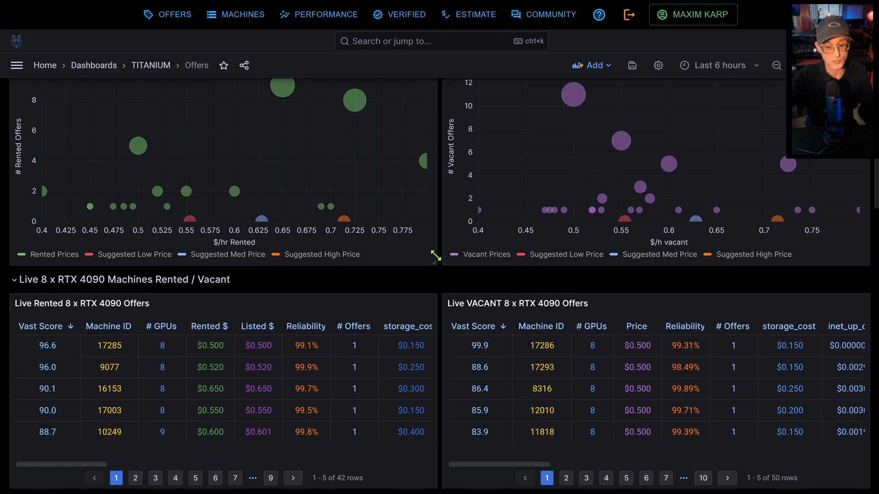
pyautogui.moveTo(586, 175)
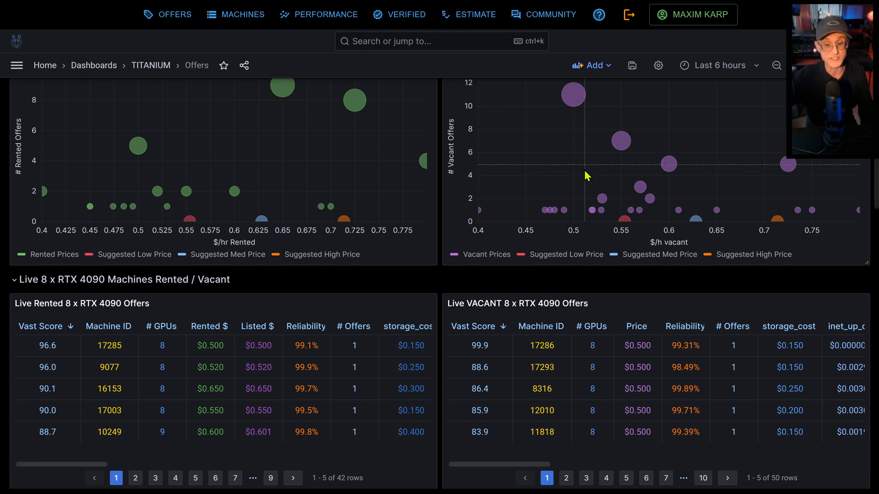
pyautogui.moveTo(395, 233)
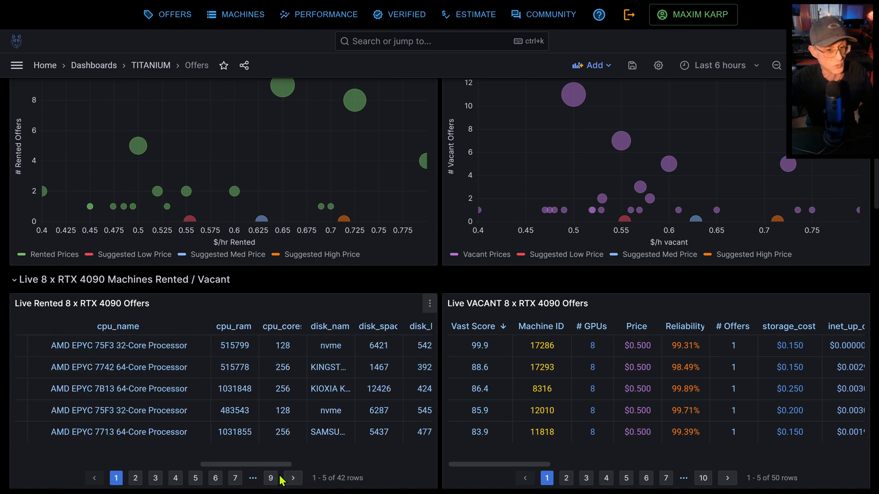
pyautogui.click(282, 326)
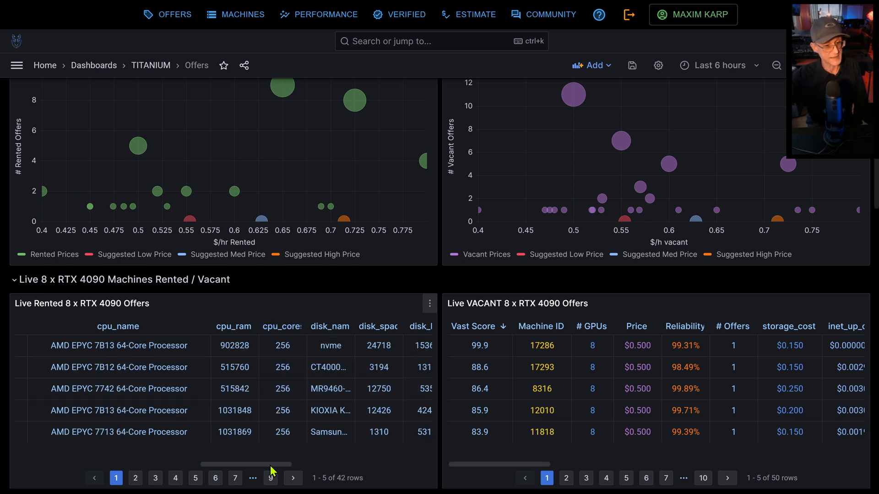
pyautogui.moveTo(247, 463); pyautogui.dragTo(135, 463)
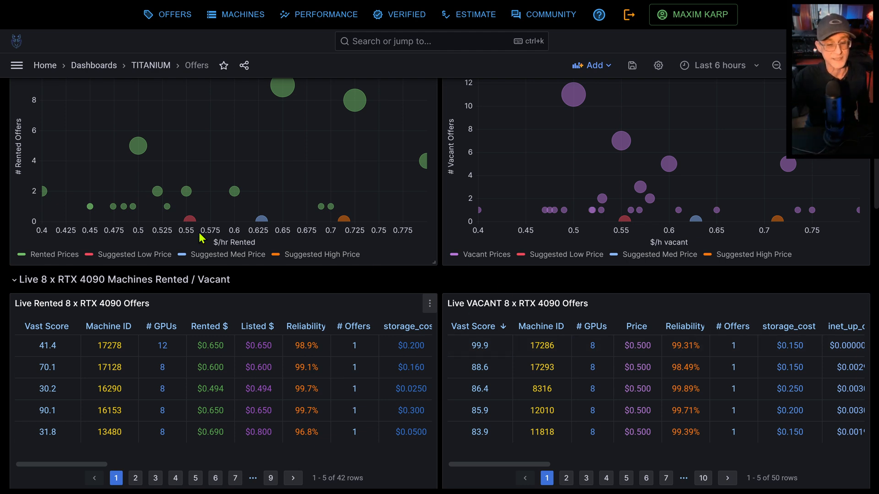
pyautogui.moveTo(416, 484)
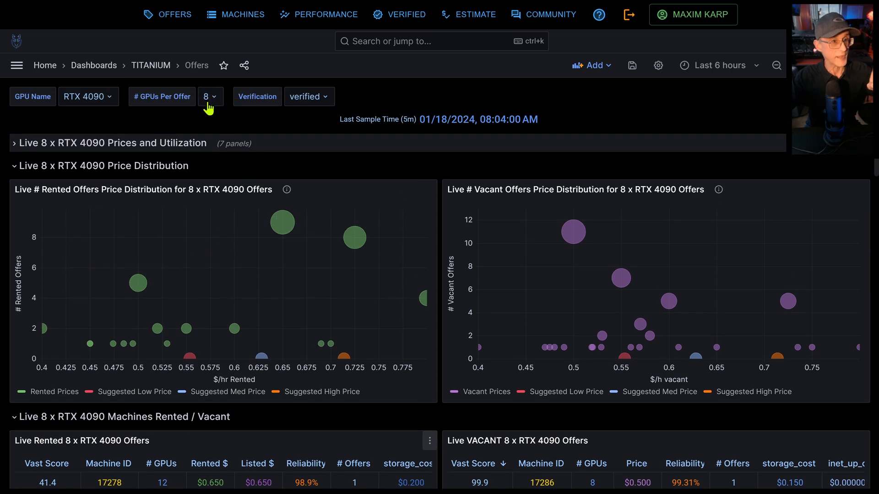
# Filter to 1-GPU RTX 4090 offers and review the Live Rented and Vacant tables
pyautogui.scroll(-3)
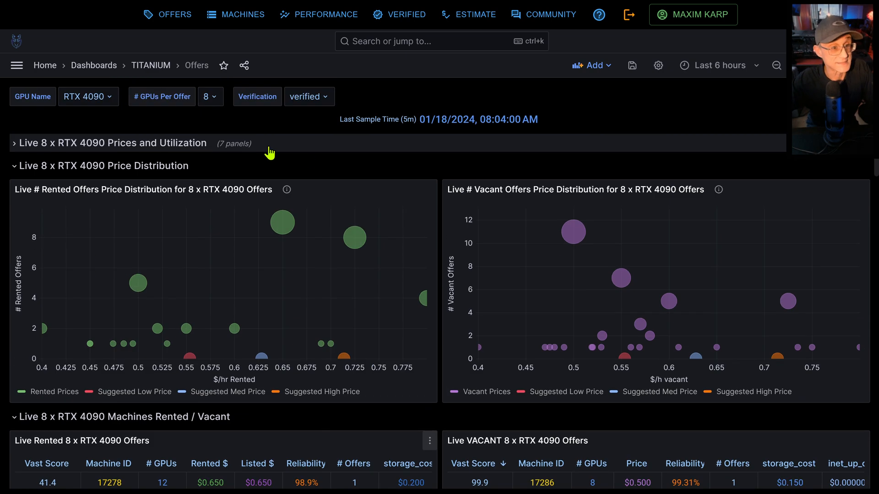
pyautogui.click(210, 97)
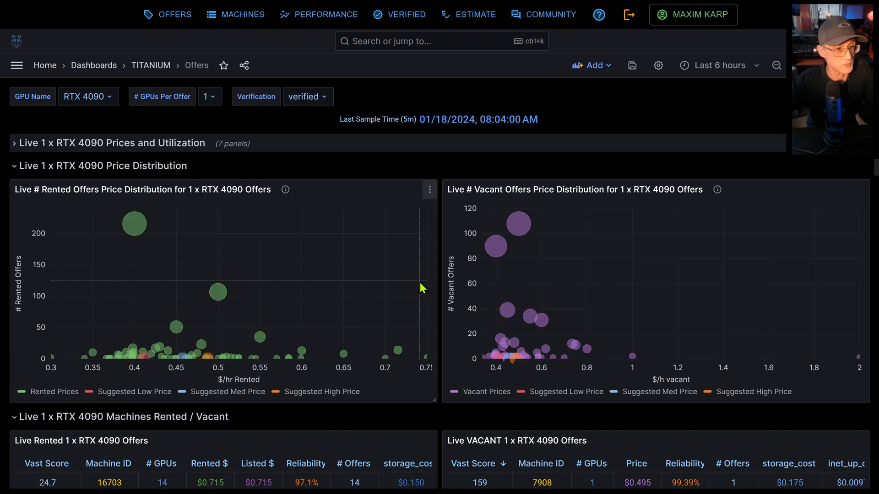
pyautogui.scroll(-3)
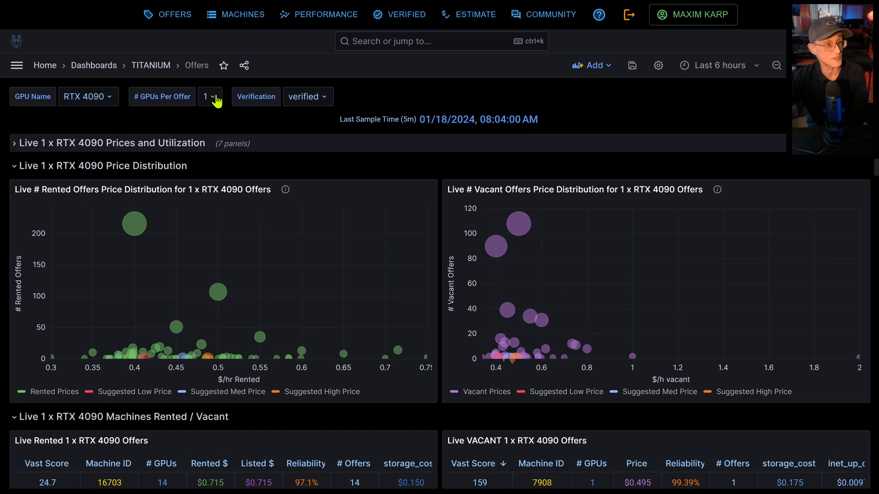
pyautogui.scroll(-3)
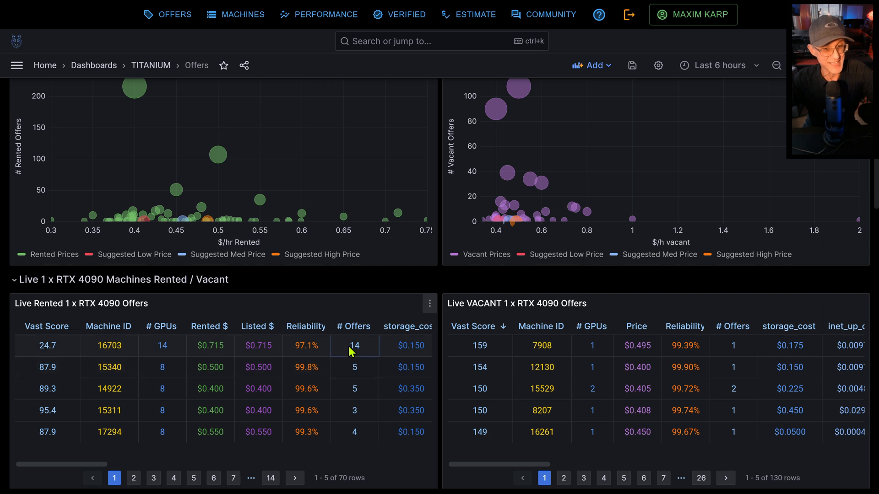
pyautogui.click(480, 388)
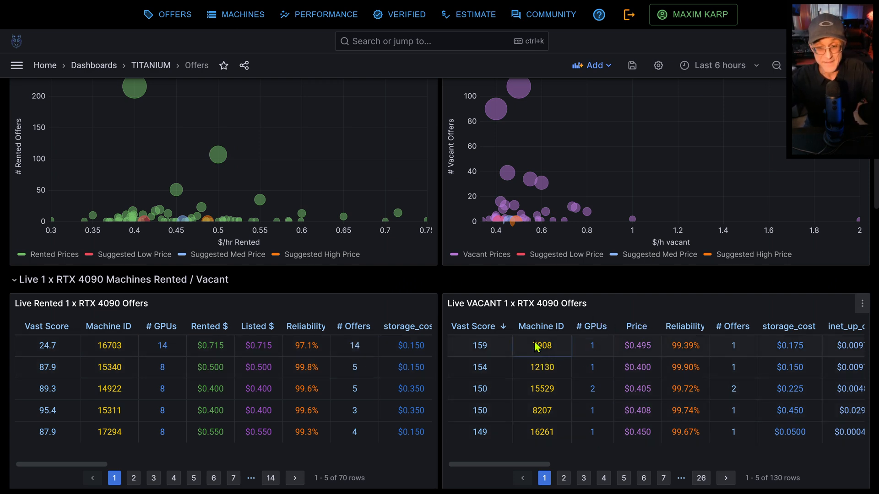
pyautogui.moveTo(747, 347)
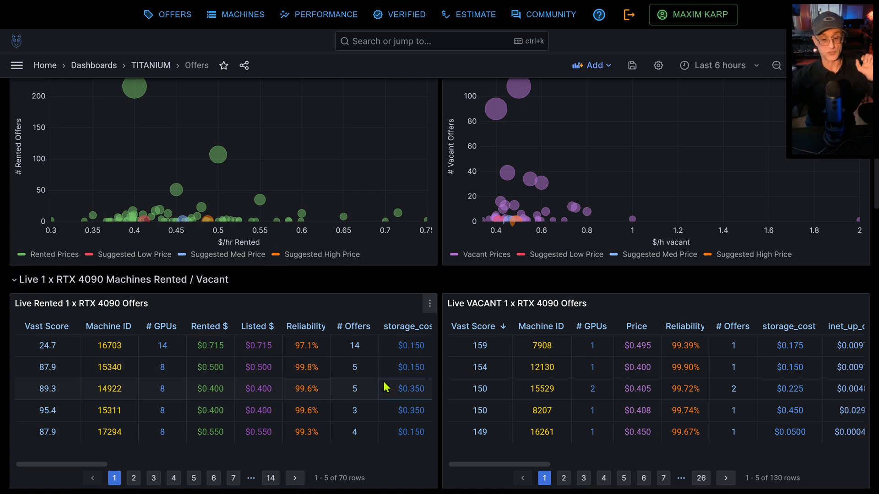
pyautogui.scroll(-3)
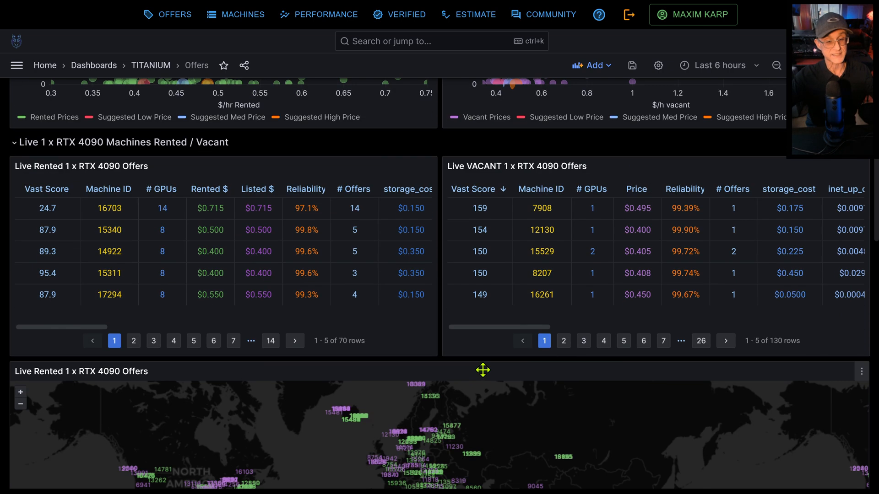
pyautogui.scroll(-3)
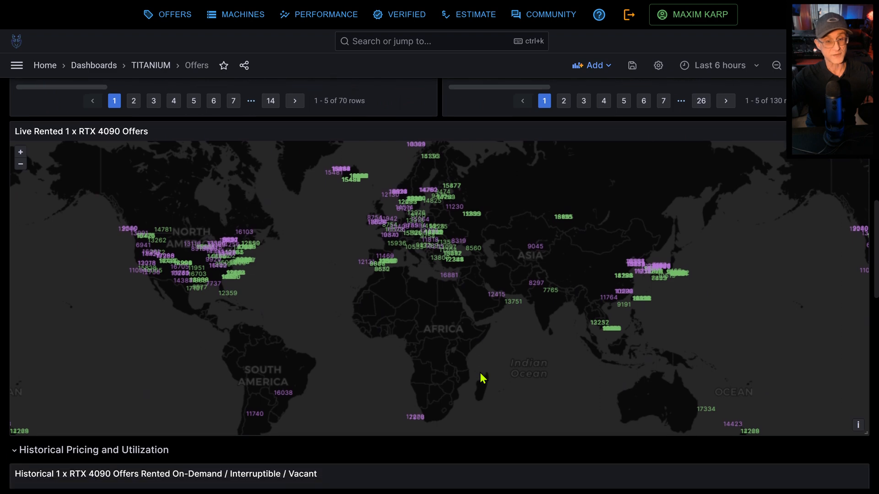
pyautogui.moveTo(260, 220)
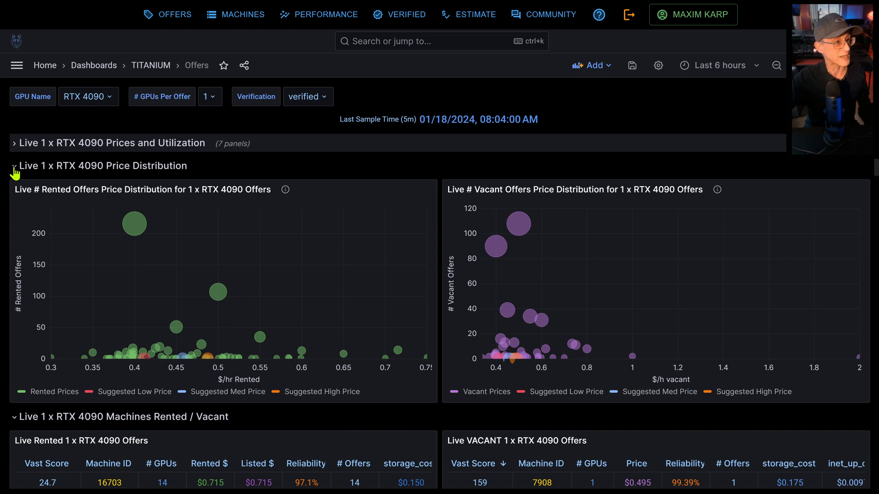
# Collapse the live Price Distribution section so the historical chart moves up
pyautogui.click(14, 165)
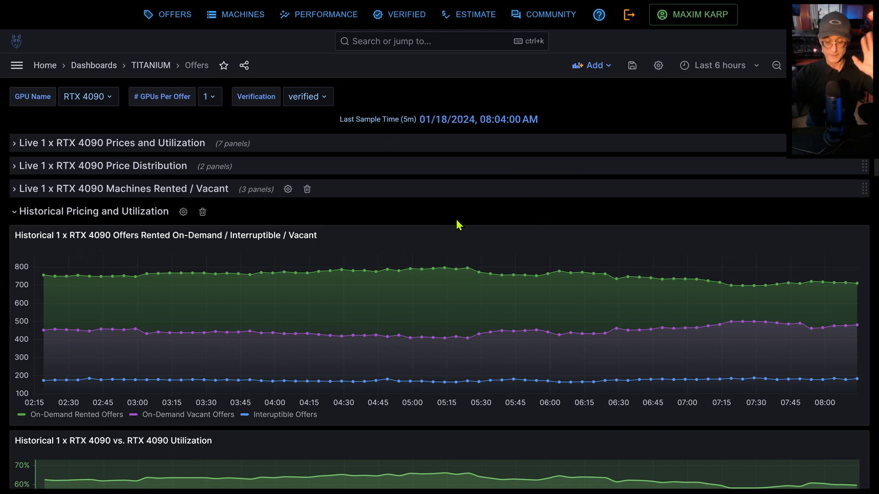
pyautogui.moveTo(462, 220)
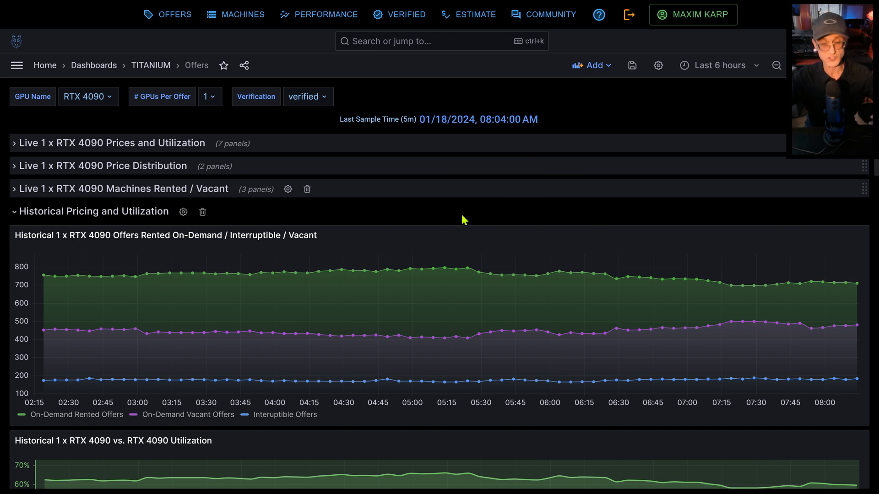
pyautogui.moveTo(312, 207)
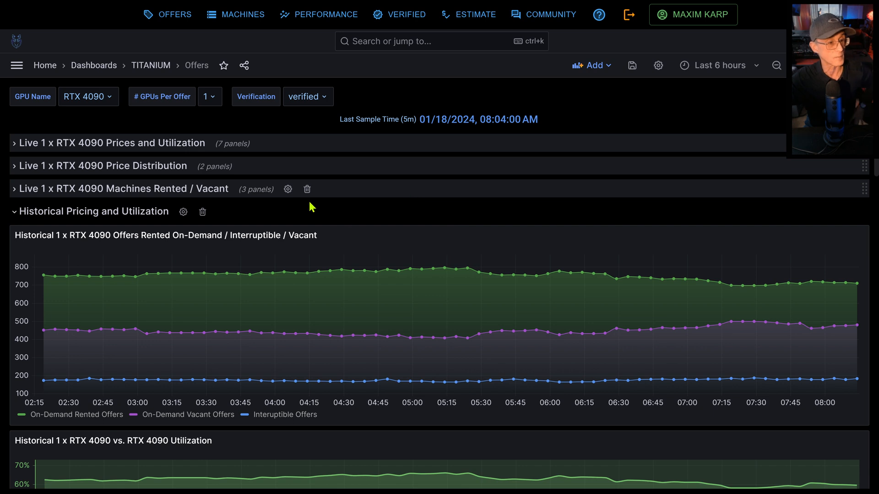
pyautogui.moveTo(370, 276)
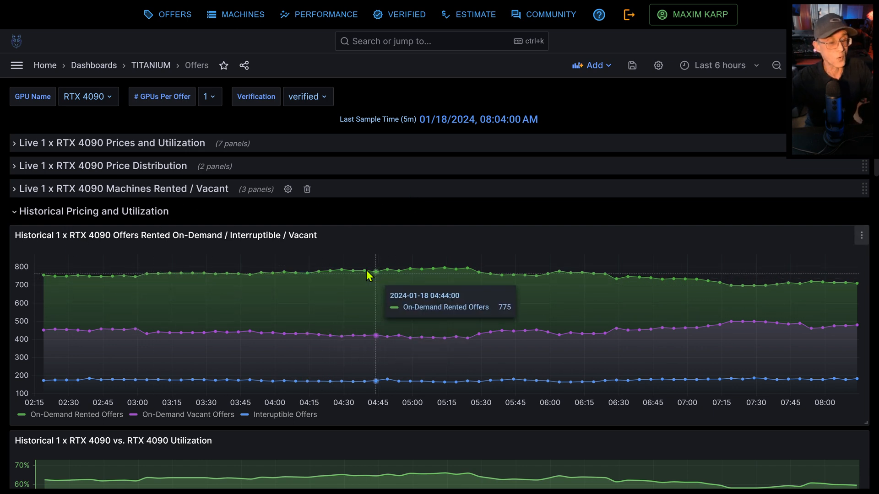
pyautogui.moveTo(251, 396)
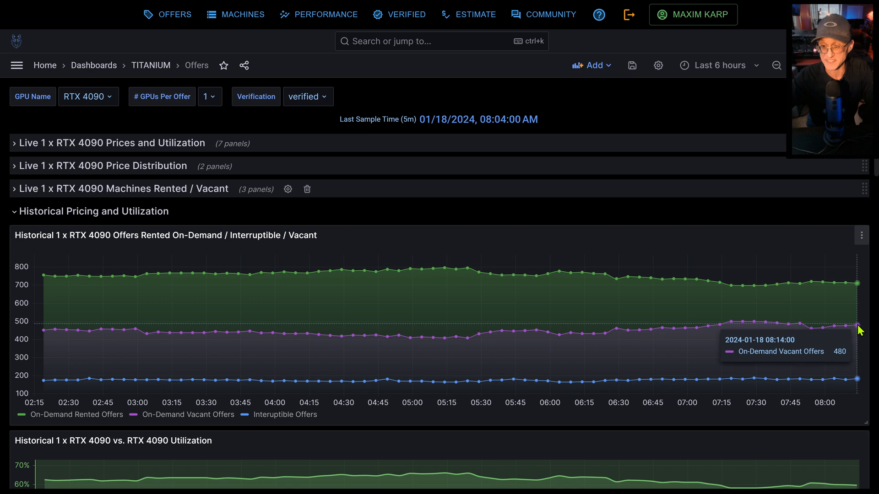
pyautogui.moveTo(859, 346)
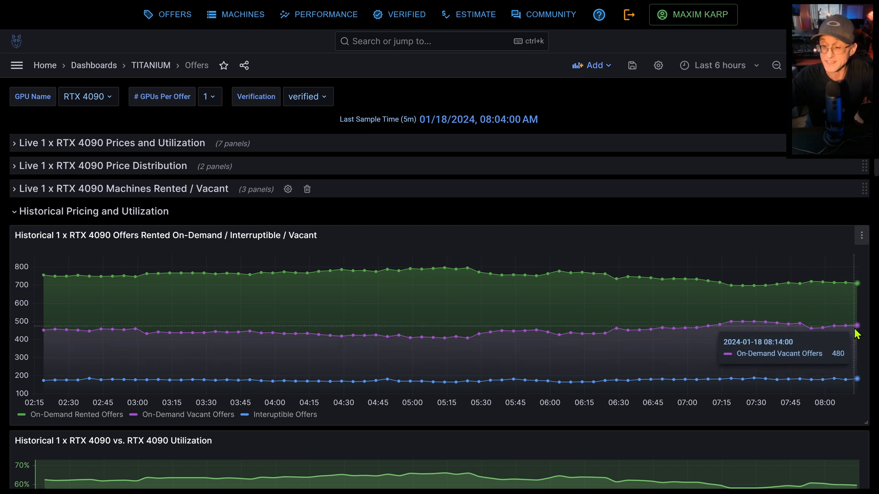
pyautogui.moveTo(413, 130)
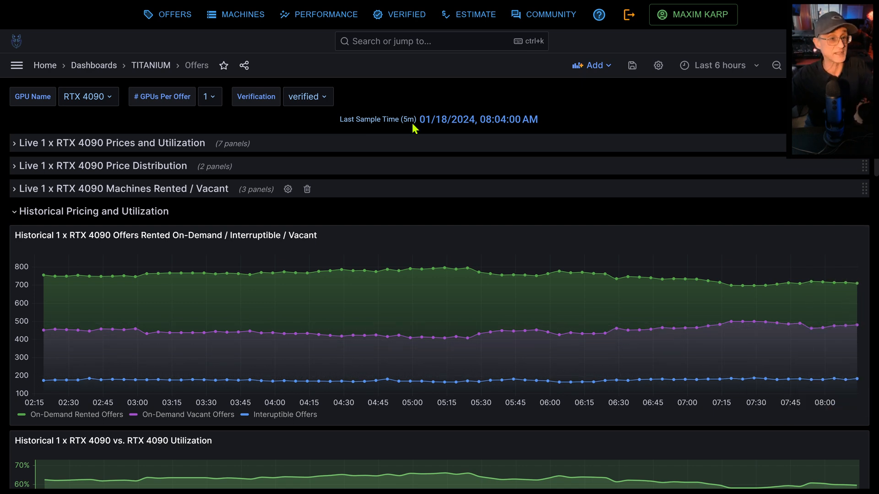
pyautogui.moveTo(741, 59)
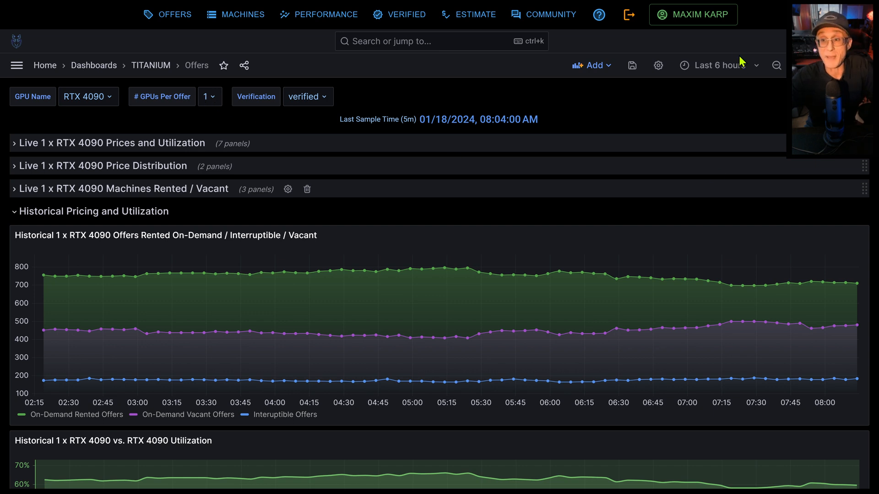
# Widen the dashboard time range to Last 7 days, then to Last 6 months
pyautogui.click(719, 66)
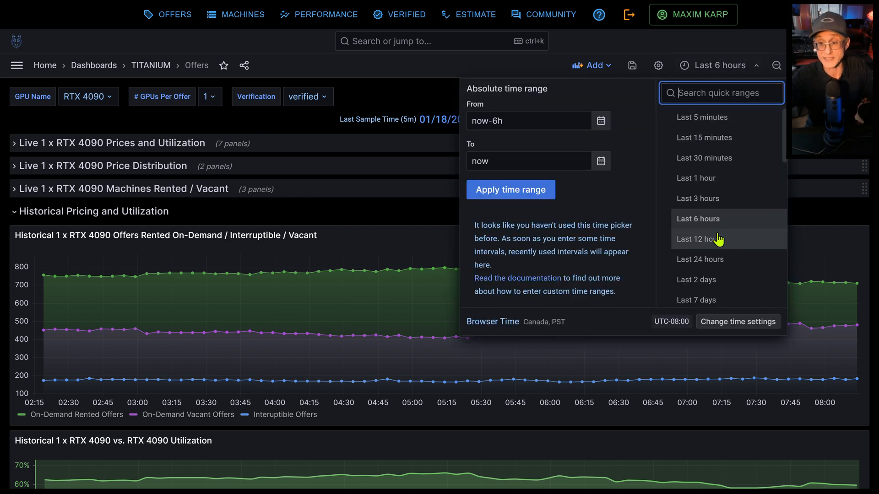
pyautogui.click(695, 300)
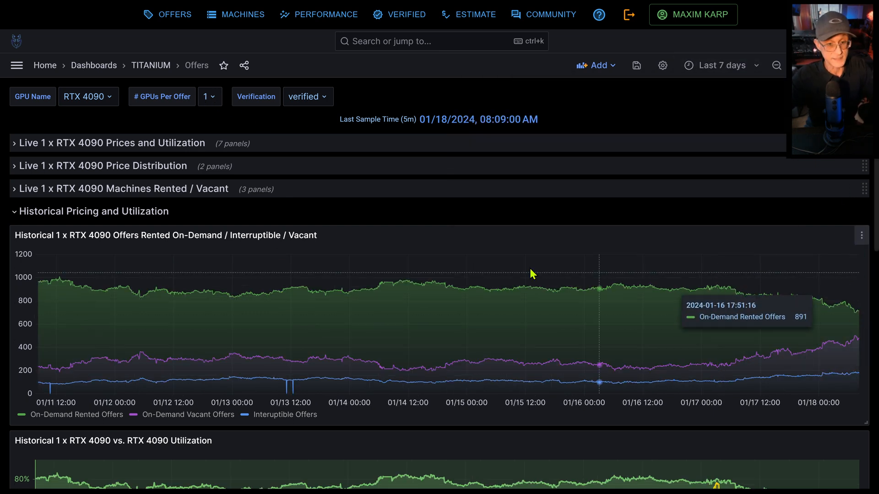
pyautogui.moveTo(797, 331)
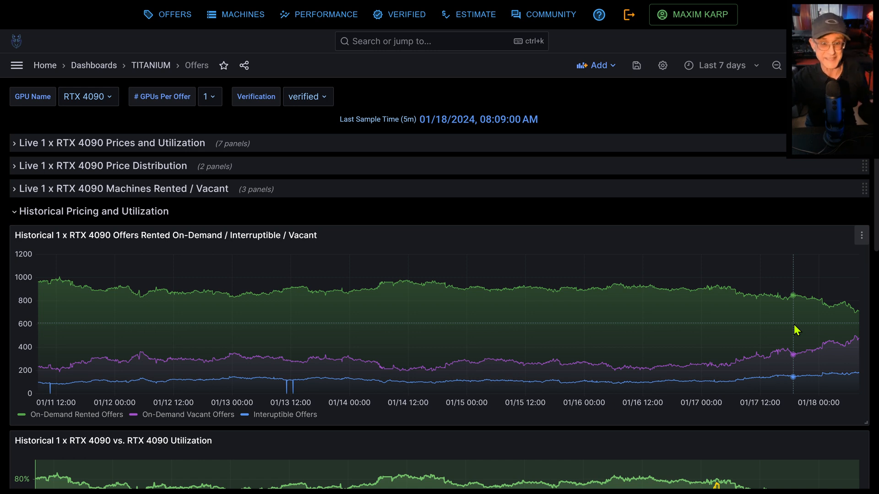
pyautogui.moveTo(781, 340)
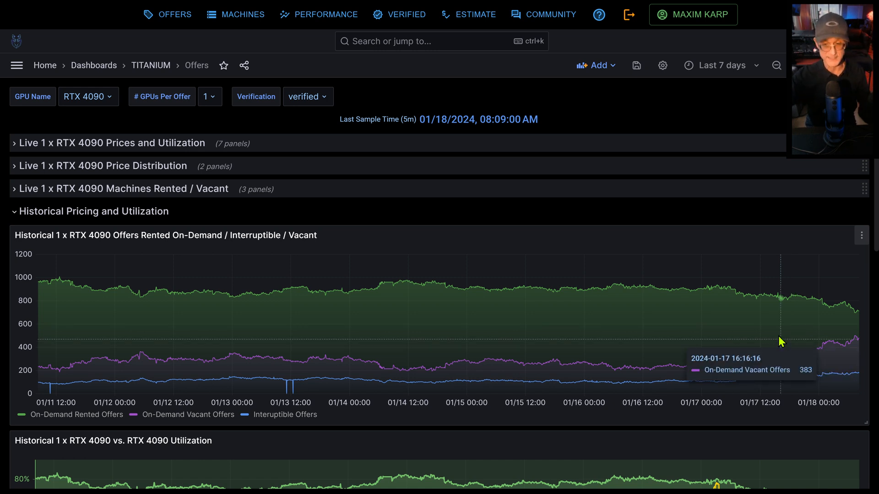
pyautogui.click(721, 65)
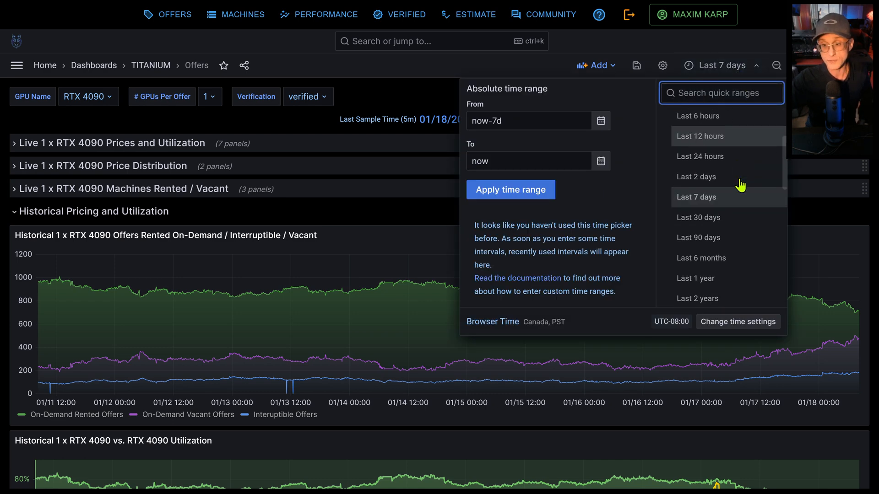
pyautogui.click(701, 258)
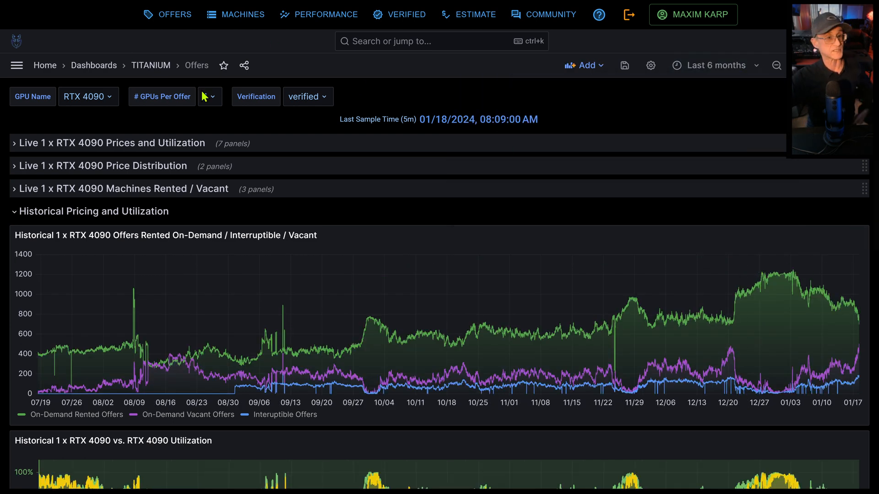
# Filter the historical offers chart to 8 GPUs per machine
pyautogui.click(209, 97)
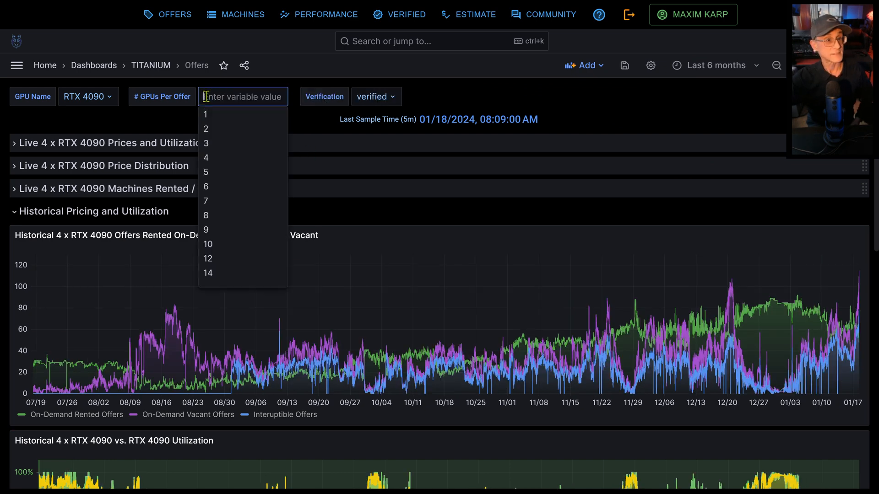
pyautogui.click(205, 215)
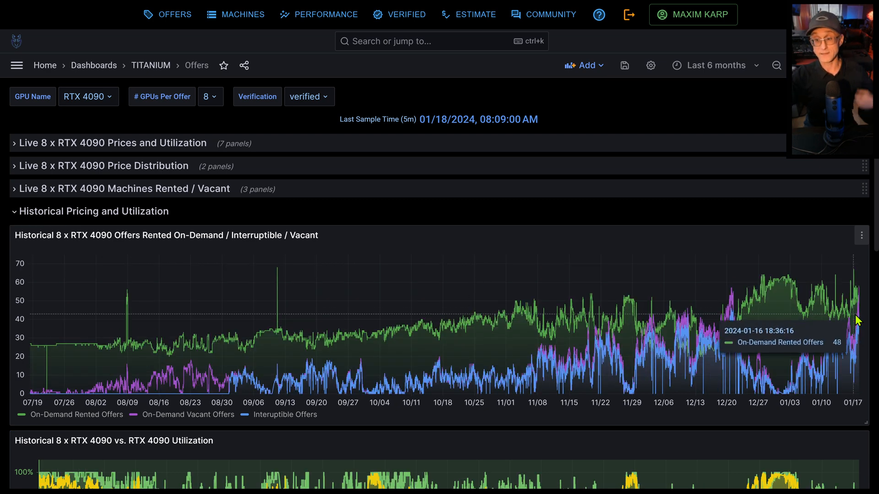
pyautogui.moveTo(858, 358)
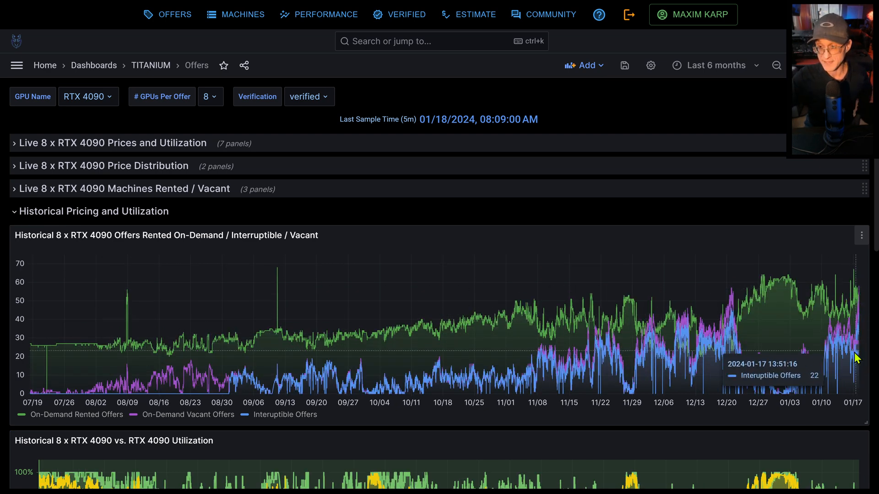
pyautogui.moveTo(477, 285)
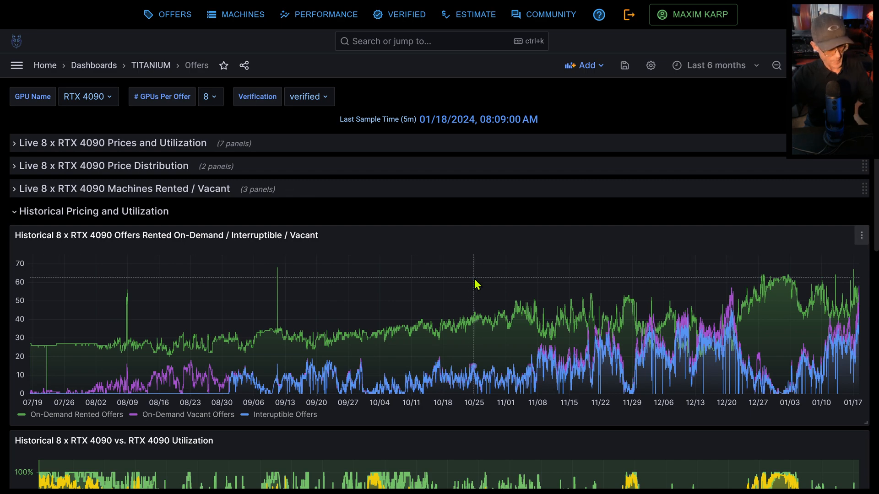
# Set the dashboard time range to 'Last 6 hours' for the 8x RTX 4090 charts
pyautogui.scroll(-3)
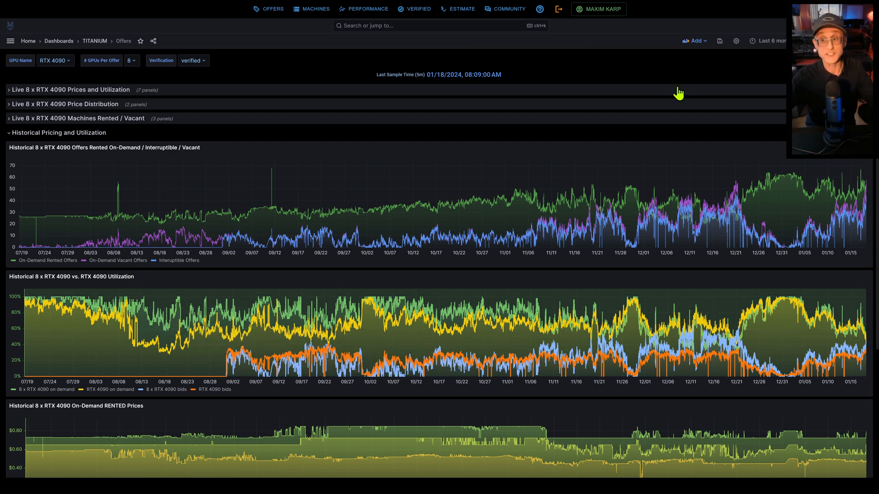
pyautogui.click(769, 40)
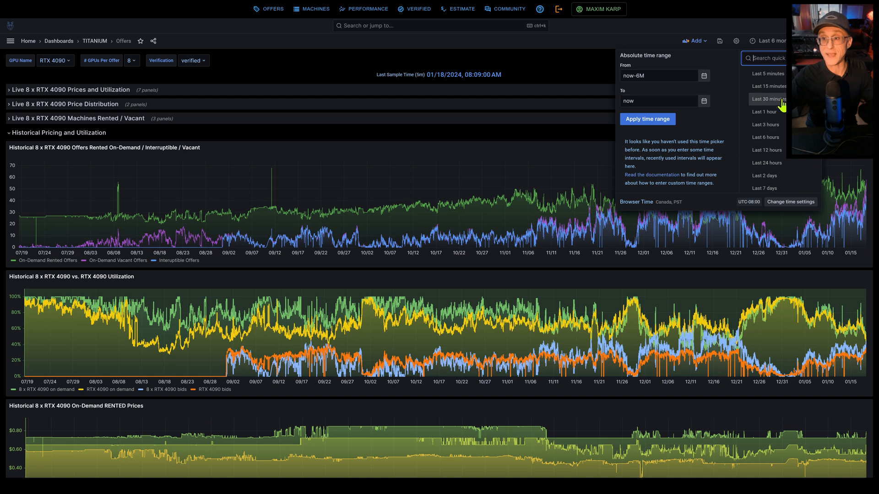
pyautogui.moveTo(764, 141)
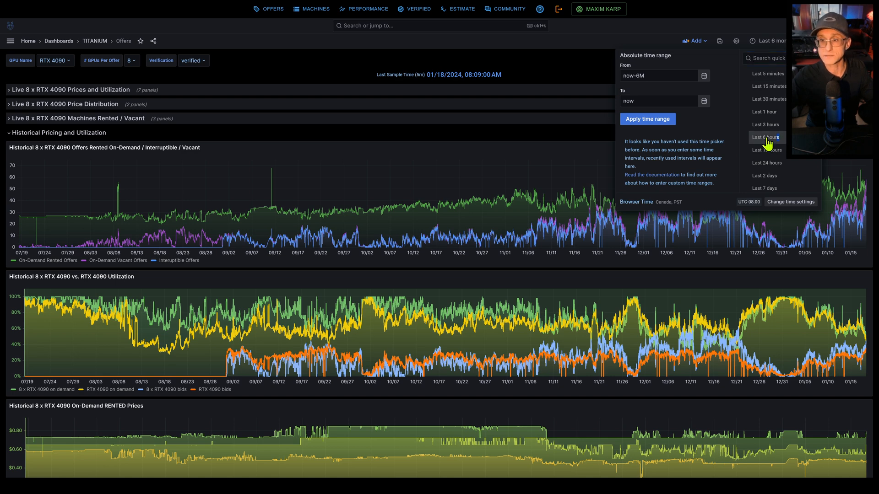
pyautogui.click(766, 138)
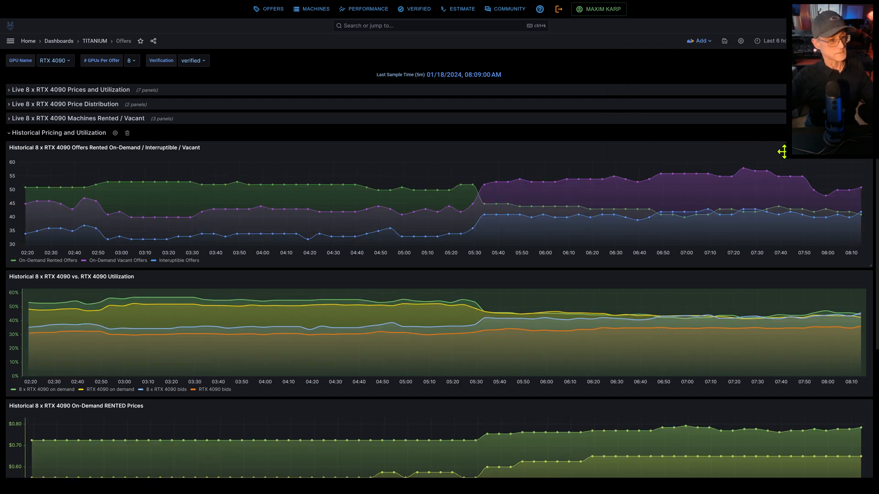
pyautogui.moveTo(44, 314)
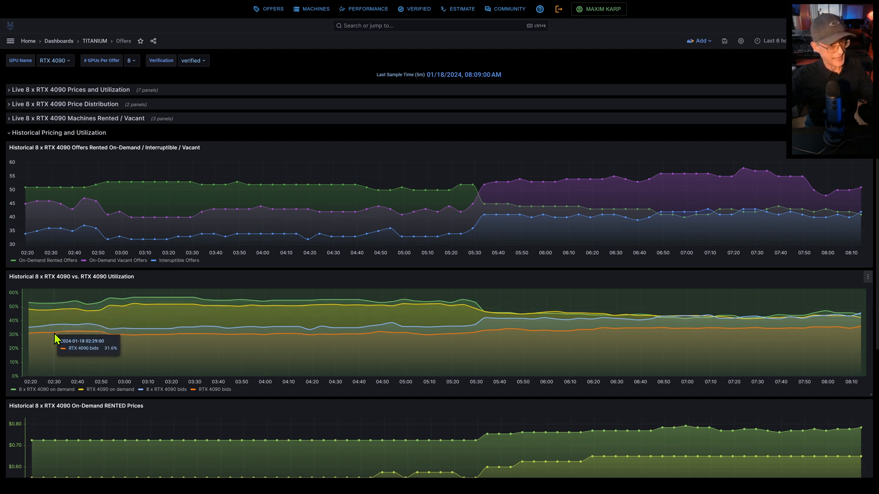
pyautogui.moveTo(57, 351)
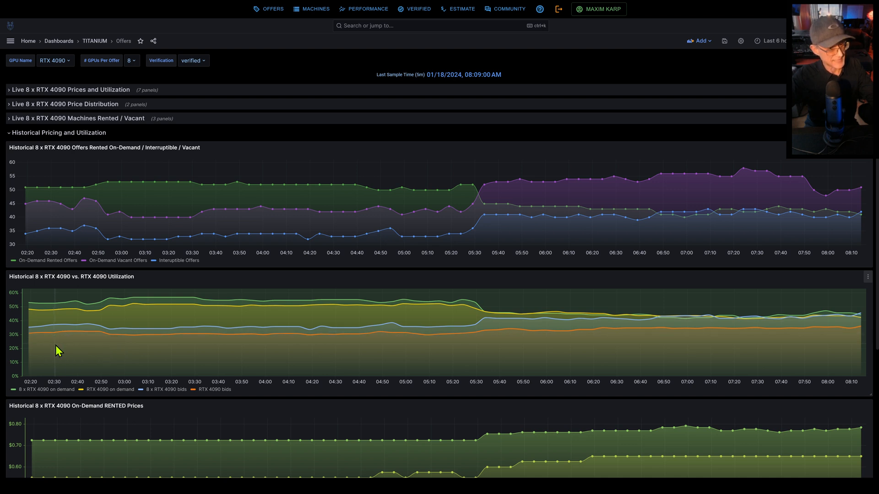
pyautogui.moveTo(875, 314)
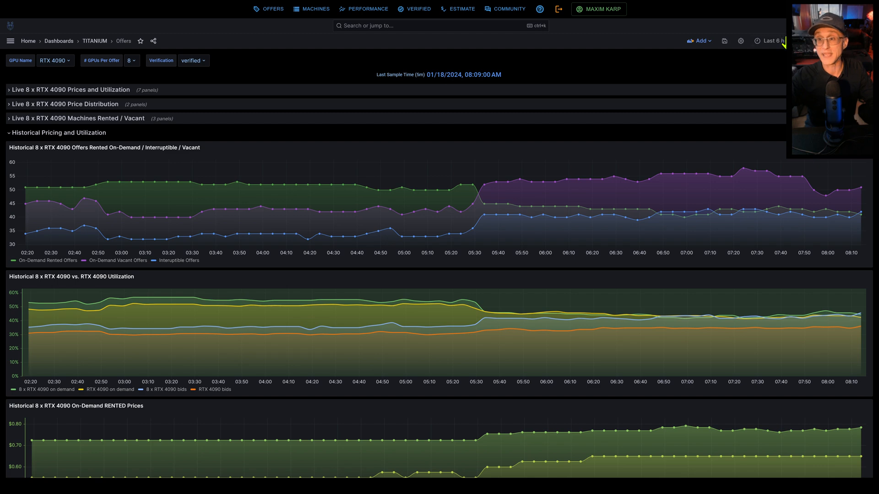
# Set the dashboard time range to 'Last 90 days'
pyautogui.click(770, 40)
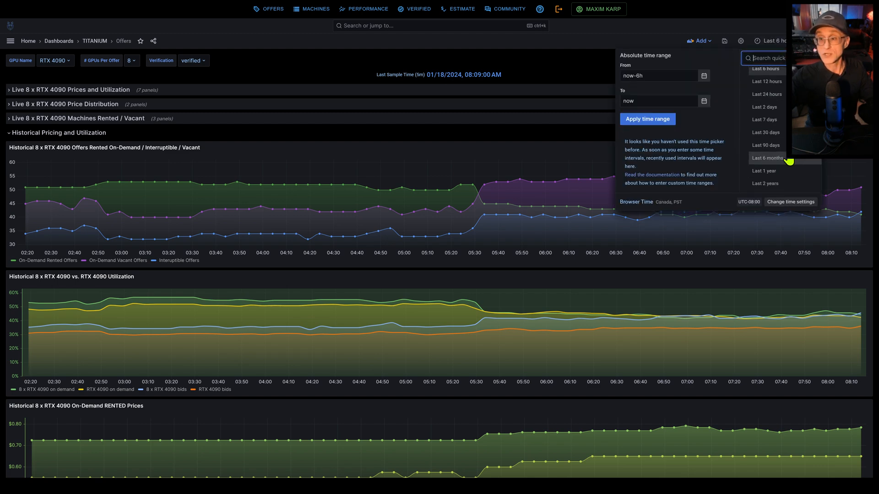
pyautogui.click(765, 144)
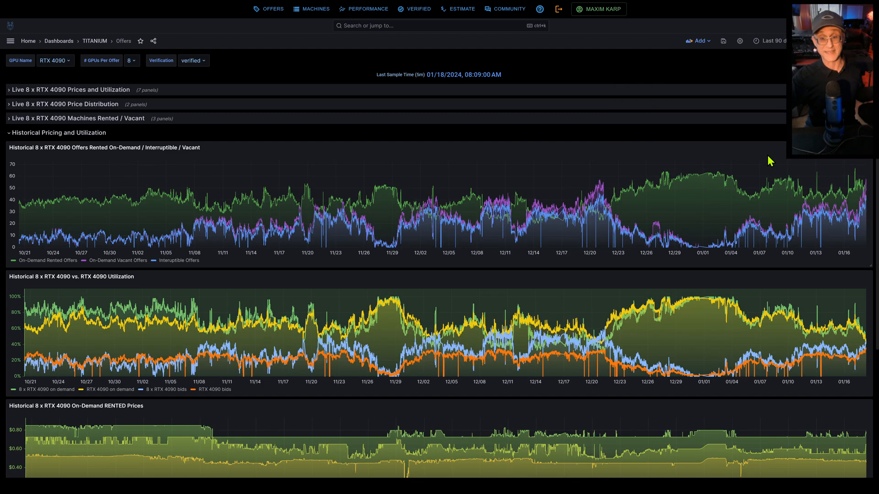
pyautogui.moveTo(527, 211)
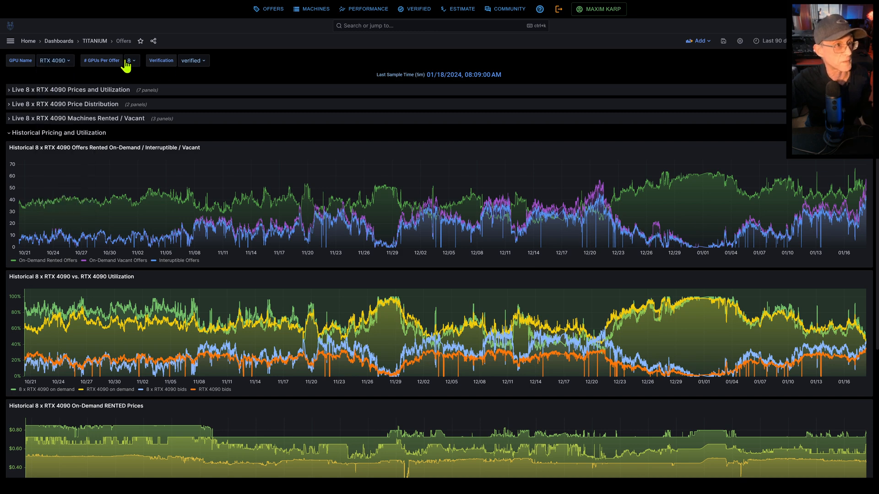
# Set # GPUs Per Offer to 1 and GPU Name to RTX 3090
pyautogui.click(130, 61)
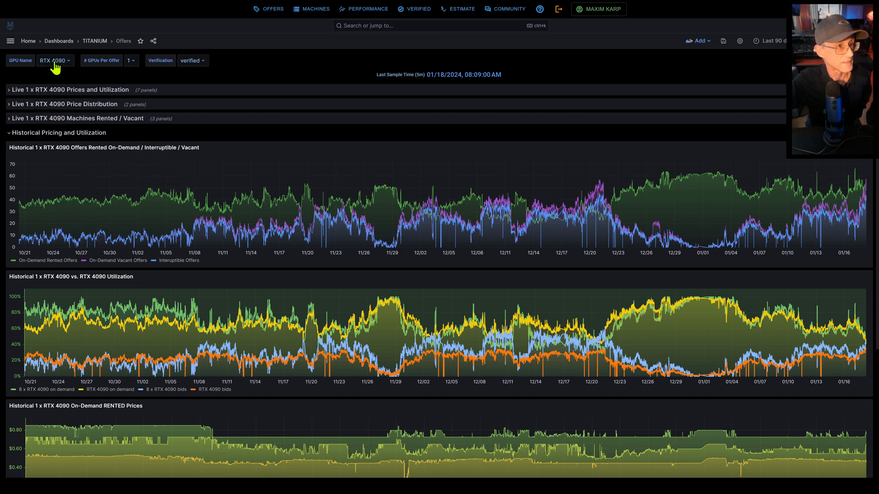
pyautogui.click(53, 60)
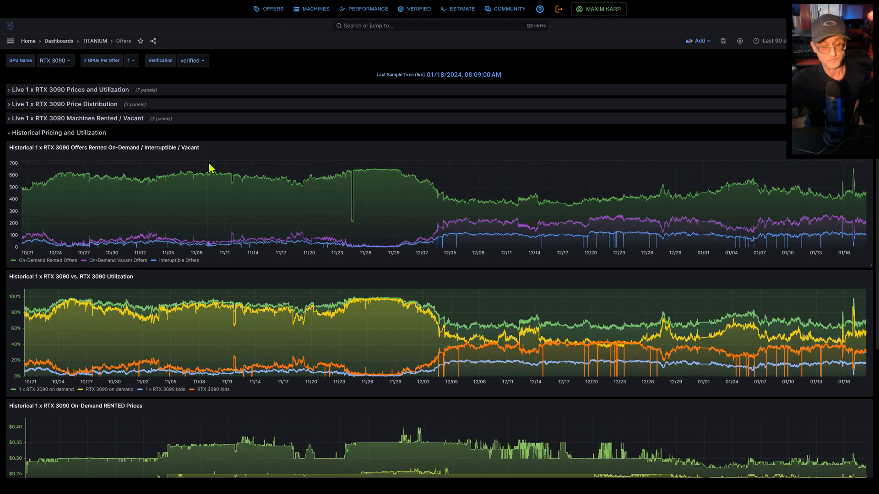
pyautogui.scroll(-3)
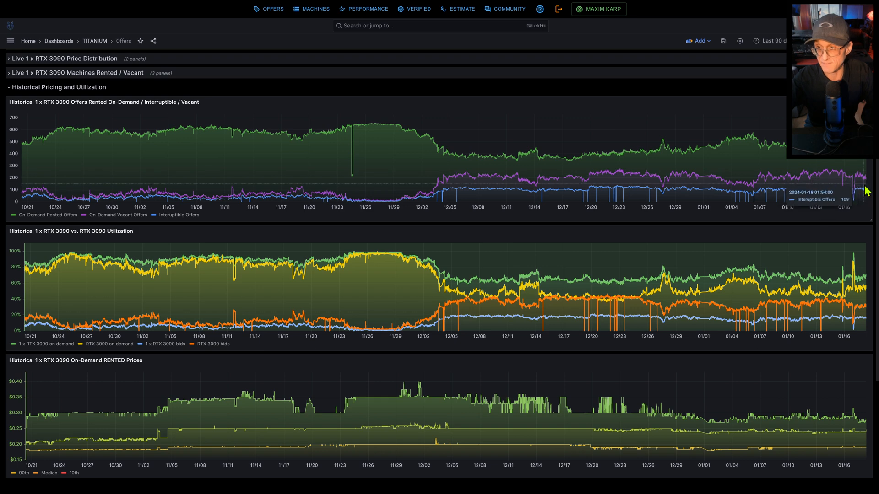
pyautogui.moveTo(864, 311)
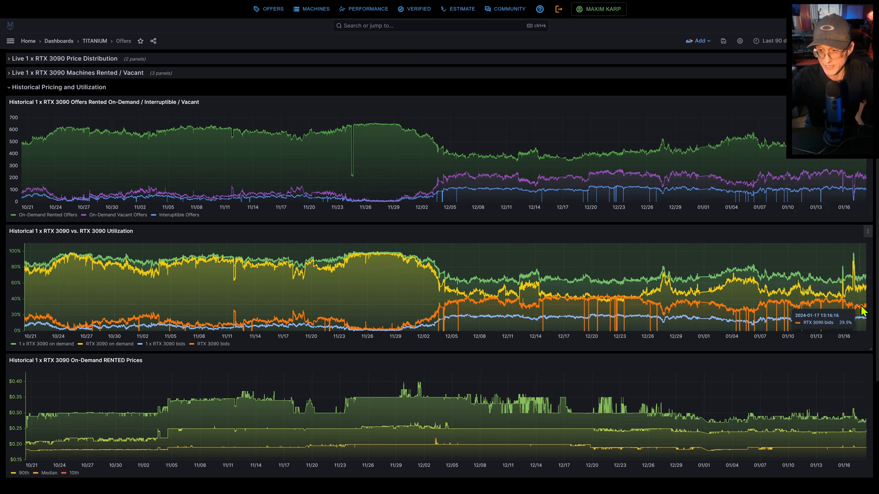
pyautogui.scroll(-3)
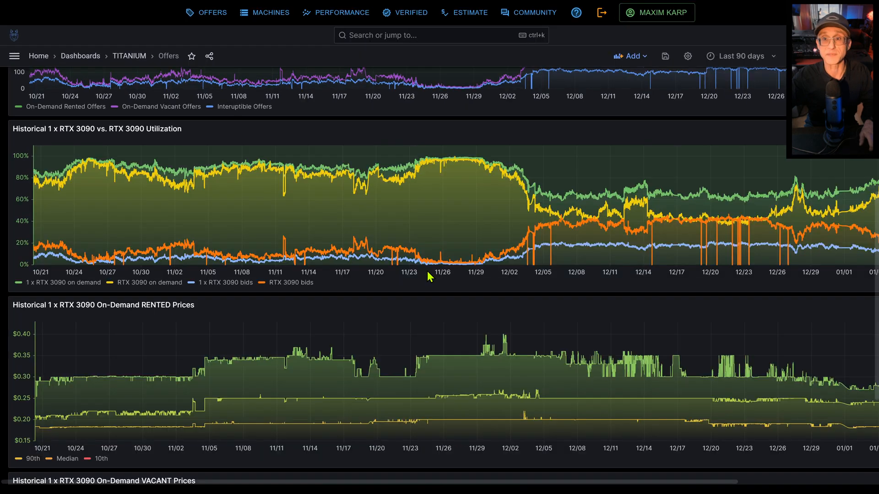
pyautogui.scroll(-3)
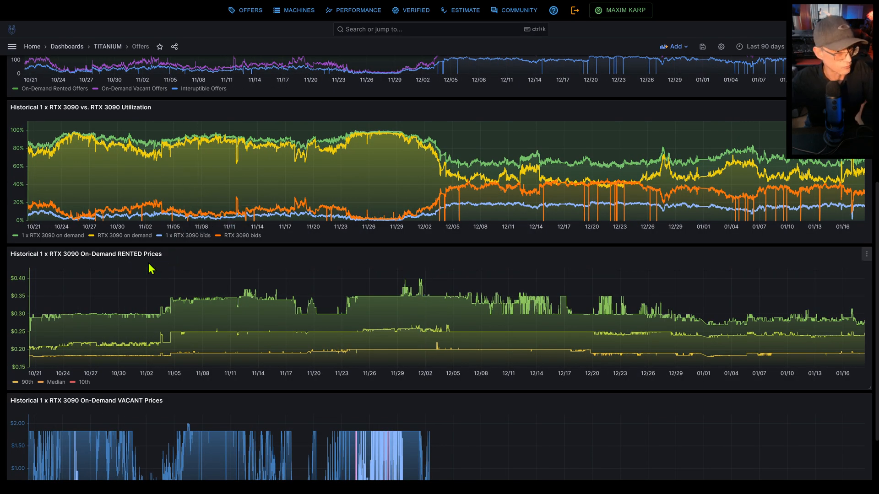
pyautogui.scroll(-3)
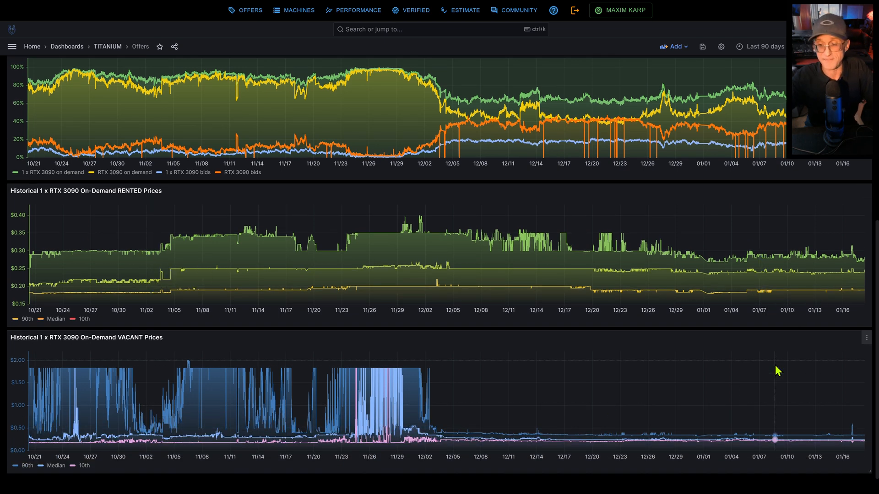
# Set the dashboard time range to 'Last 6 hours' for the 1x RTX 3090 charts
pyautogui.click(761, 46)
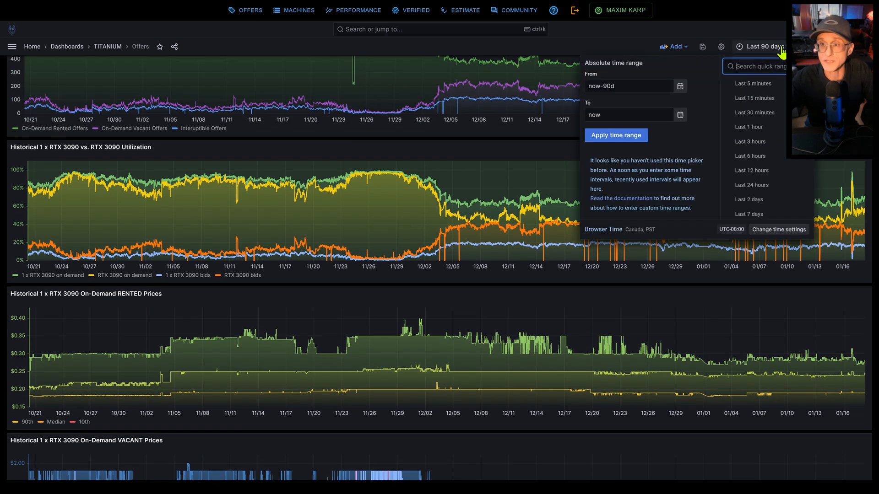
pyautogui.moveTo(764, 157)
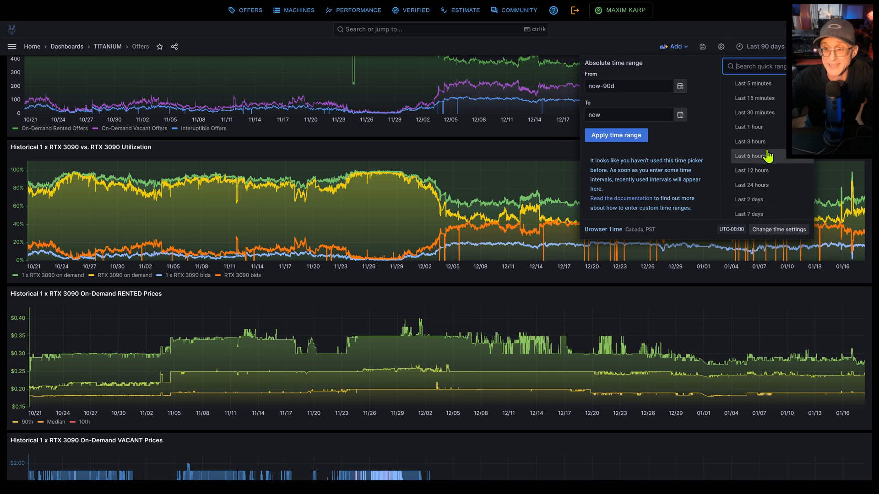
pyautogui.click(749, 156)
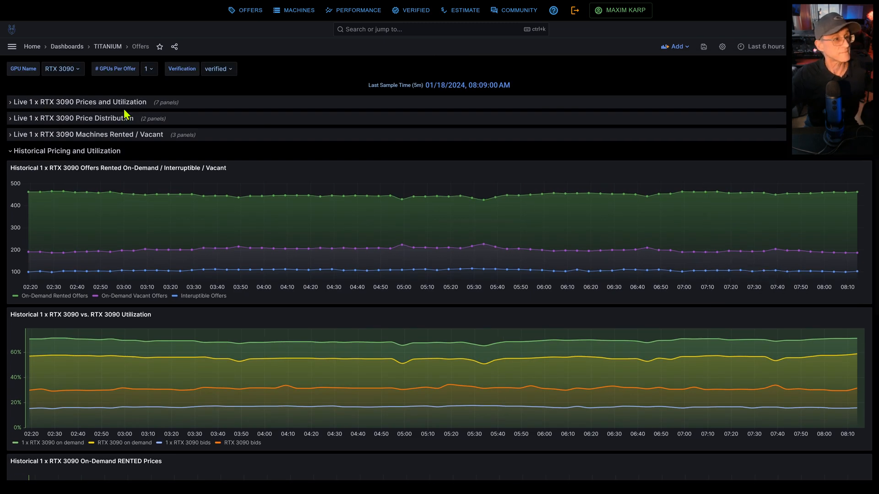
pyautogui.moveTo(27, 132)
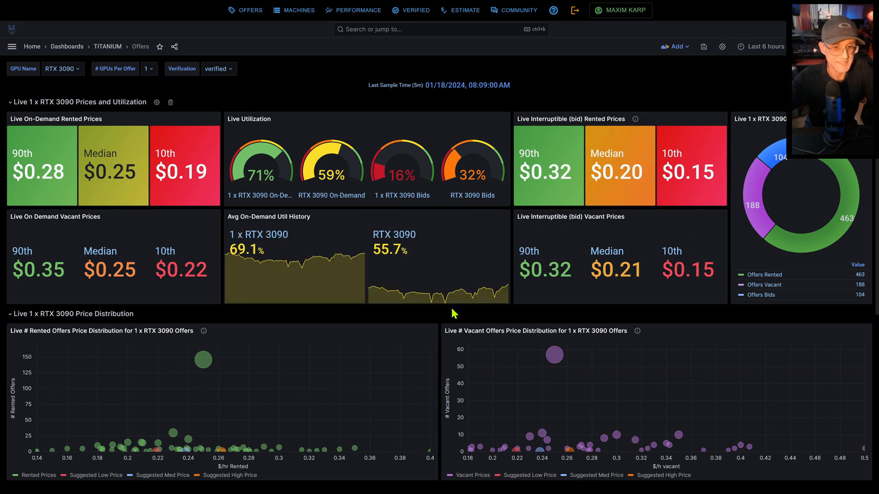
pyautogui.moveTo(71, 70)
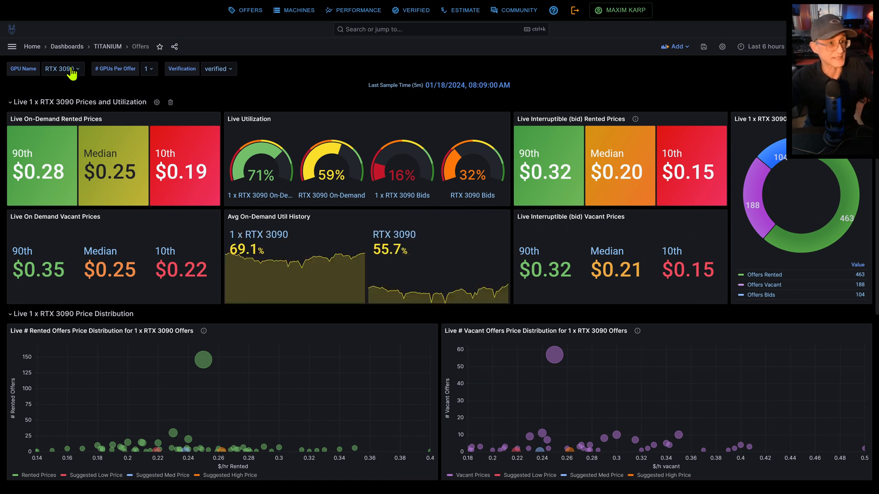
# Set GPU Name to RTX 4090 and scroll through the dashboard panels
pyautogui.click(62, 68)
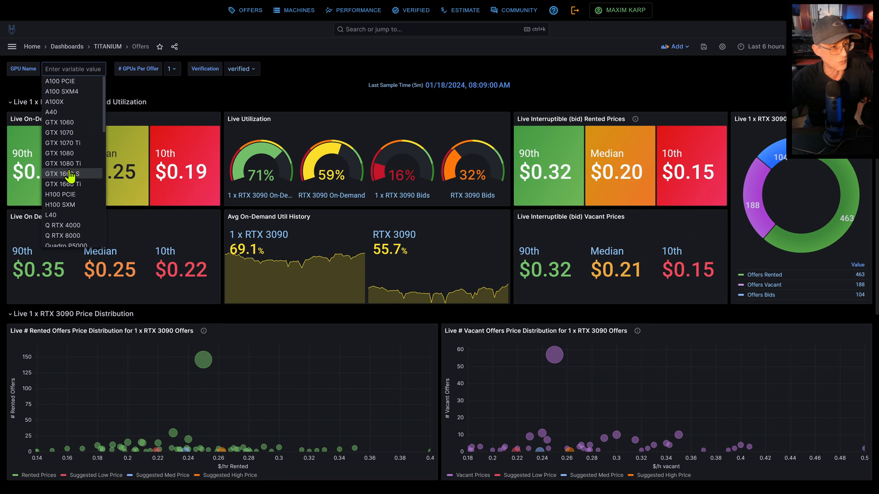
pyautogui.scroll(-3)
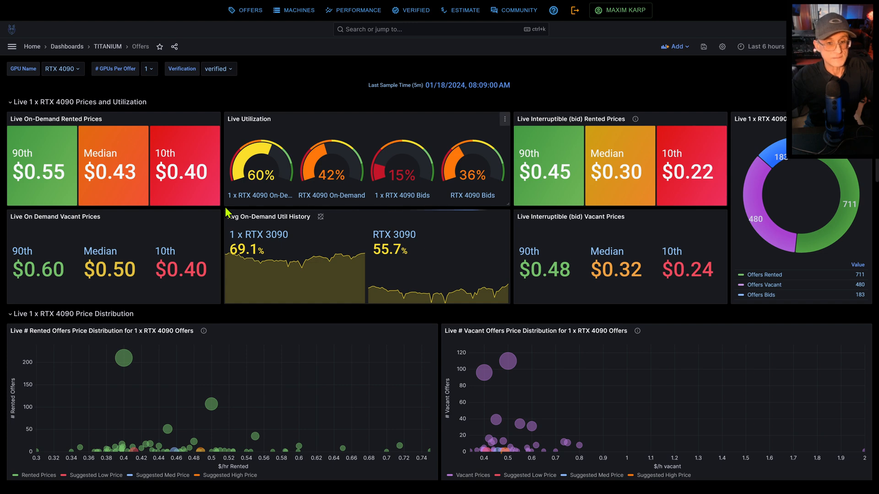
pyautogui.scroll(-3)
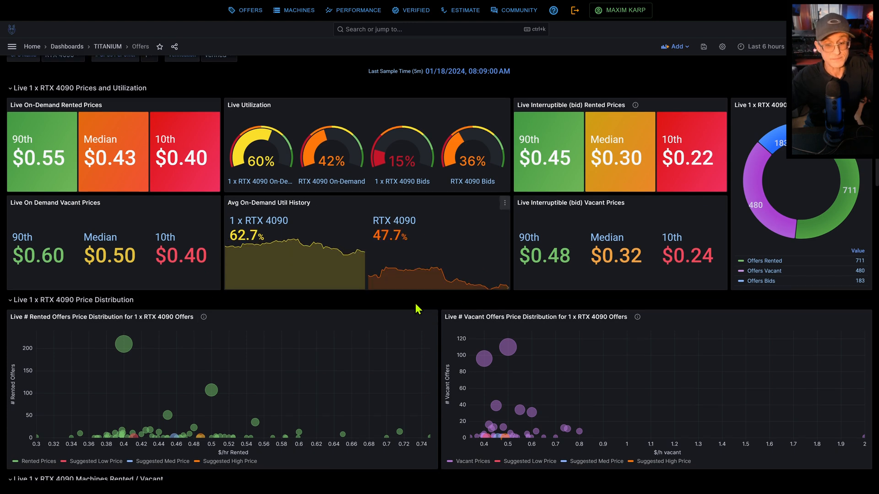
pyautogui.scroll(-3)
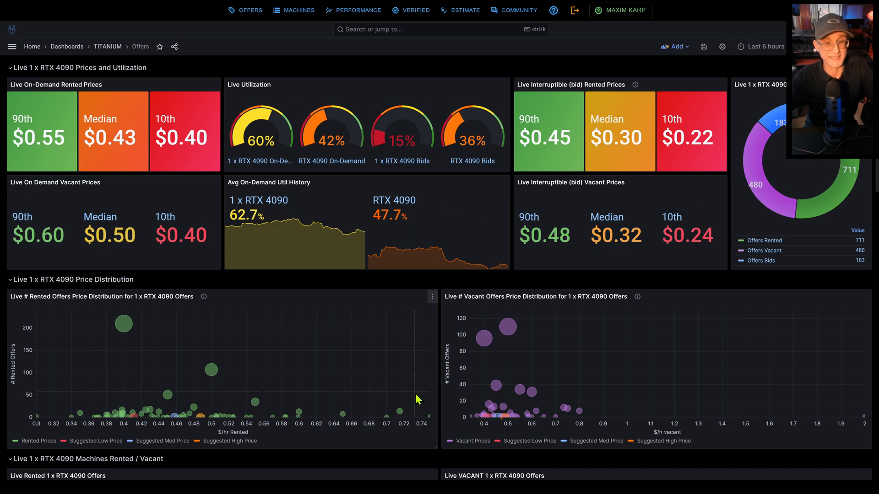
pyautogui.moveTo(861, 240)
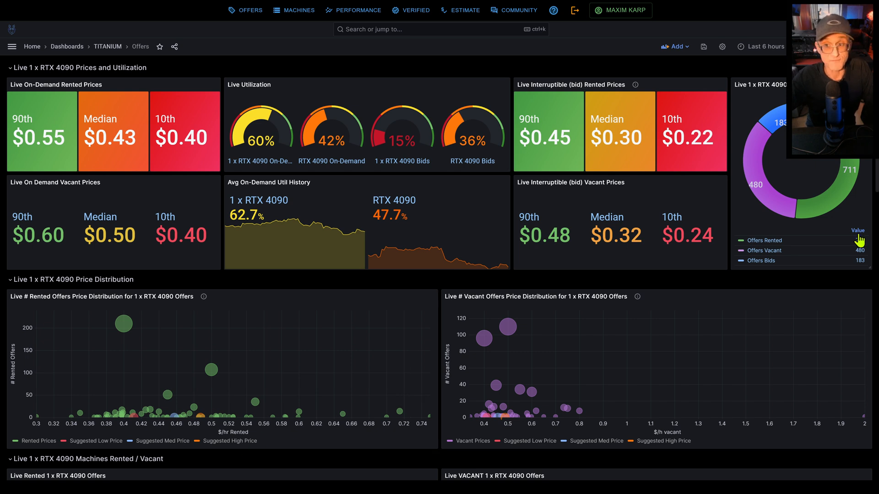
pyautogui.scroll(-3)
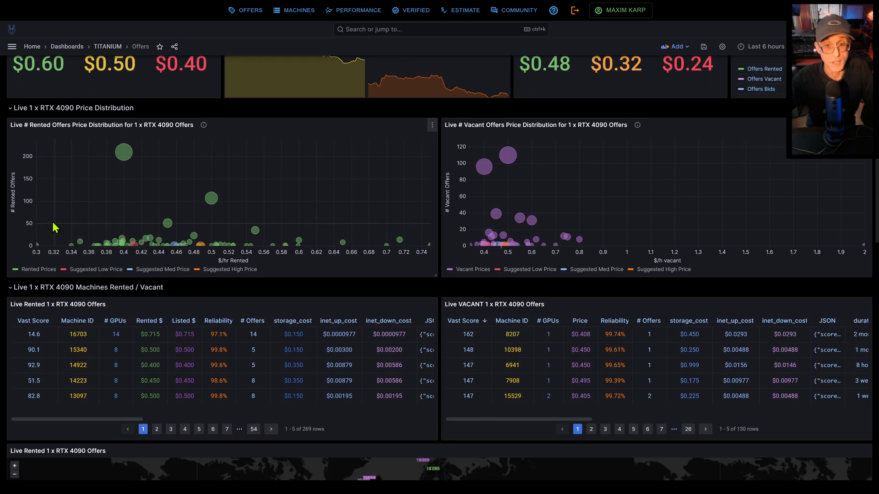
pyautogui.moveTo(758, 192)
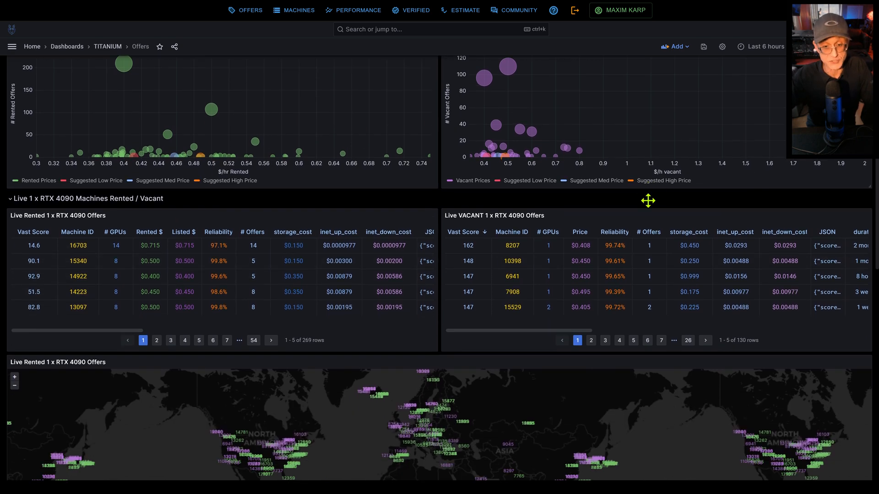
pyautogui.scroll(-3)
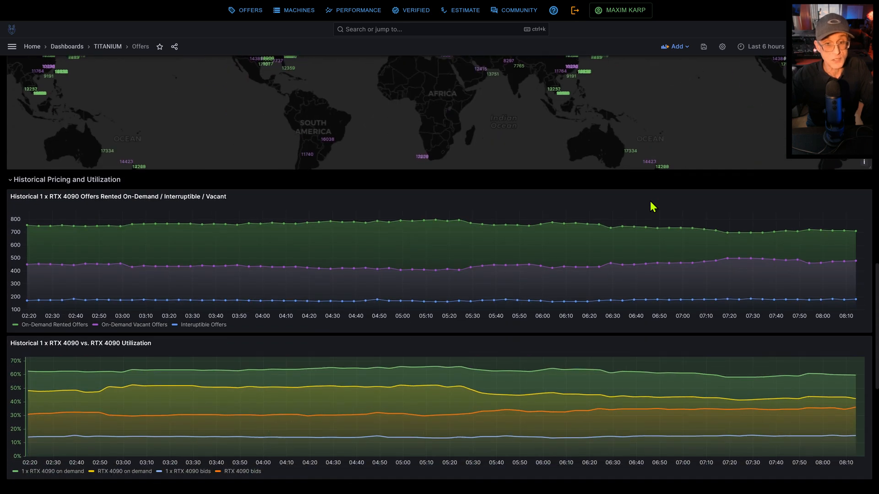
pyautogui.scroll(-3)
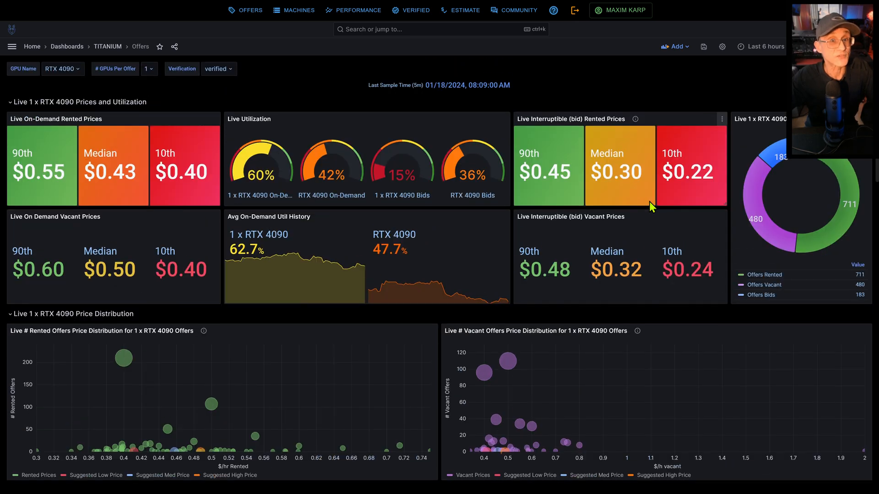
pyautogui.moveTo(595, 242)
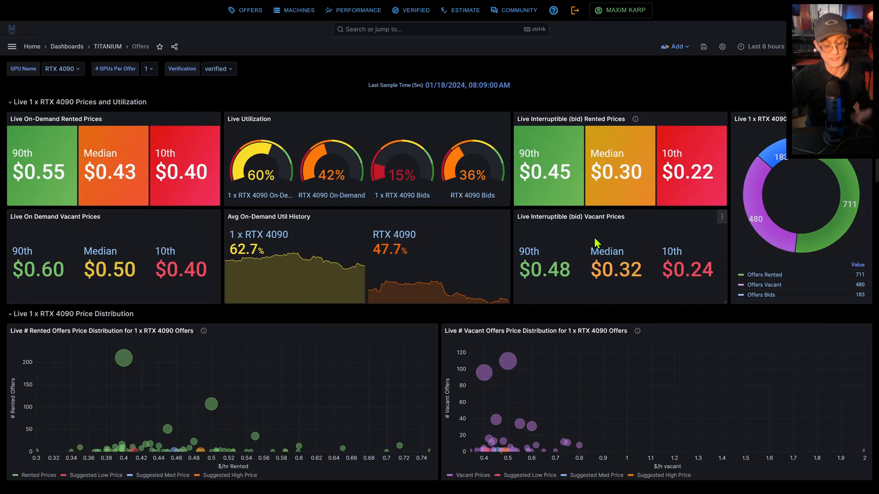